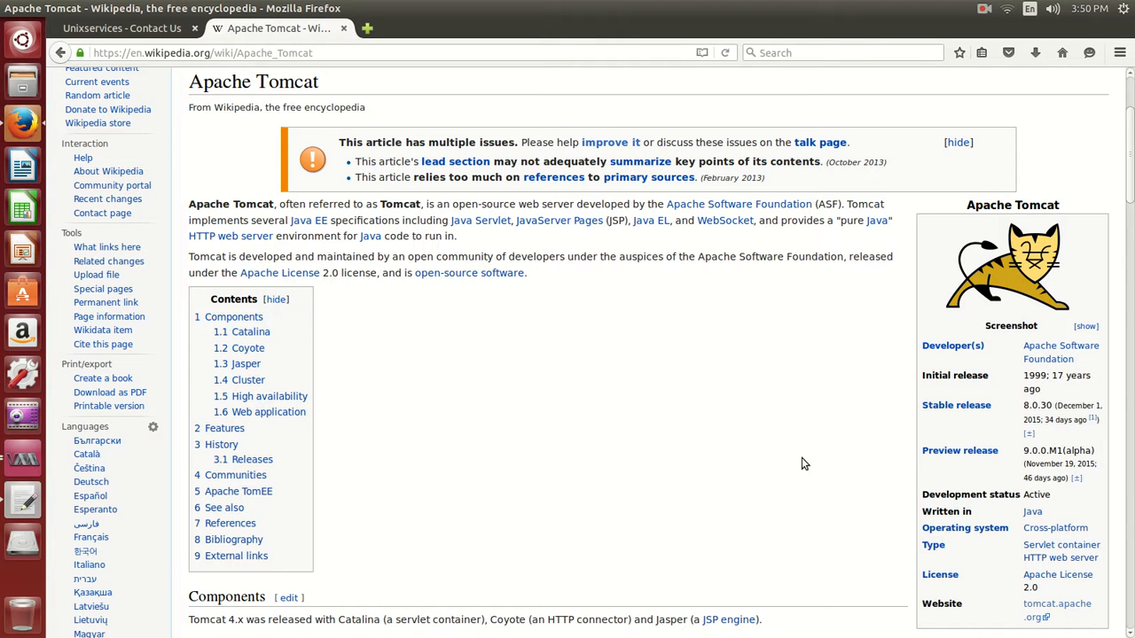
mouse_move(776, 409)
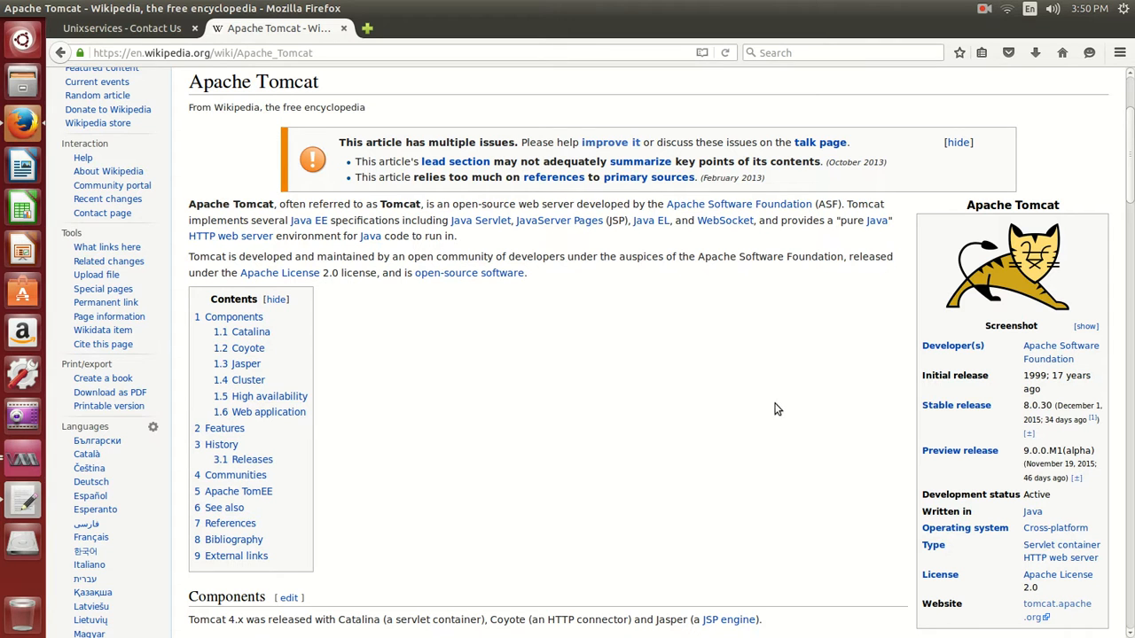
mouse_move(741, 386)
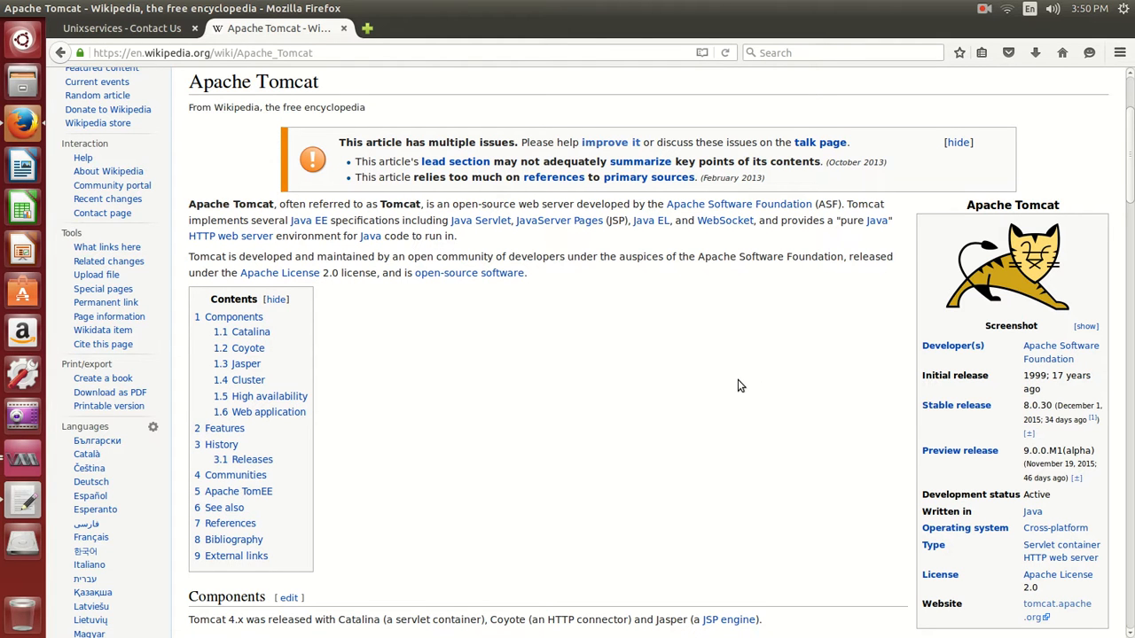
Leave the Apache Tomcat article and return to the Unixservices Contact Us tab.
scroll(down, 3)
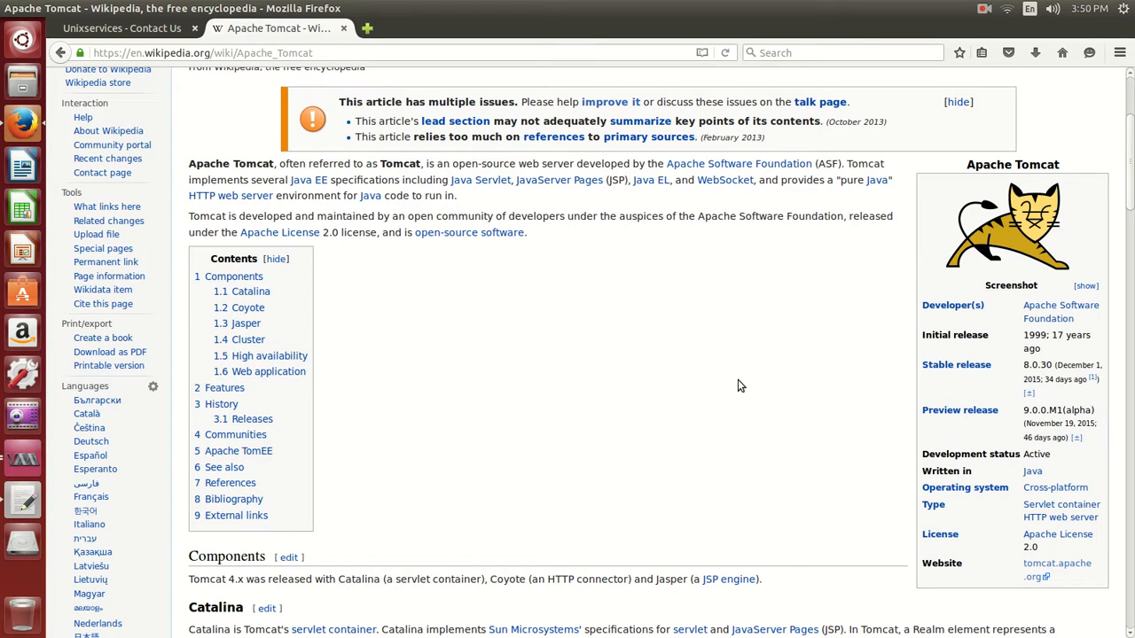
mouse_move(593, 329)
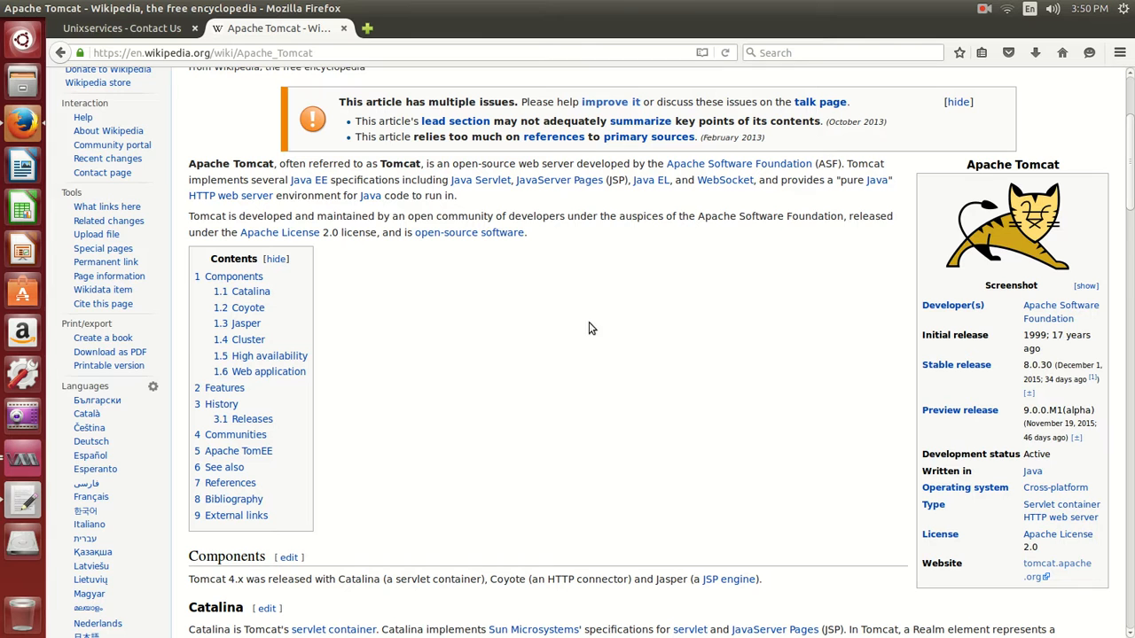
mouse_move(783, 363)
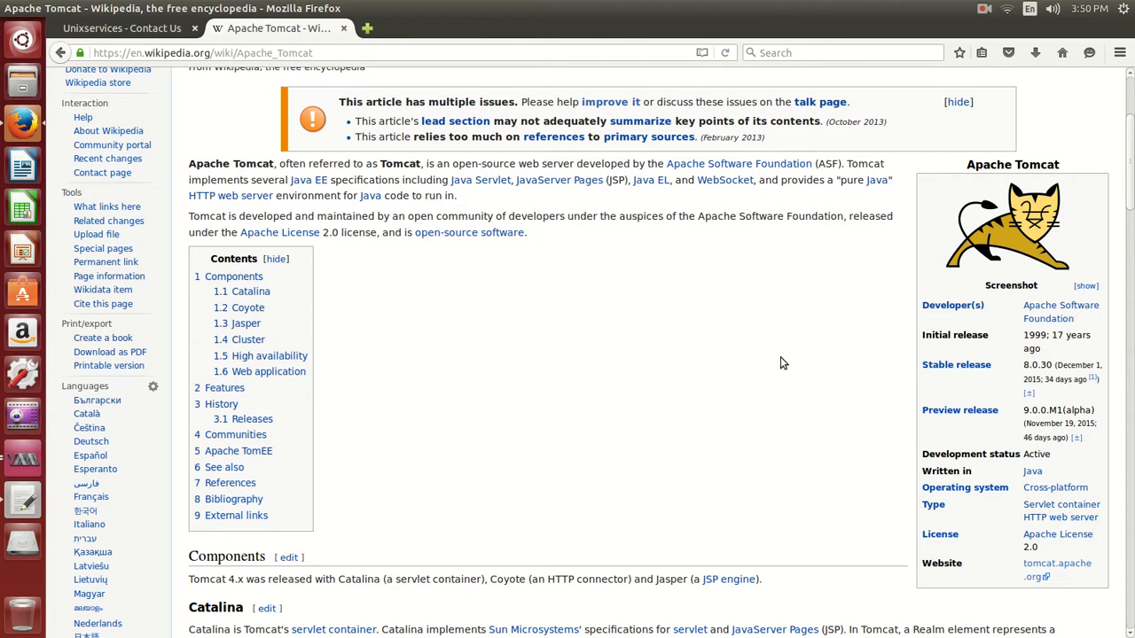
mouse_move(659, 375)
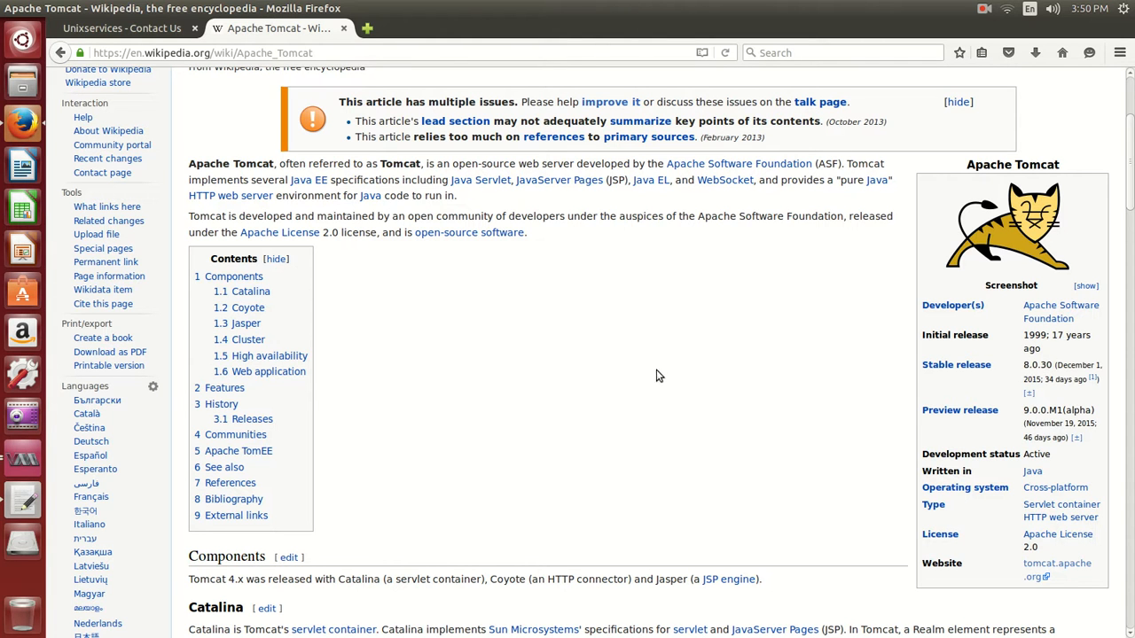
mouse_move(281, 162)
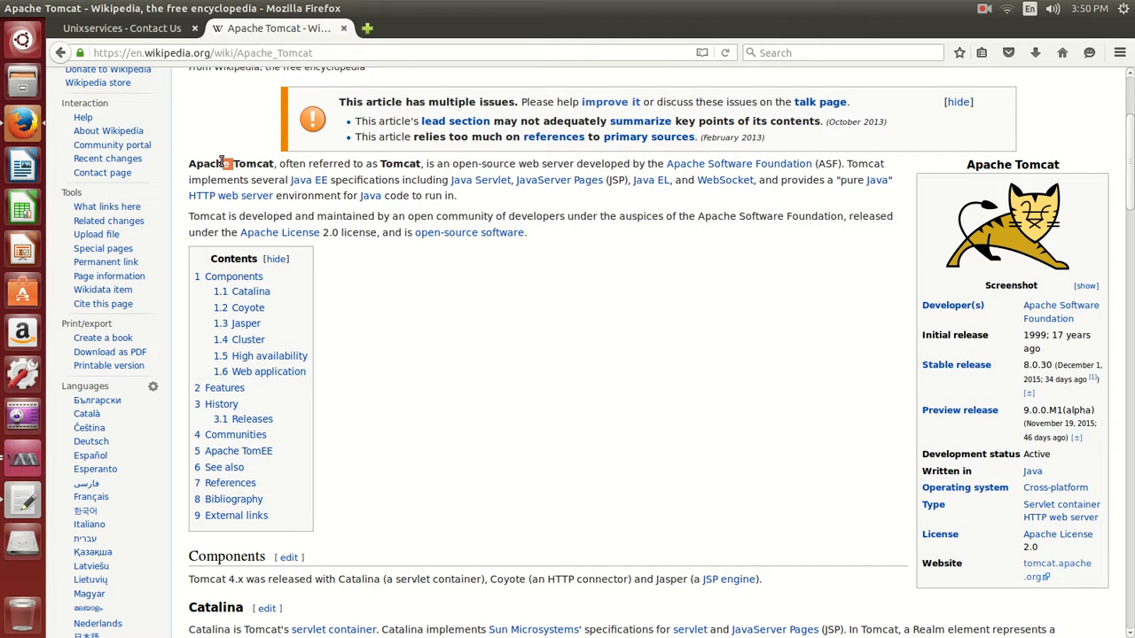
double_click(209, 163)
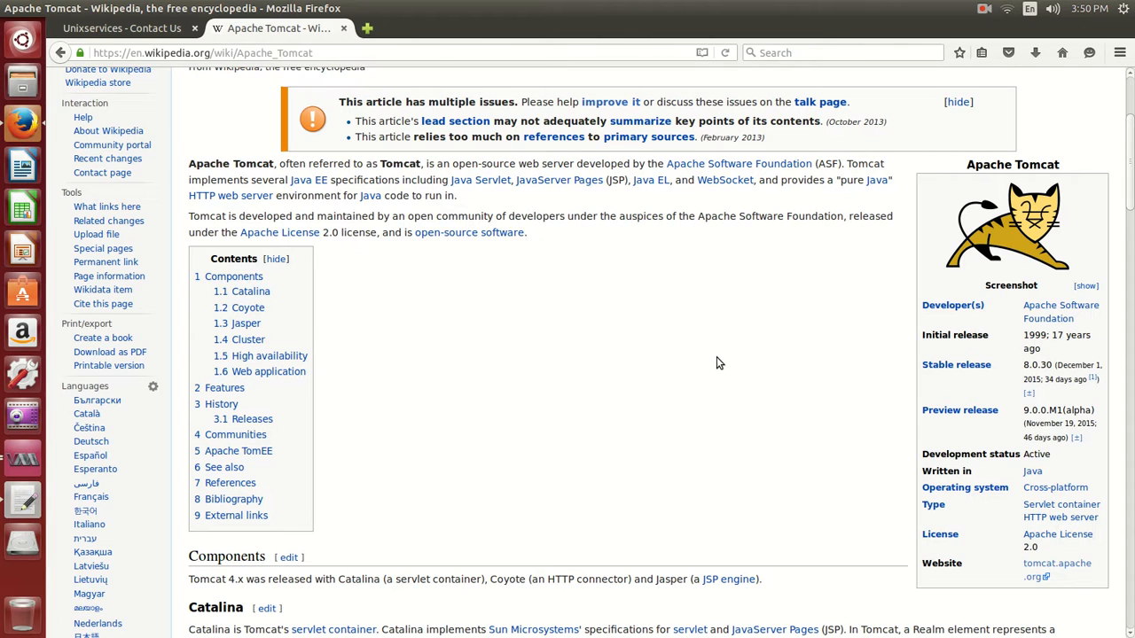
mouse_move(608, 244)
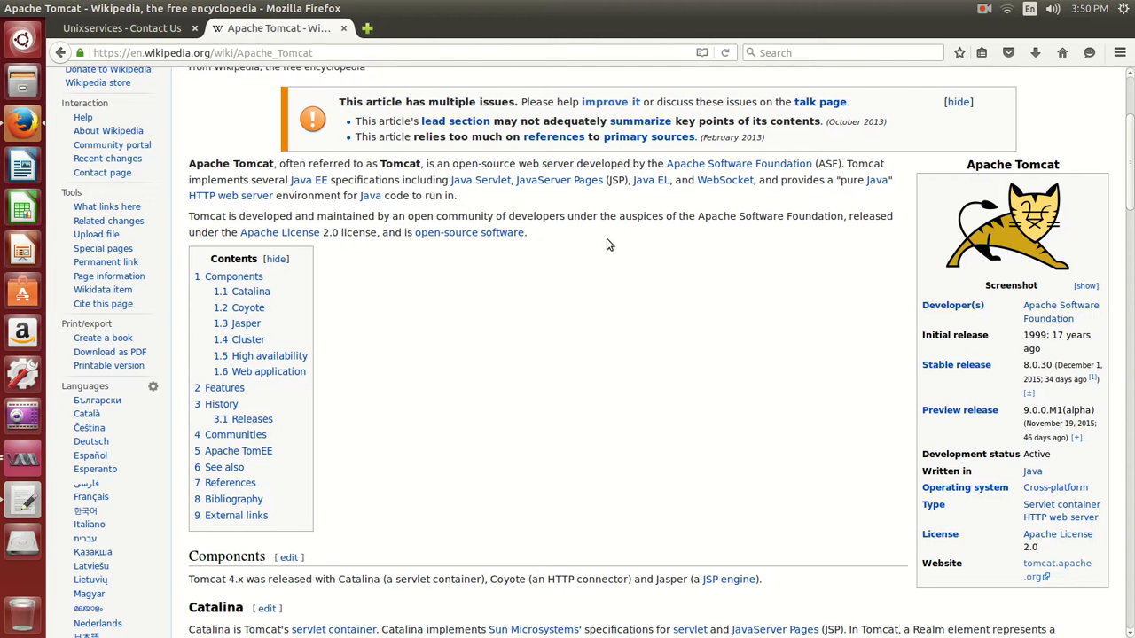
mouse_move(674, 403)
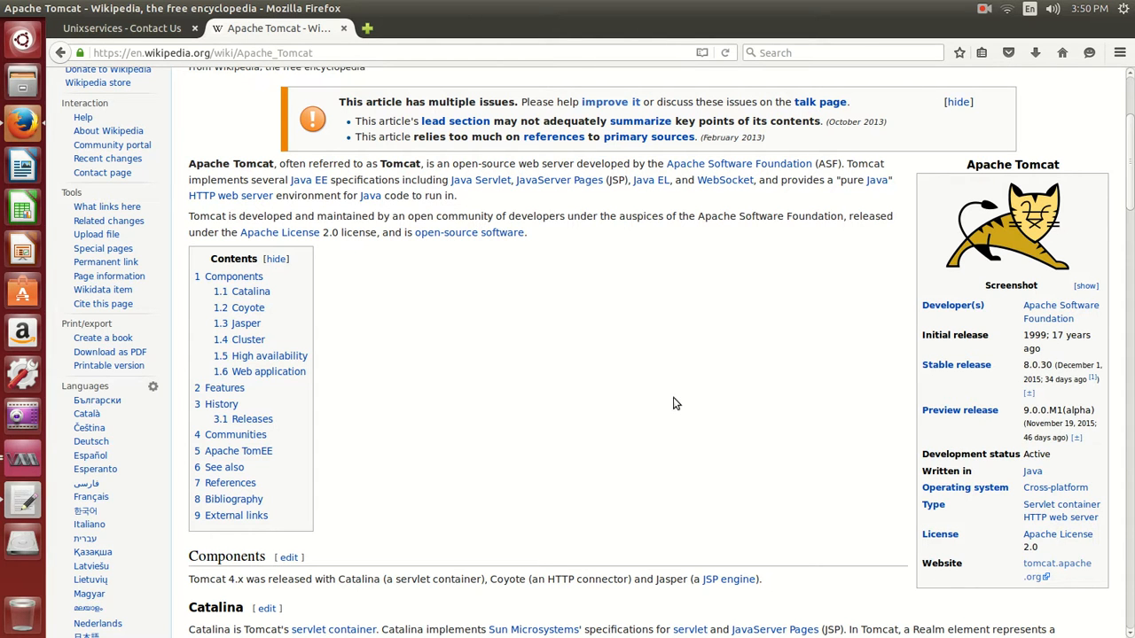
mouse_move(718, 394)
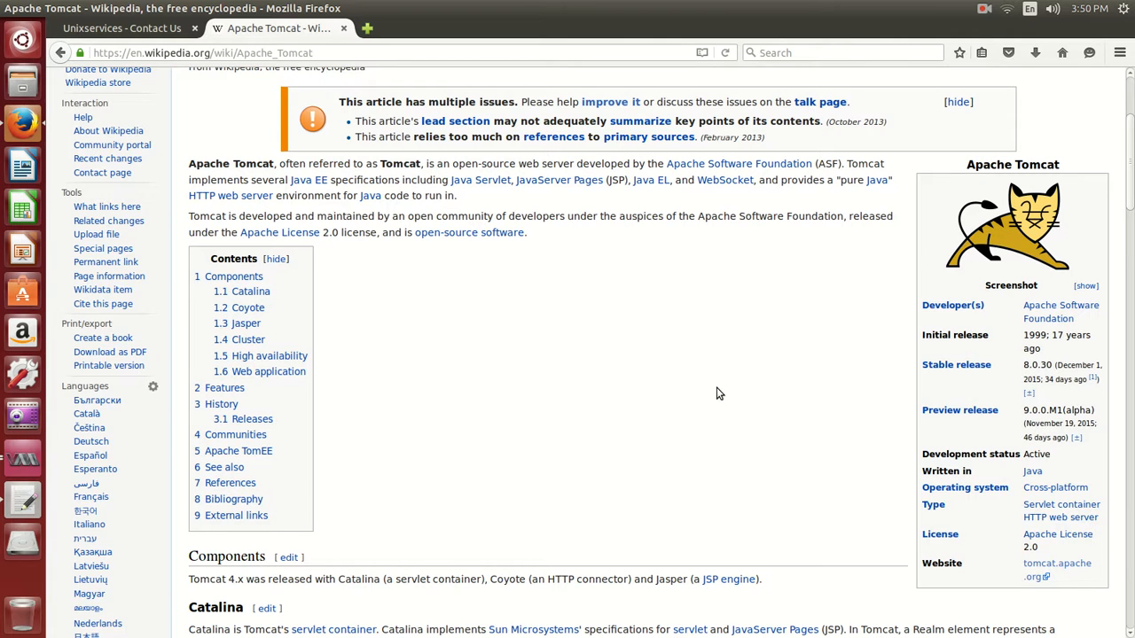
scroll(down, 3)
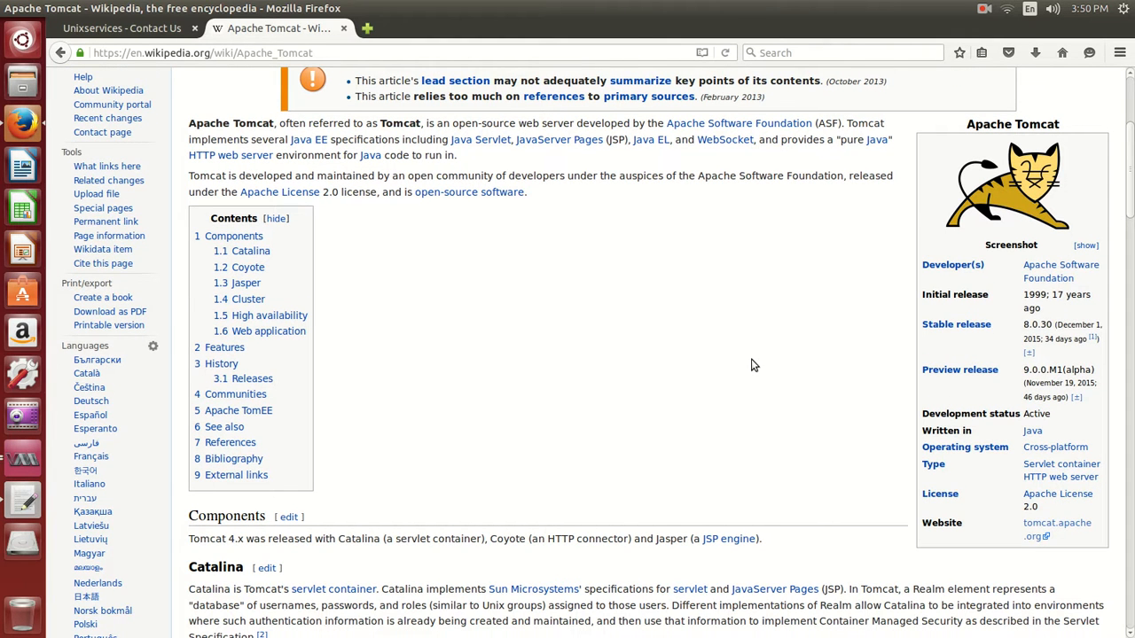
mouse_move(782, 356)
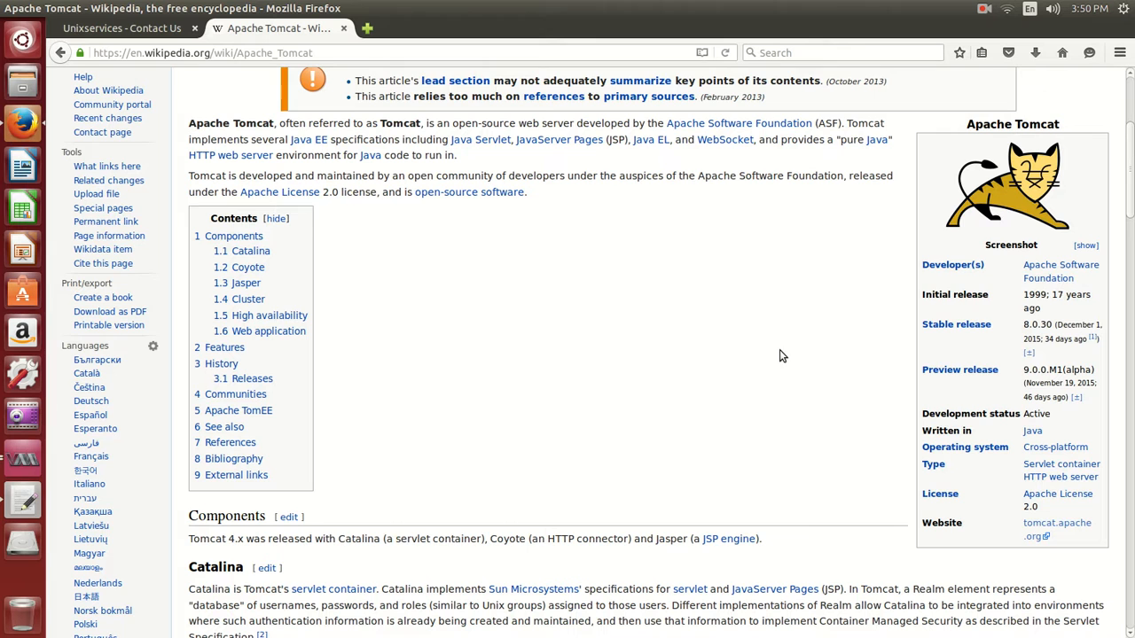
scroll(down, 3)
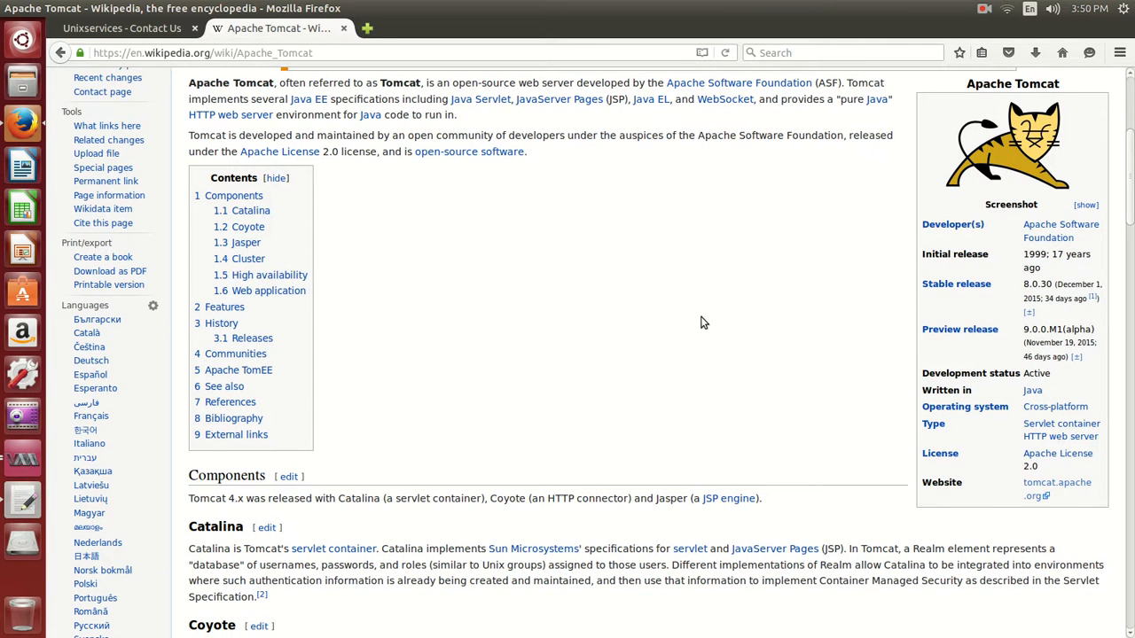
scroll(up, 3)
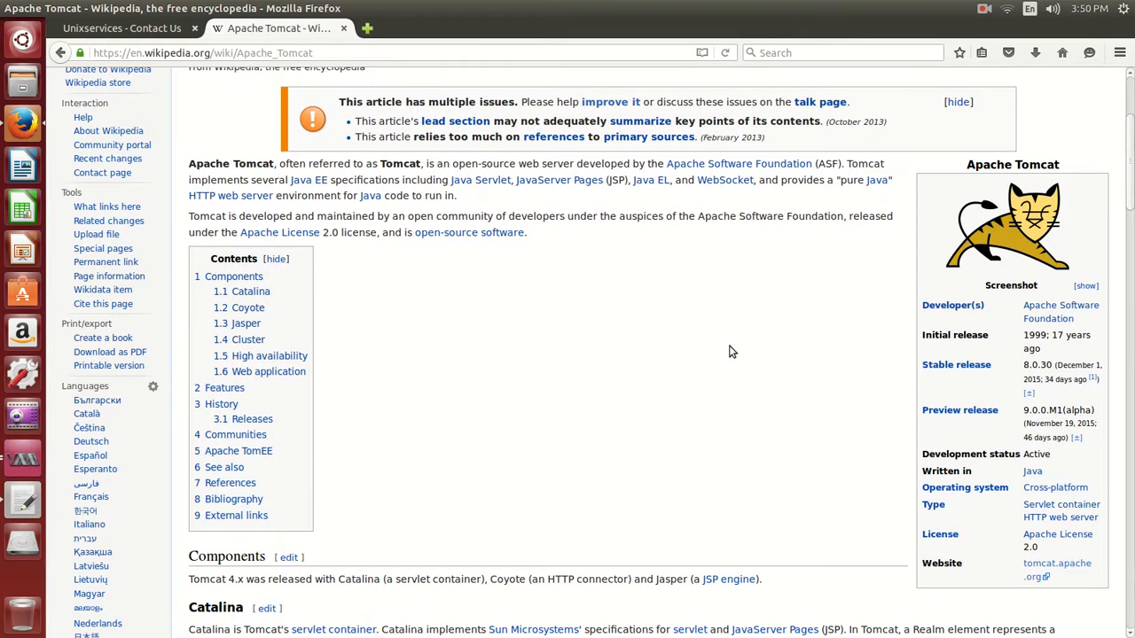
mouse_move(750, 383)
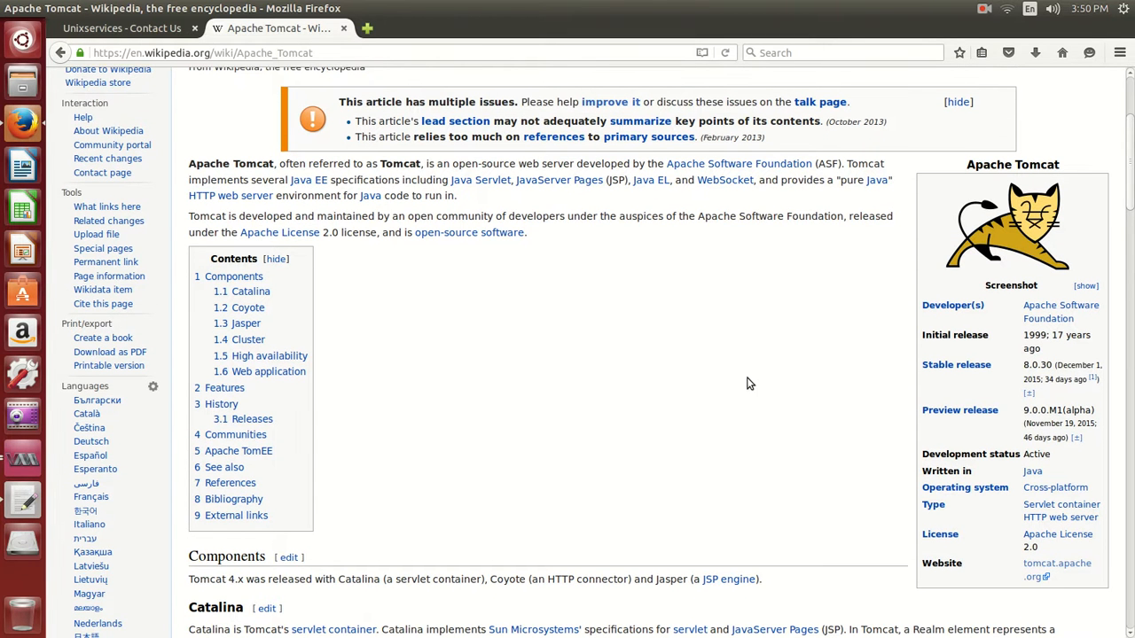
mouse_move(658, 353)
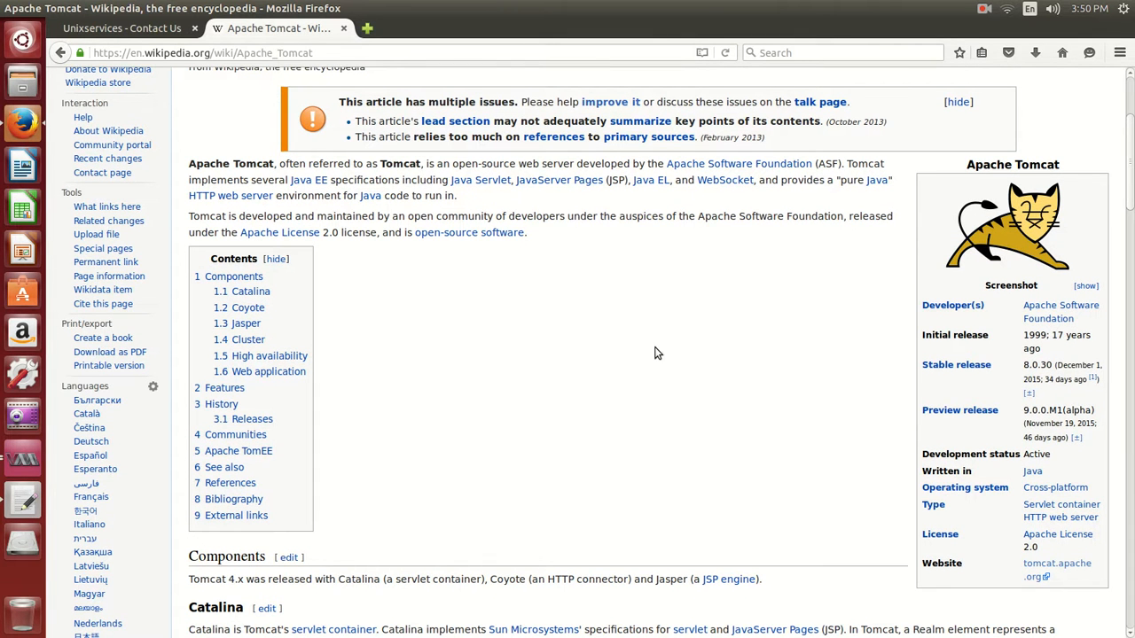
mouse_move(650, 377)
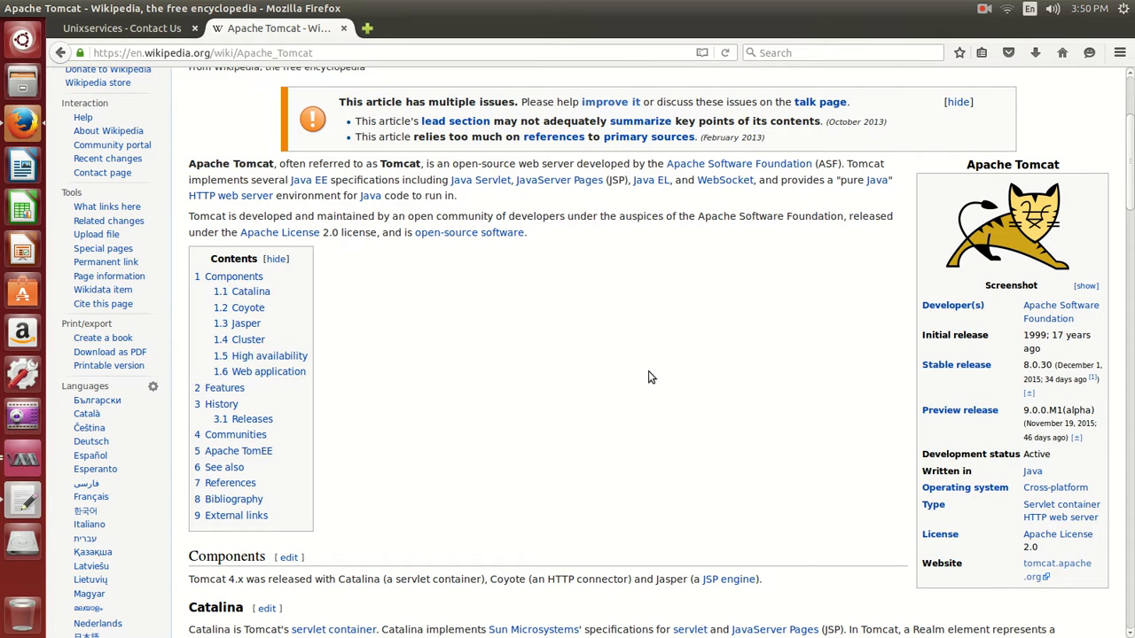
mouse_move(608, 370)
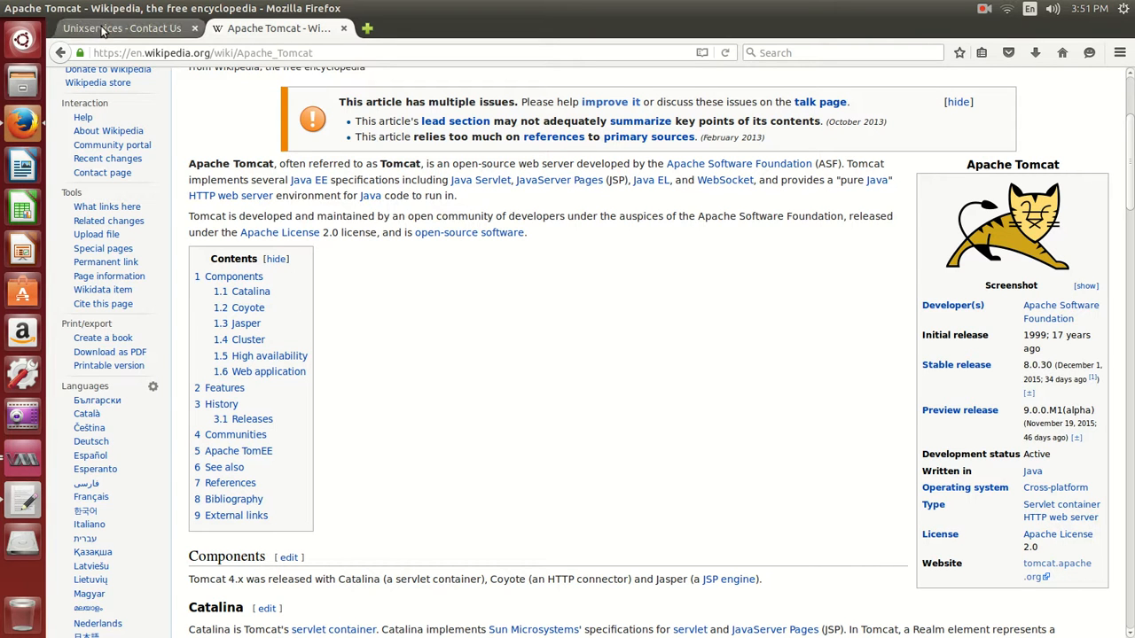
click(121, 27)
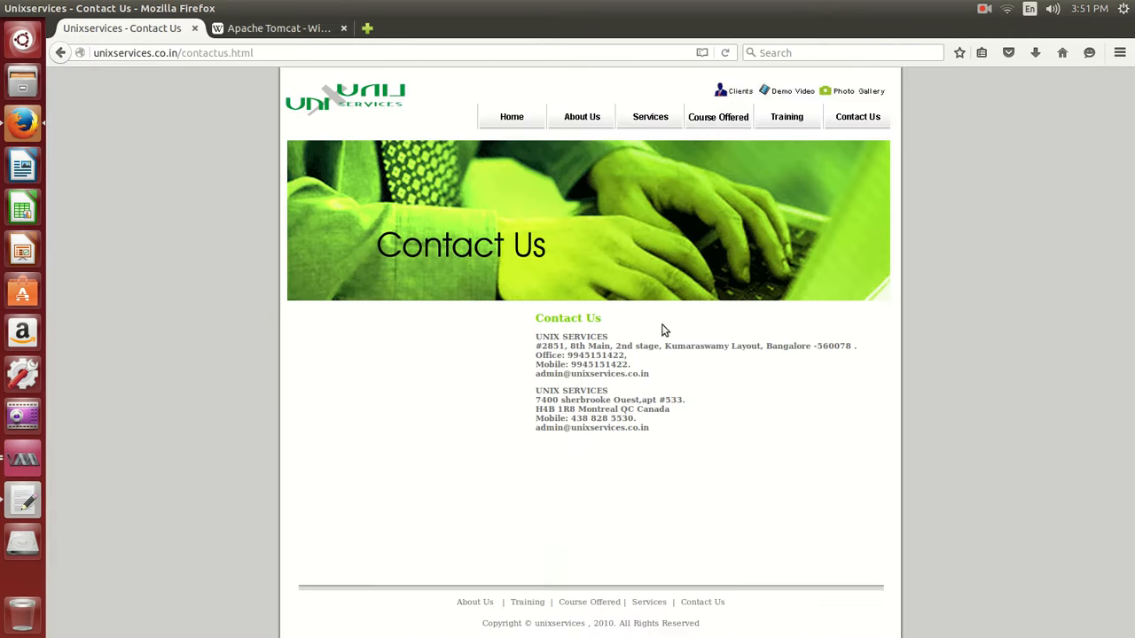
mouse_move(726, 371)
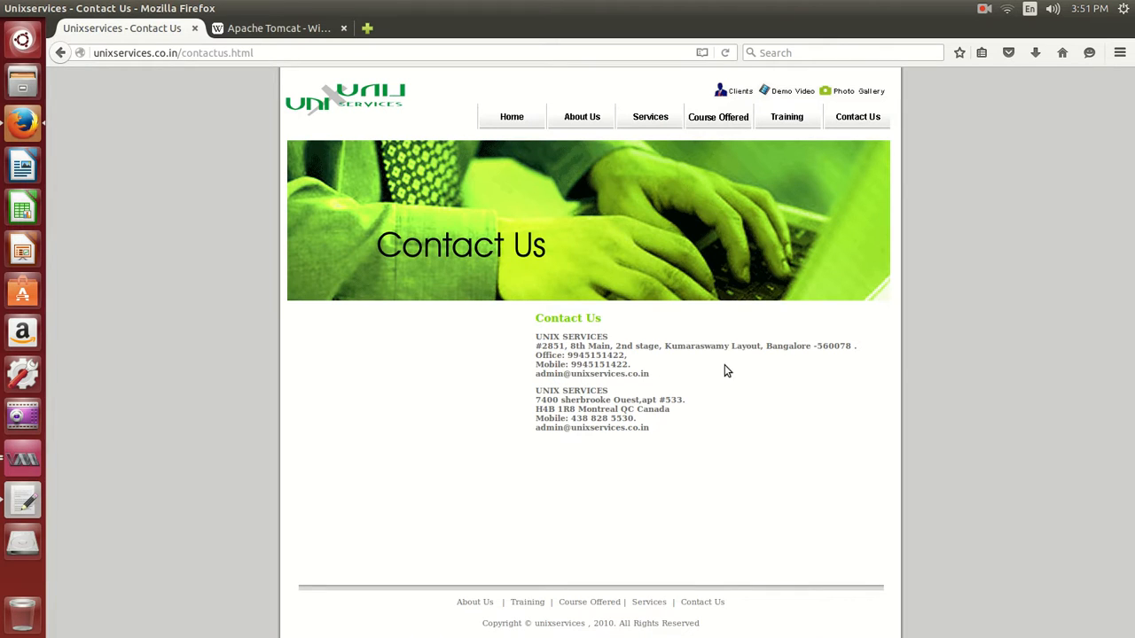
mouse_move(786, 372)
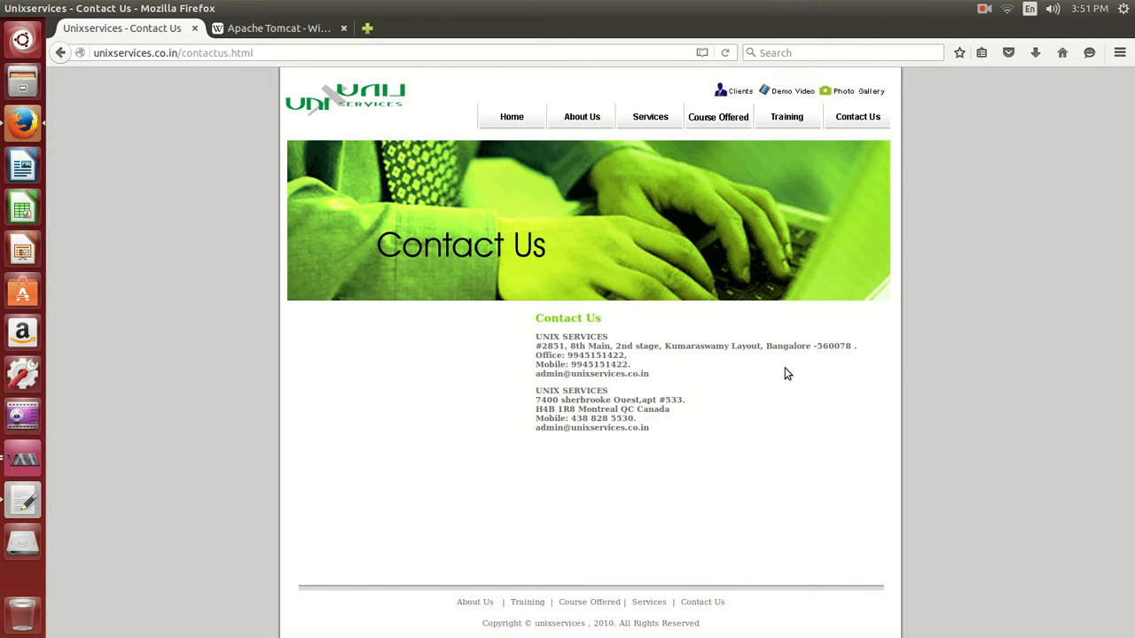
mouse_move(617, 465)
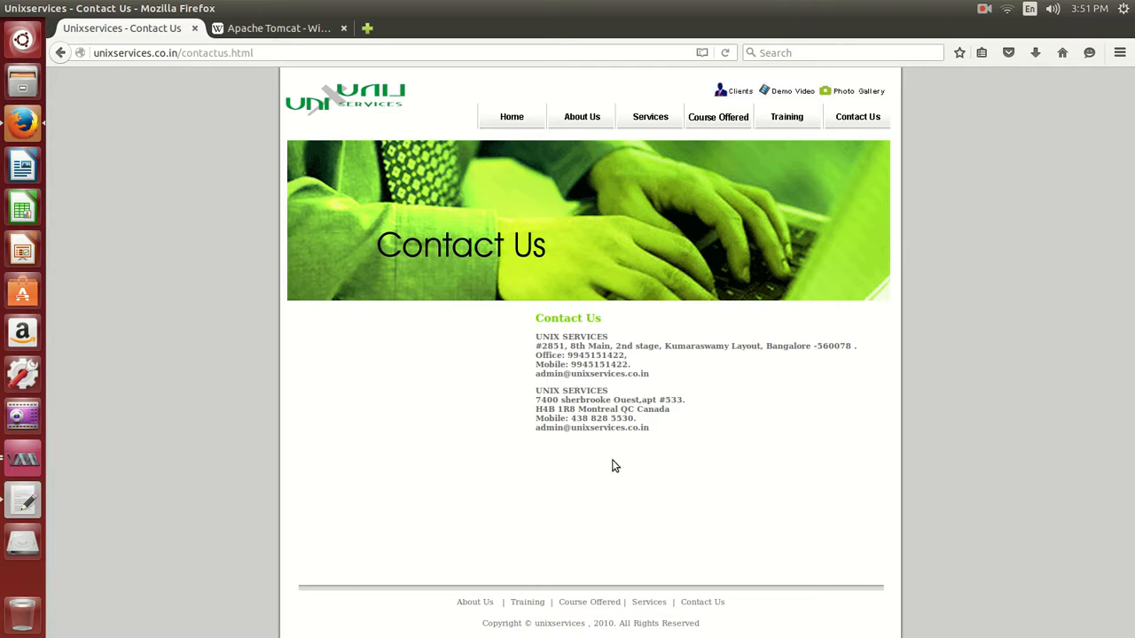
mouse_move(791, 401)
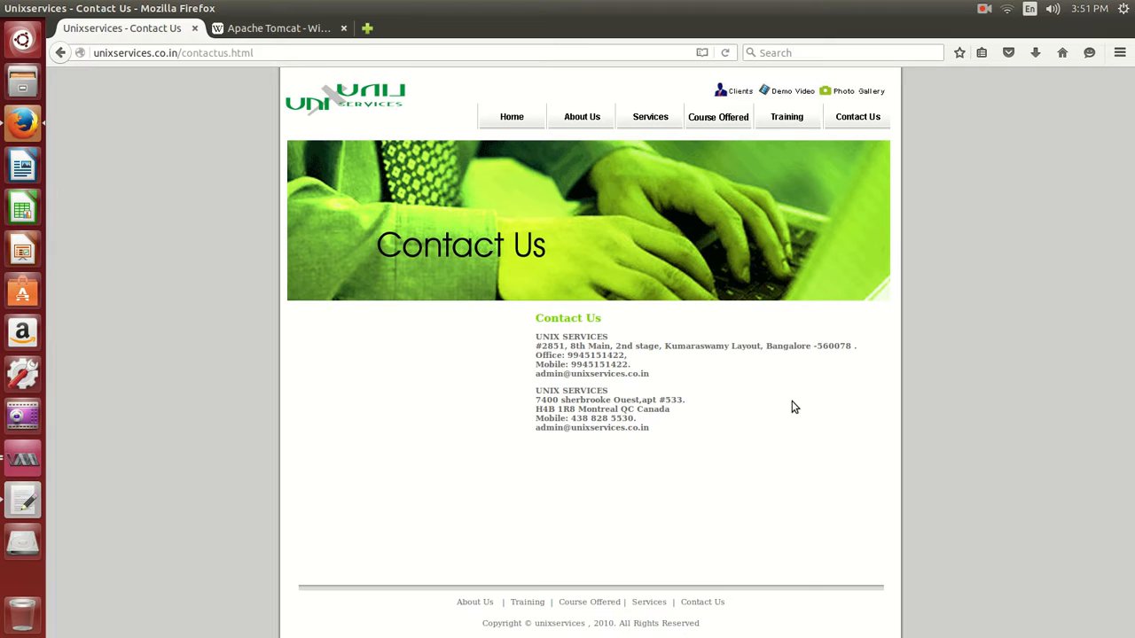
mouse_move(538, 432)
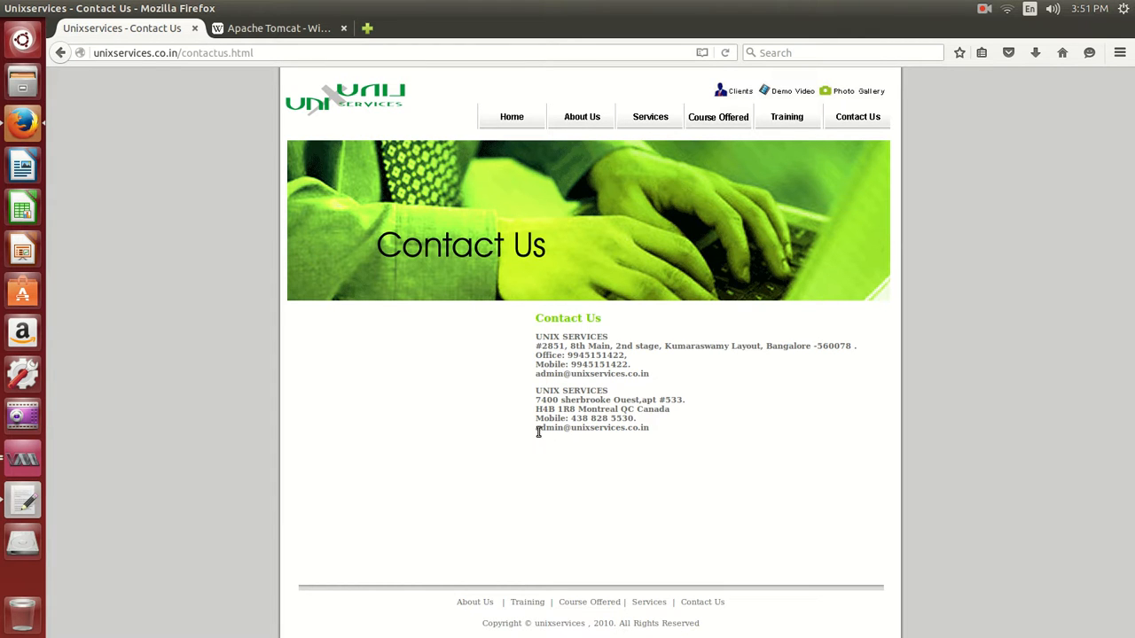
mouse_move(550, 473)
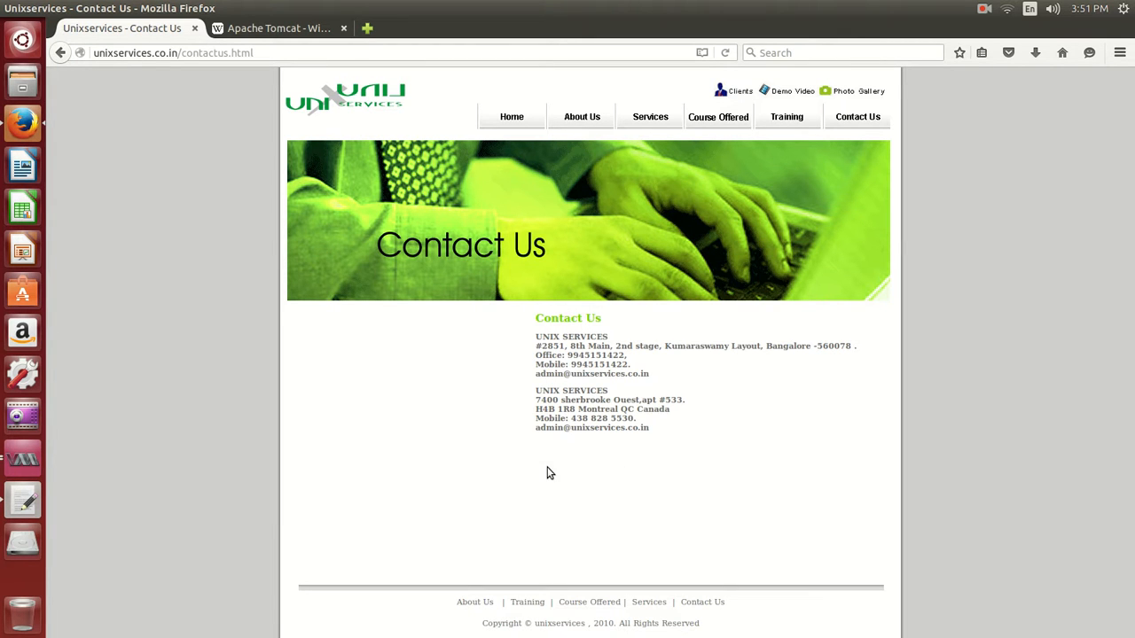
mouse_move(572, 388)
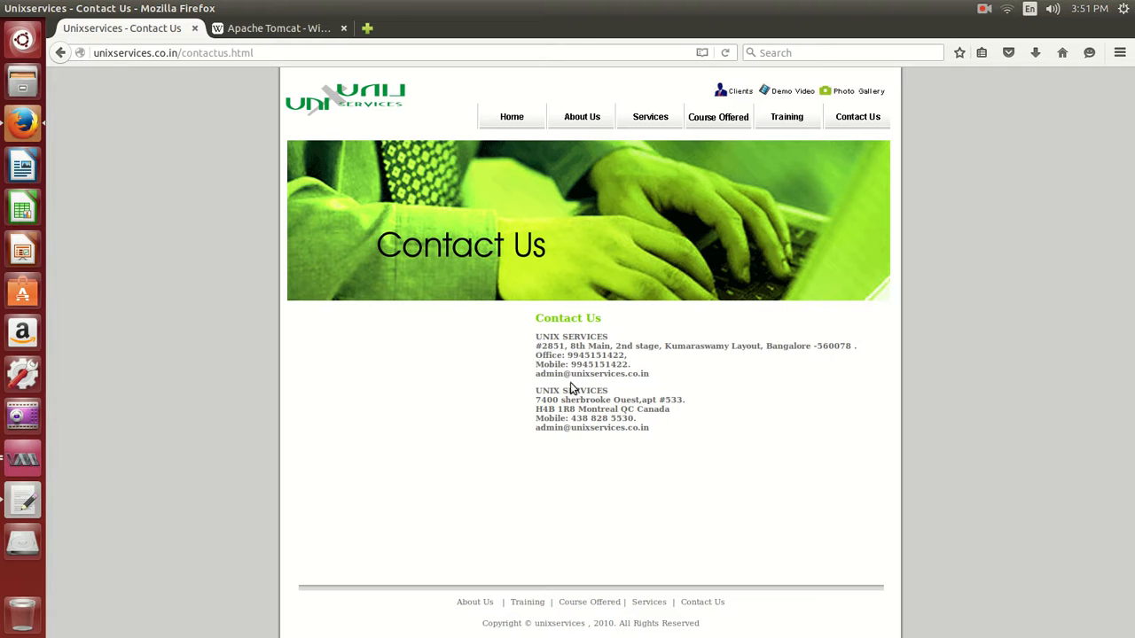
mouse_move(689, 464)
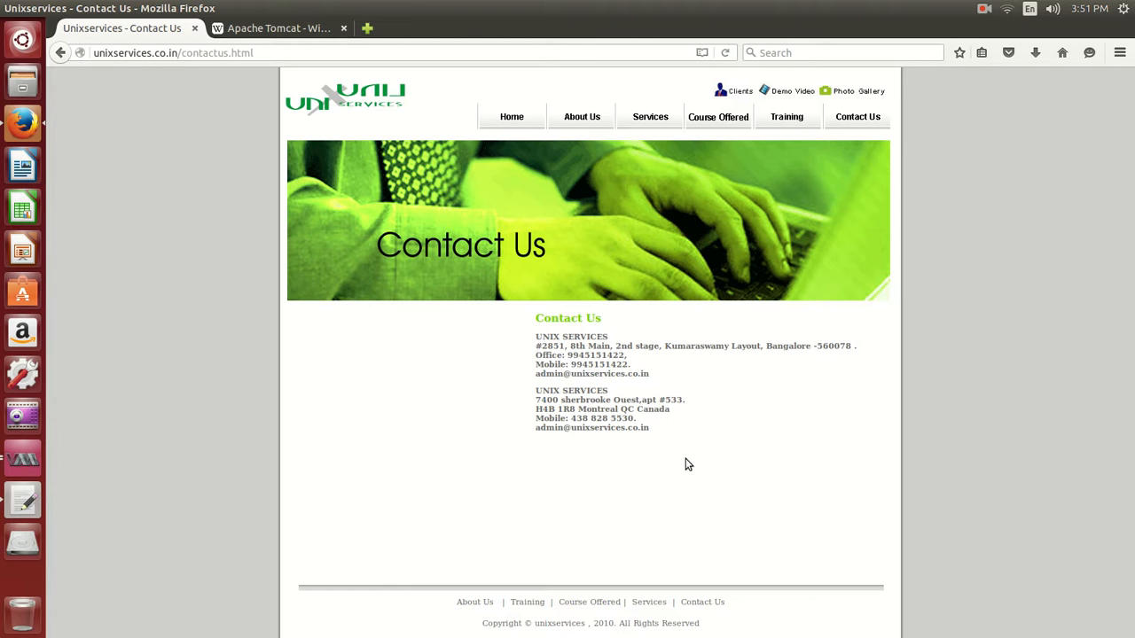
mouse_move(177, 179)
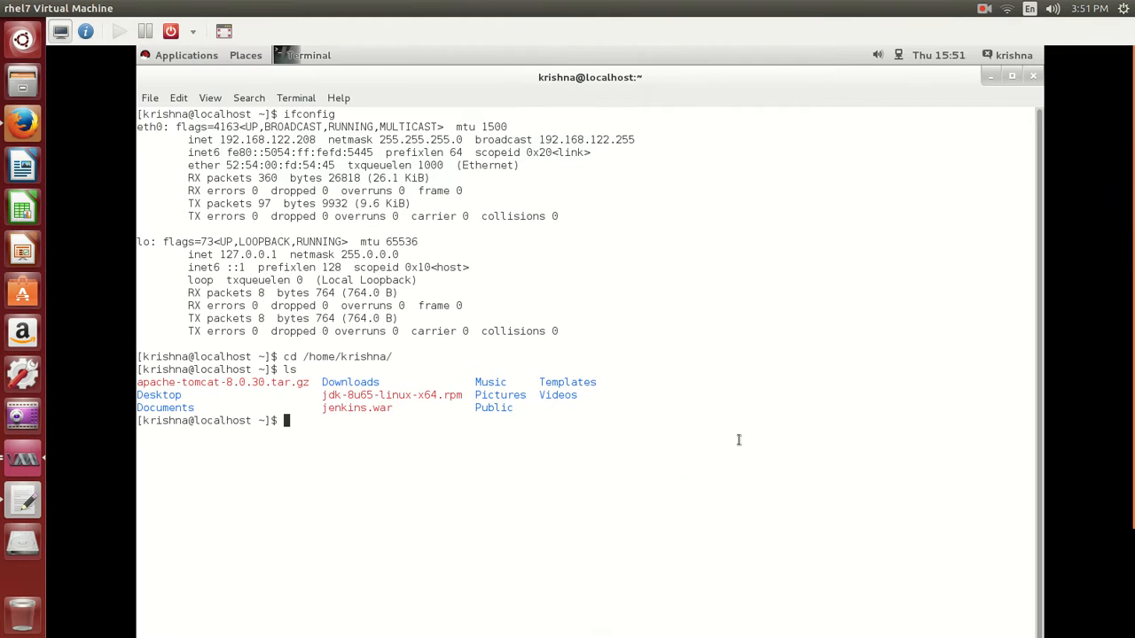
mouse_move(882, 355)
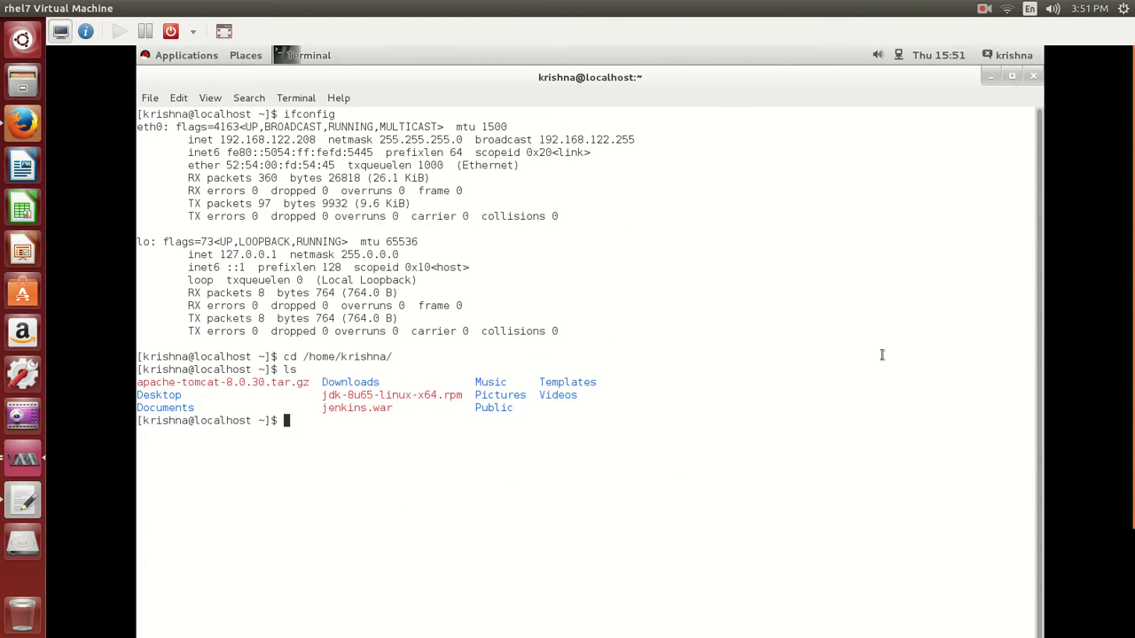
mouse_move(716, 520)
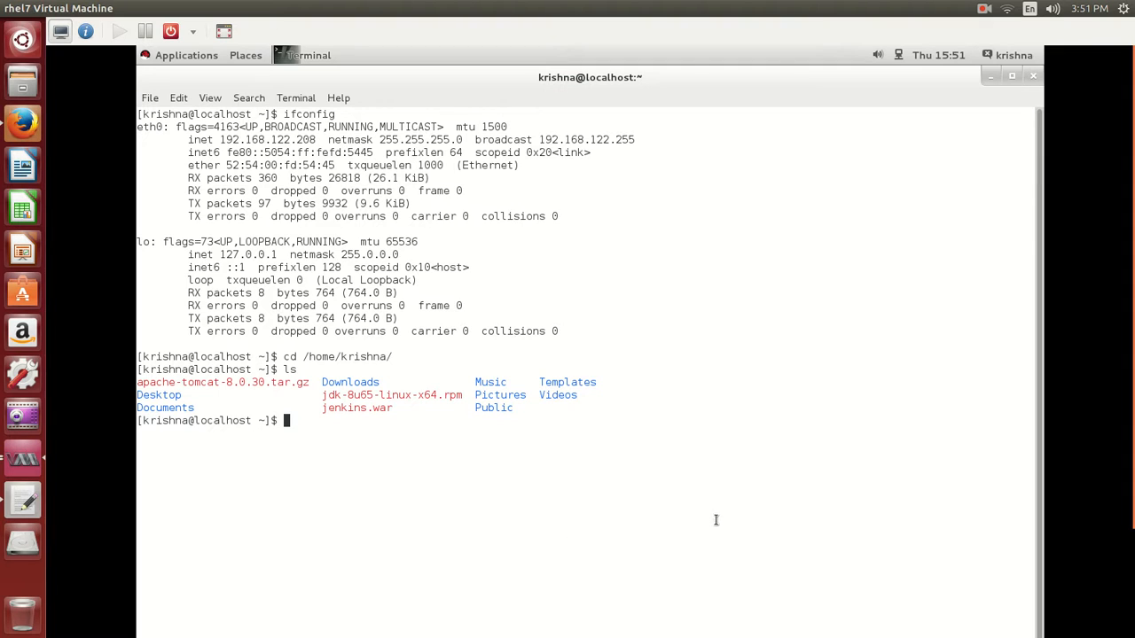
mouse_move(697, 420)
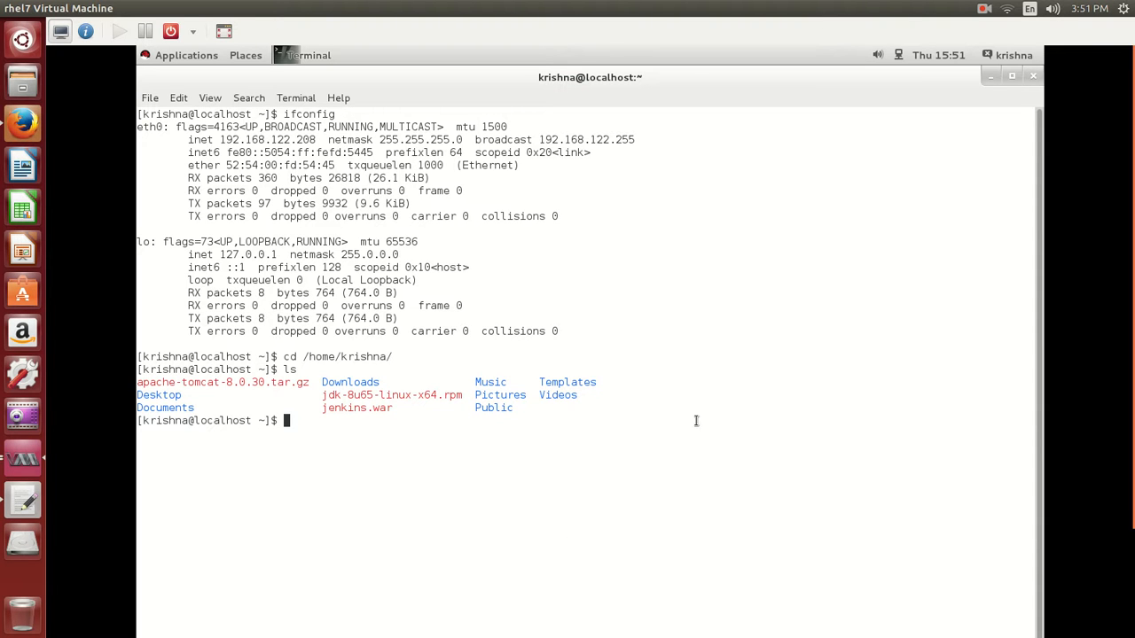
mouse_move(310, 477)
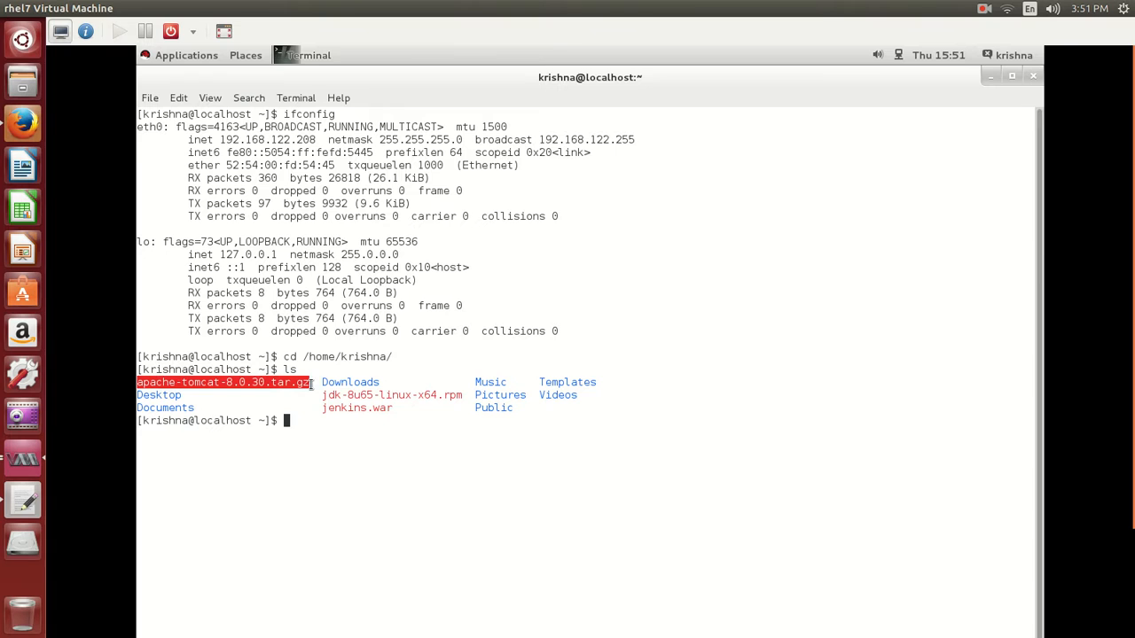
mouse_move(397, 535)
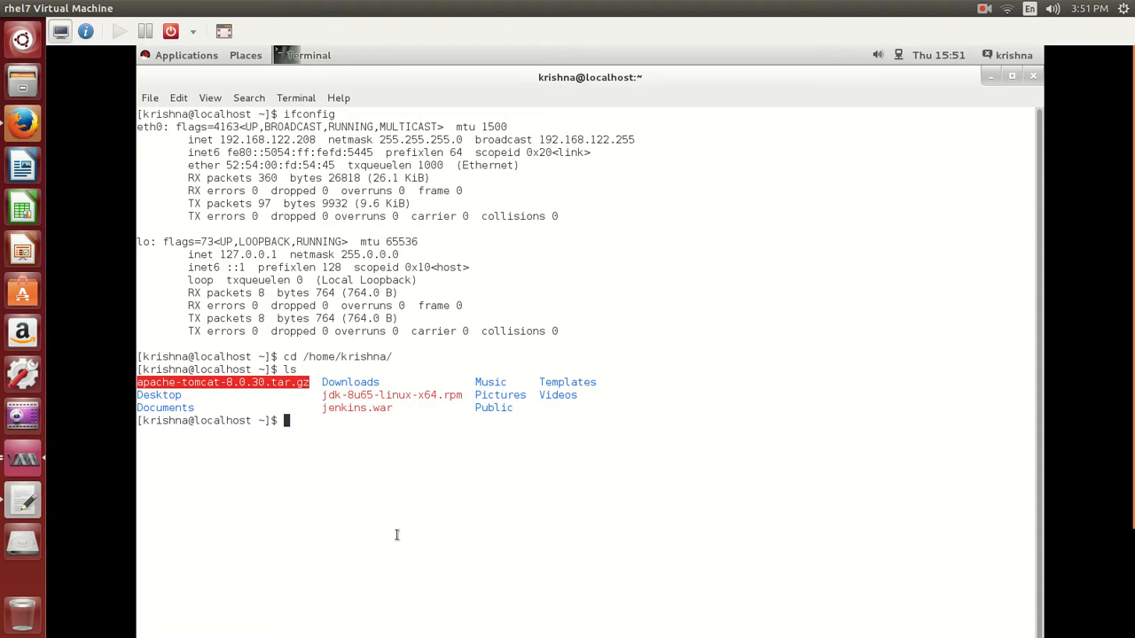
mouse_move(481, 514)
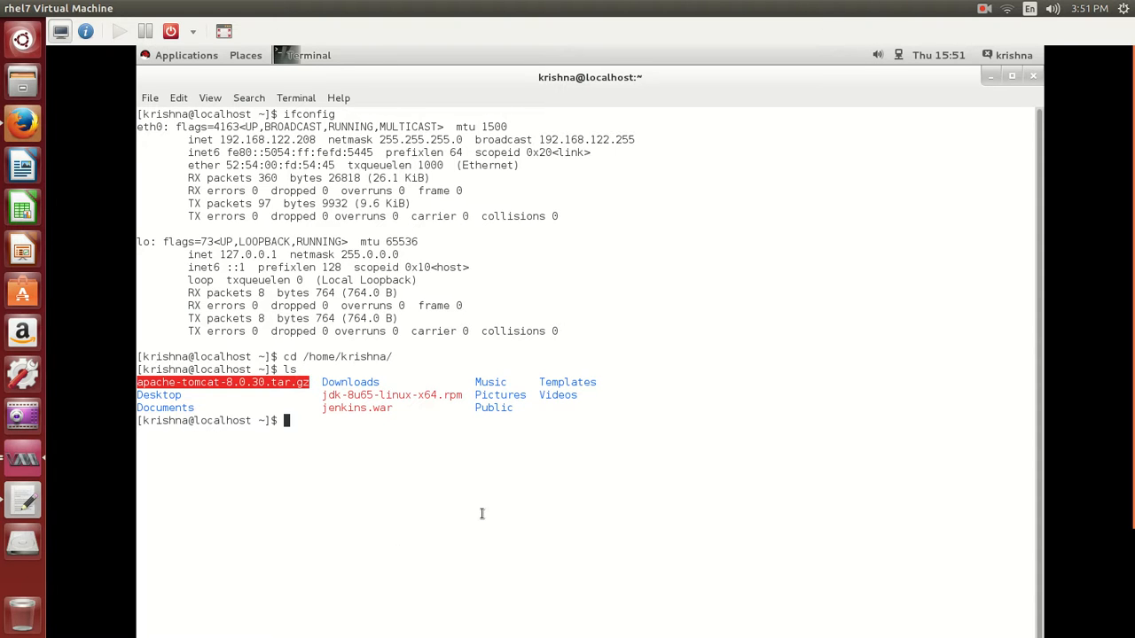
mouse_move(713, 507)
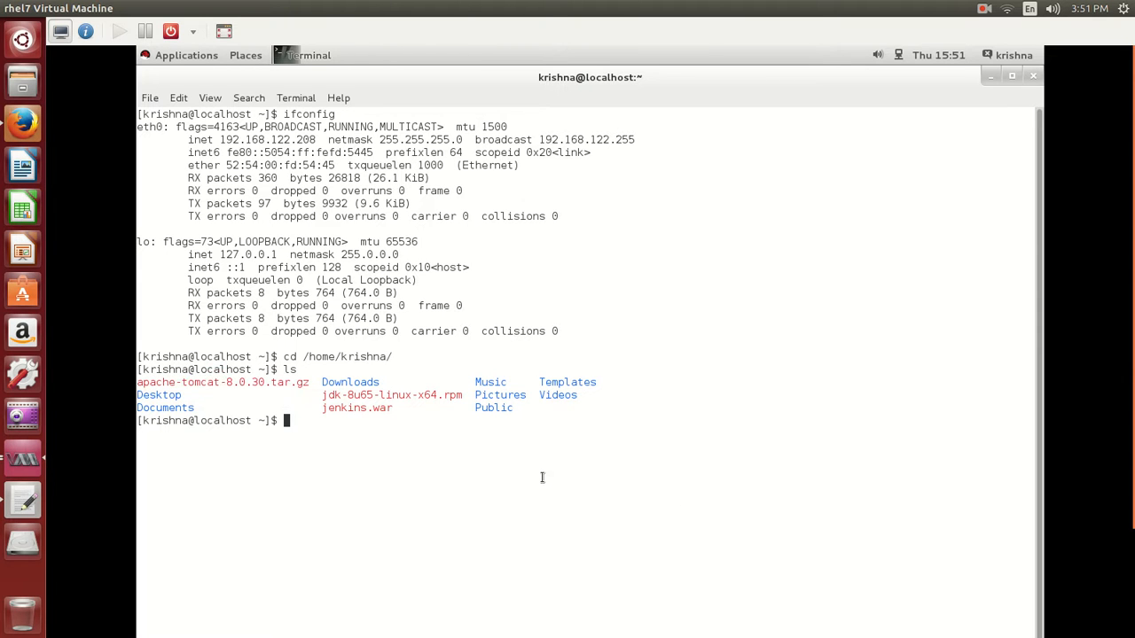
mouse_move(557, 497)
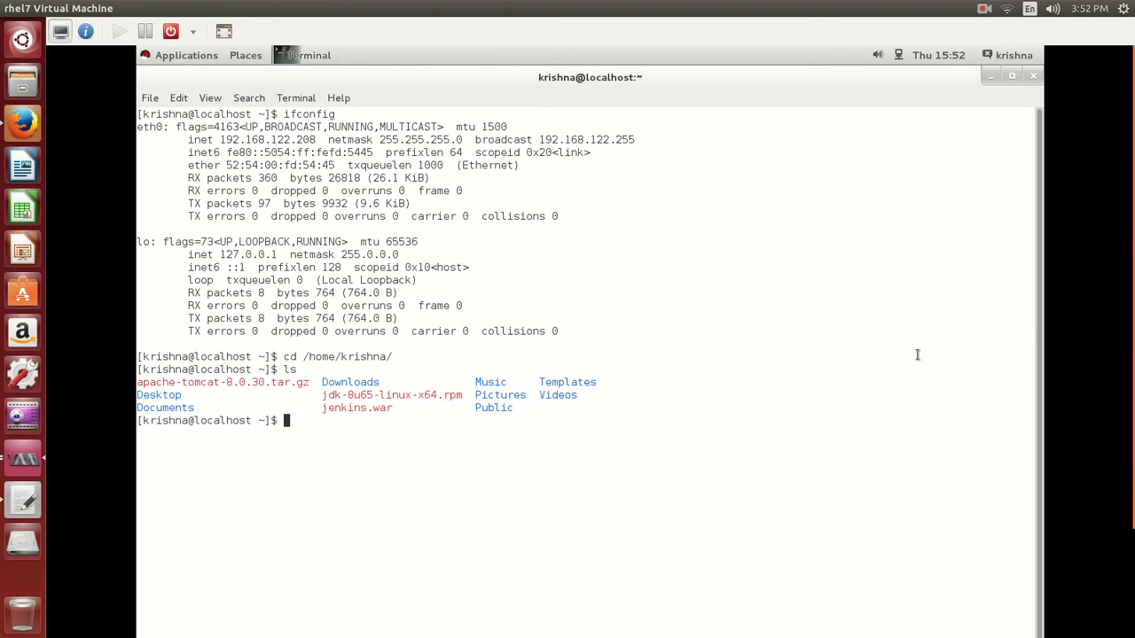
mouse_move(895, 292)
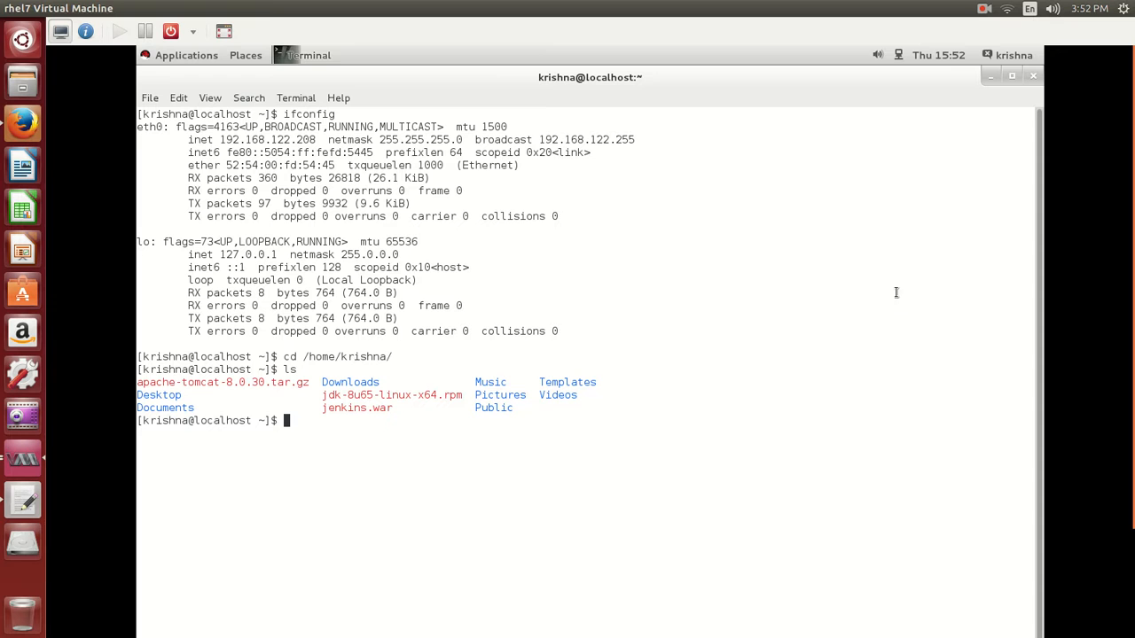
mouse_move(899, 290)
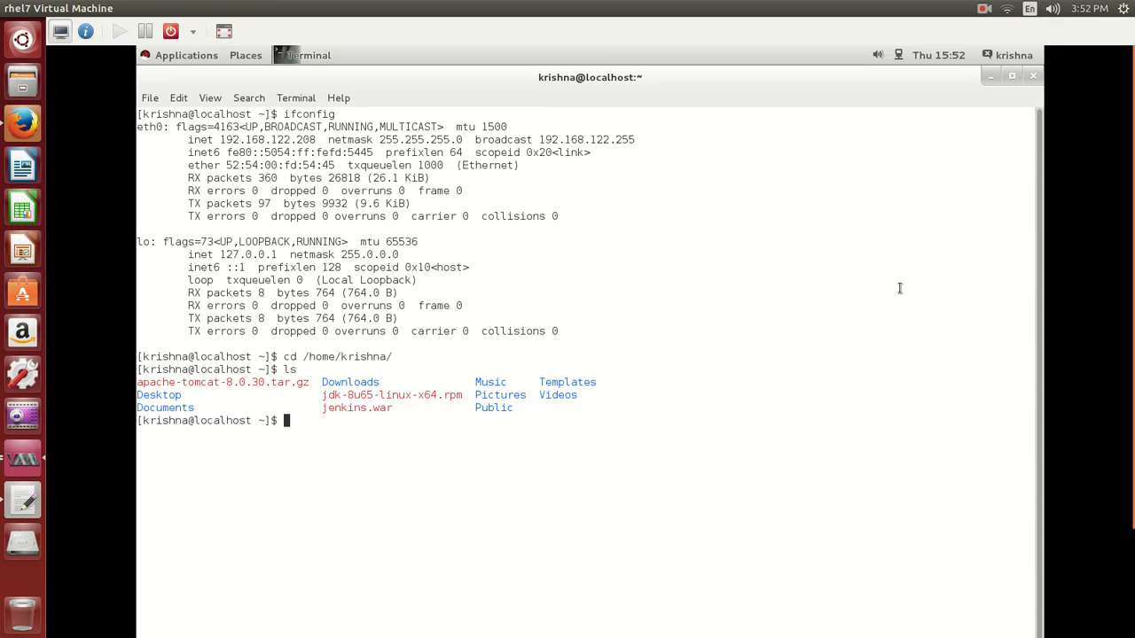
mouse_move(302, 190)
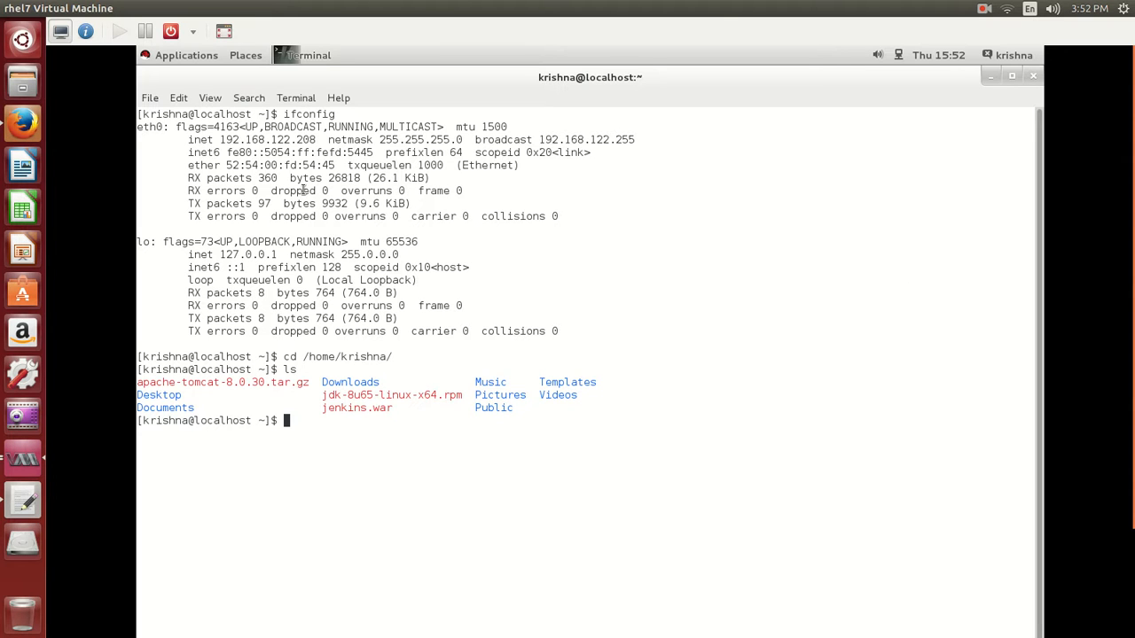
mouse_move(683, 219)
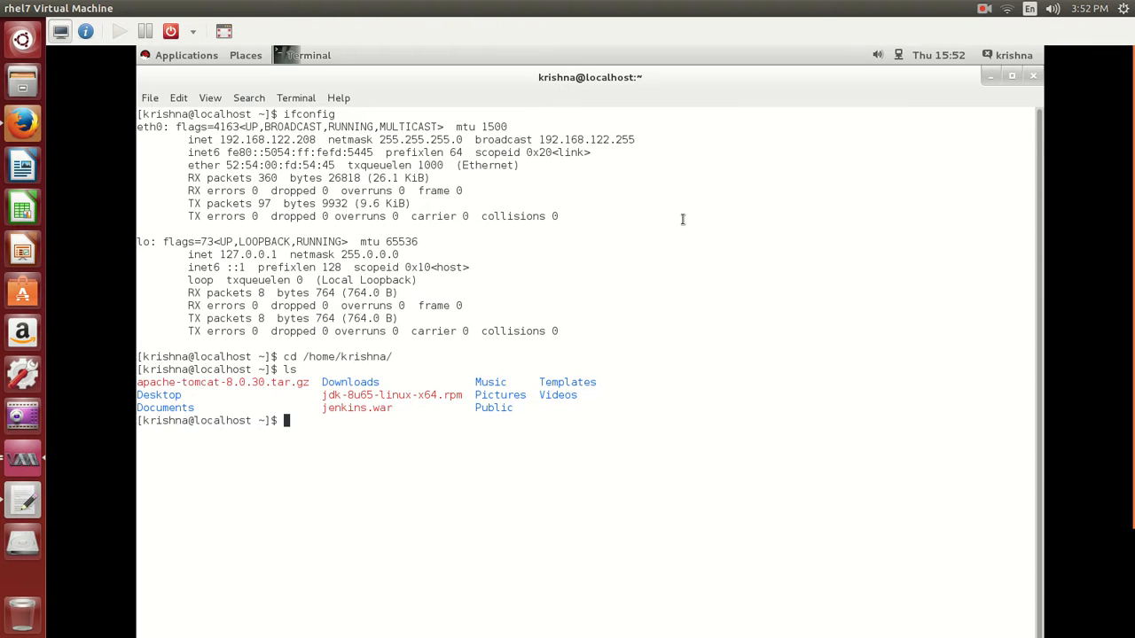
mouse_move(235, 159)
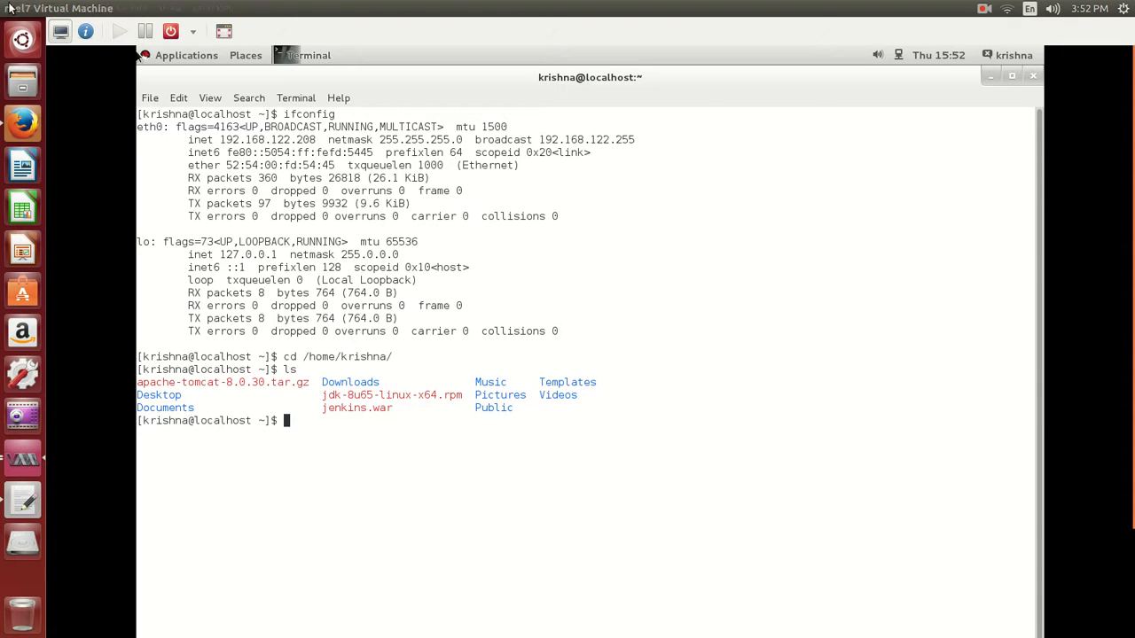
mouse_move(865, 449)
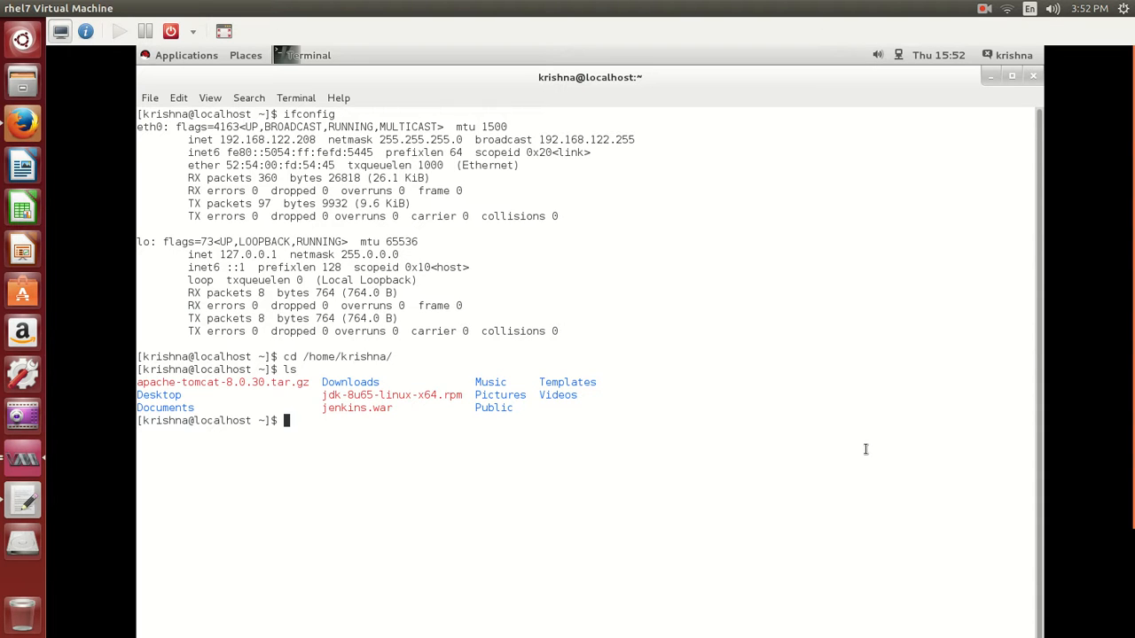
mouse_move(246, 399)
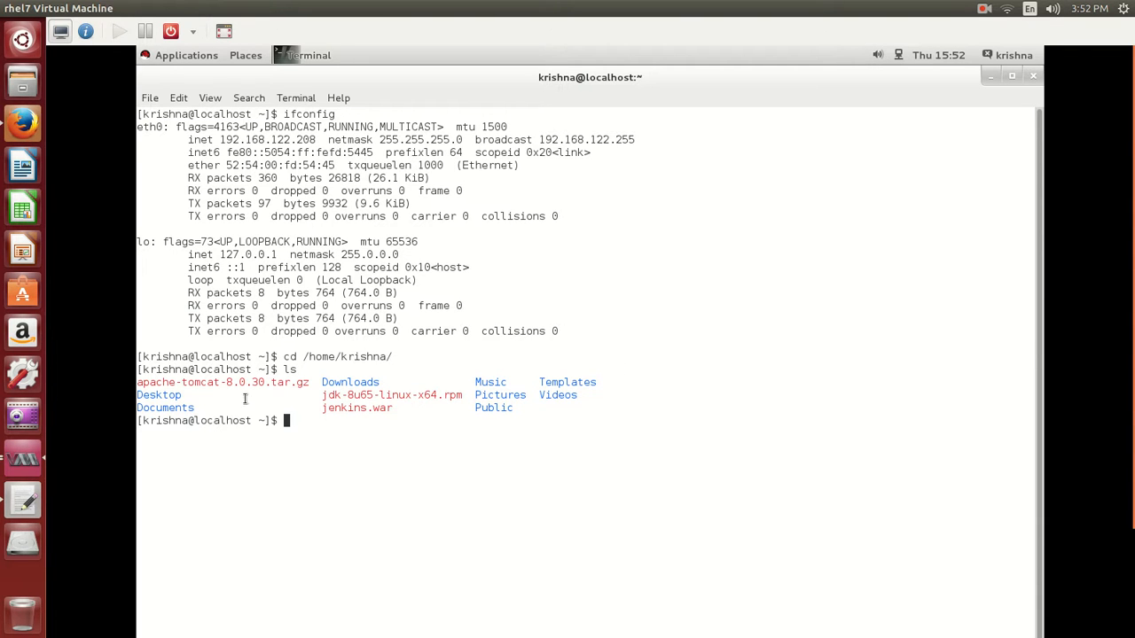
mouse_move(365, 469)
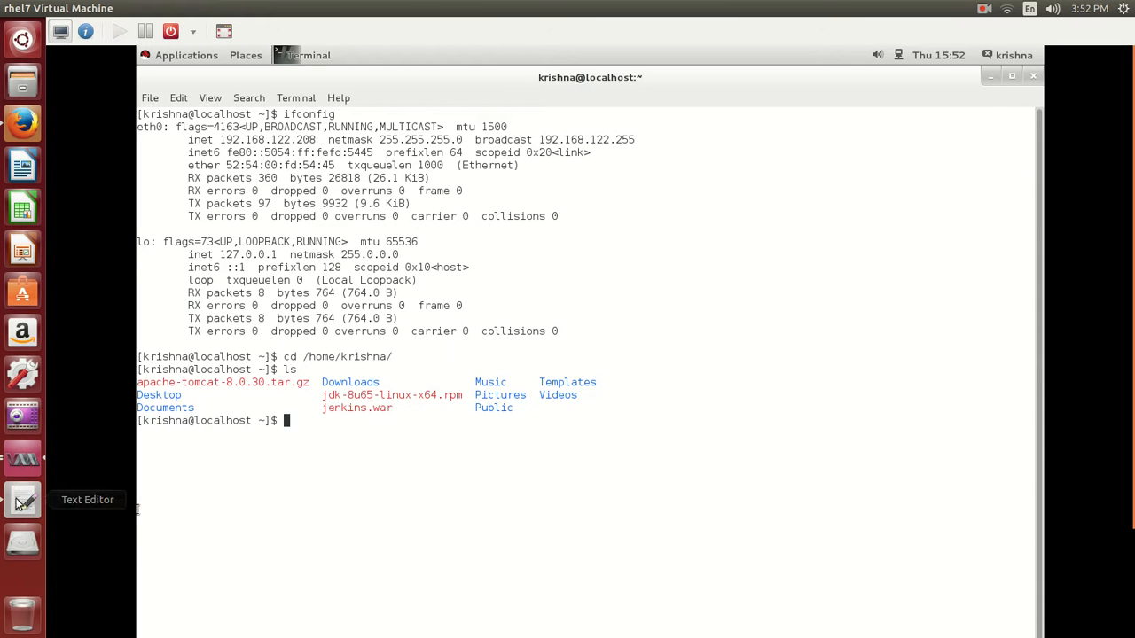
Switch to gedit with the Tomcat 8 download, extract, user setup and tomcat8.service notes.
click(22, 499)
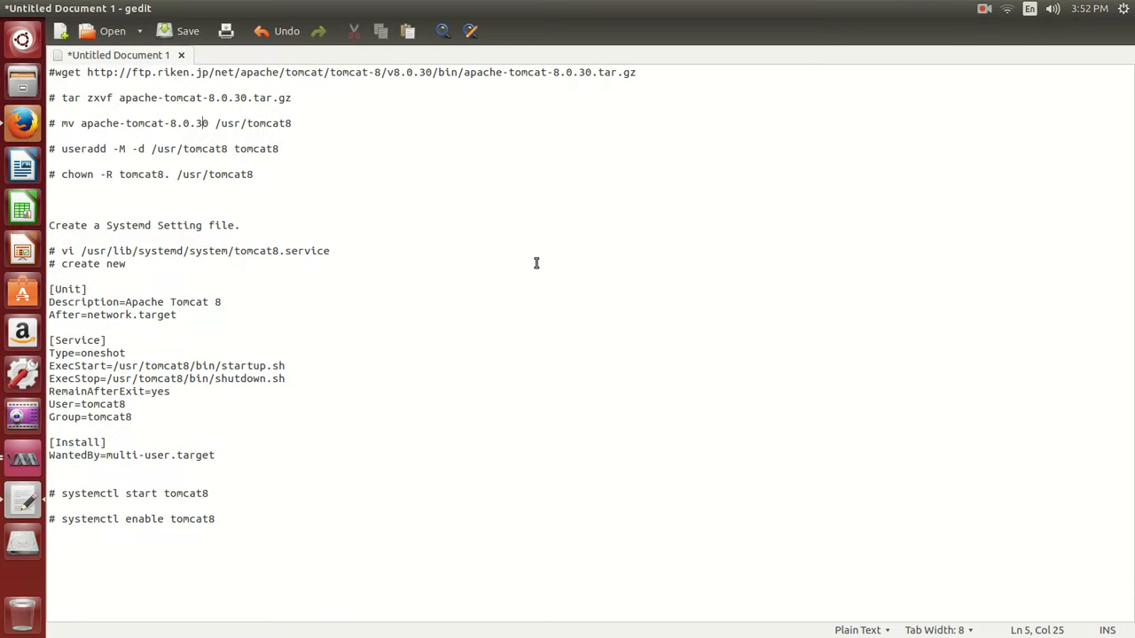
mouse_move(141, 73)
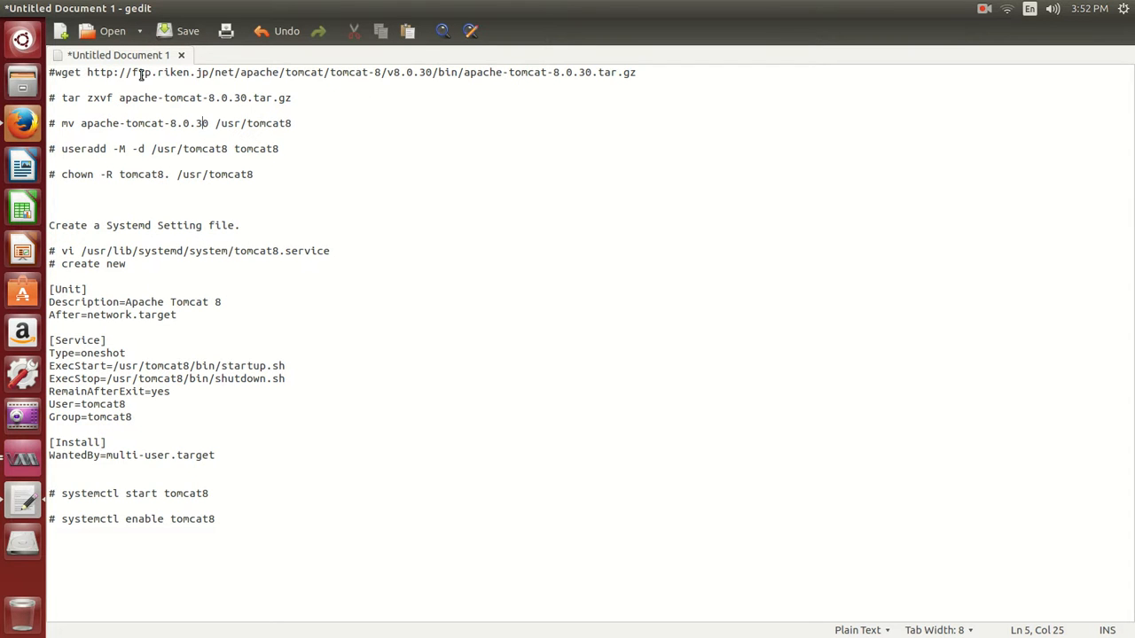
mouse_move(695, 260)
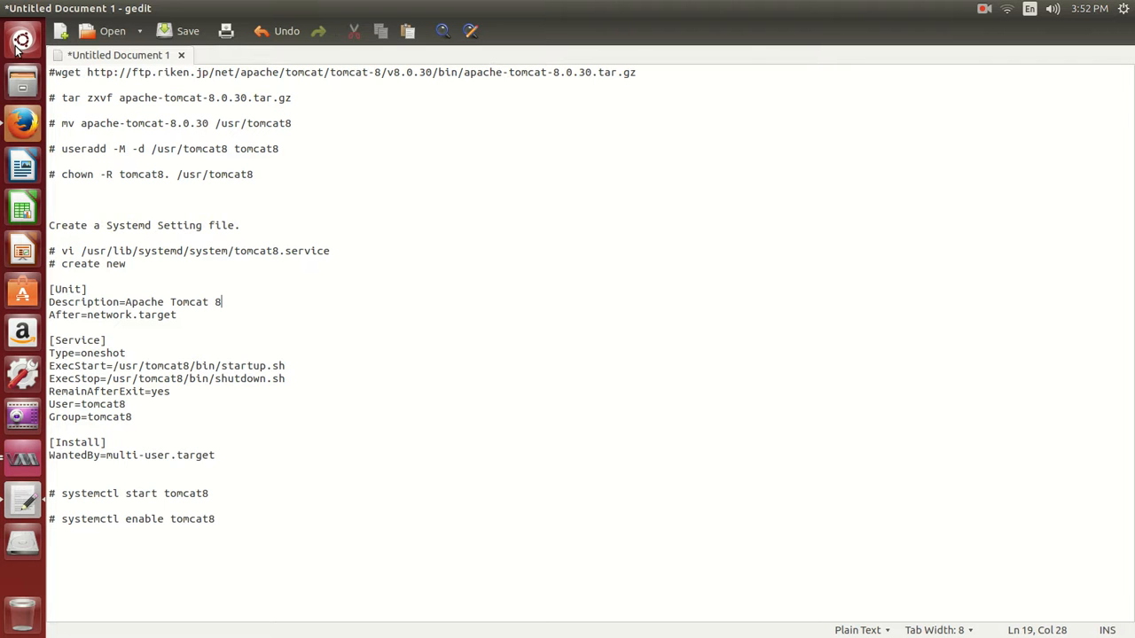
click(21, 40)
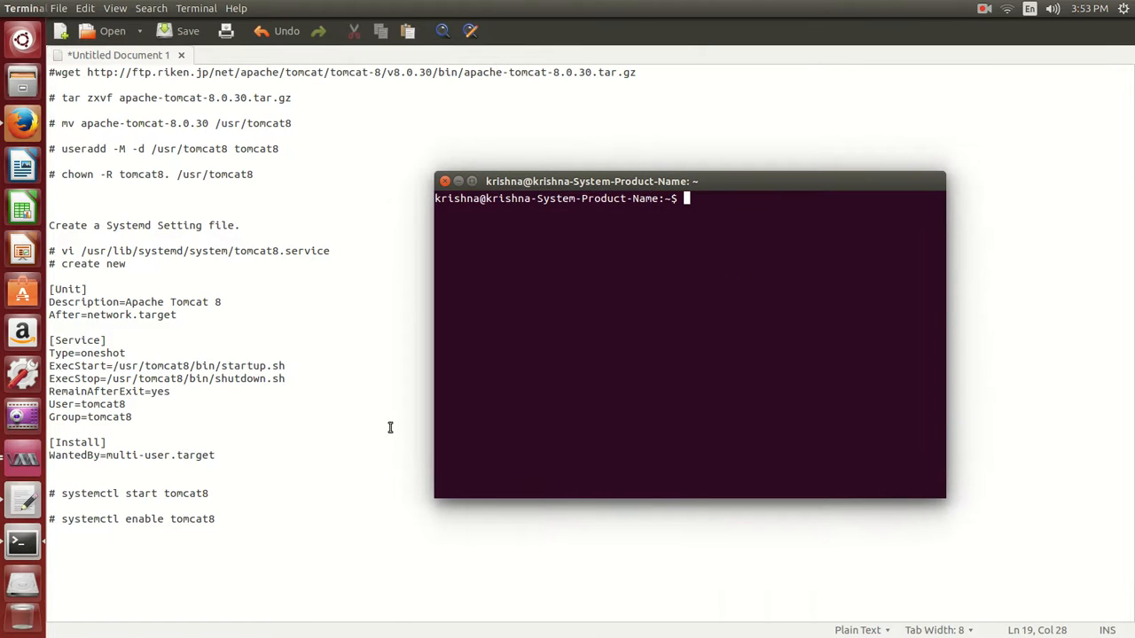
mouse_move(728, 347)
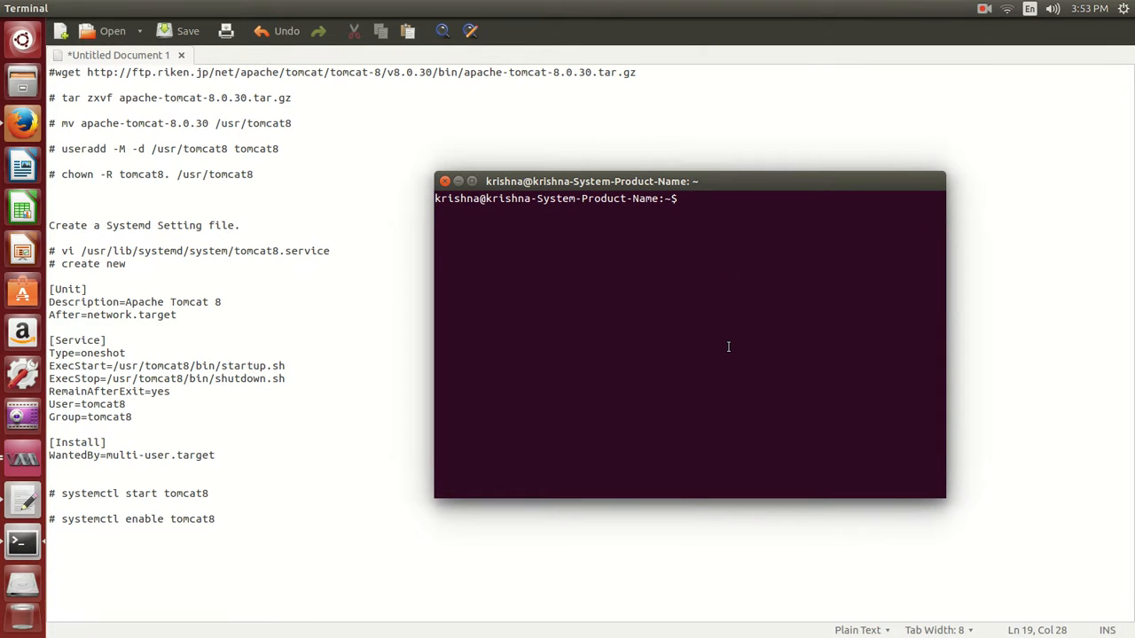
text(ss)
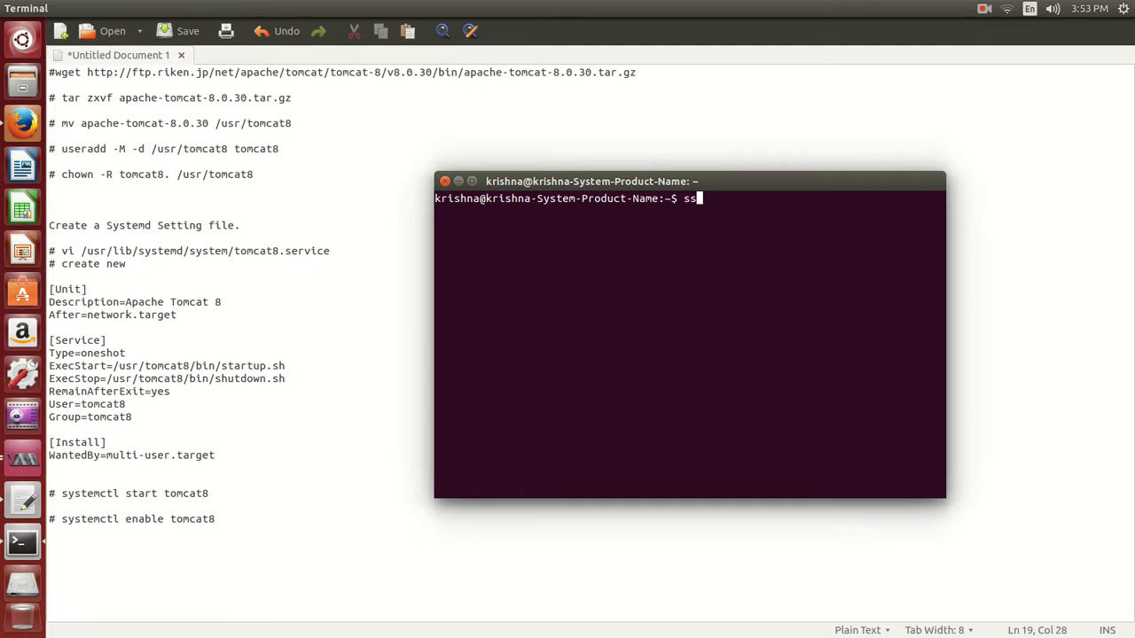
text(h)
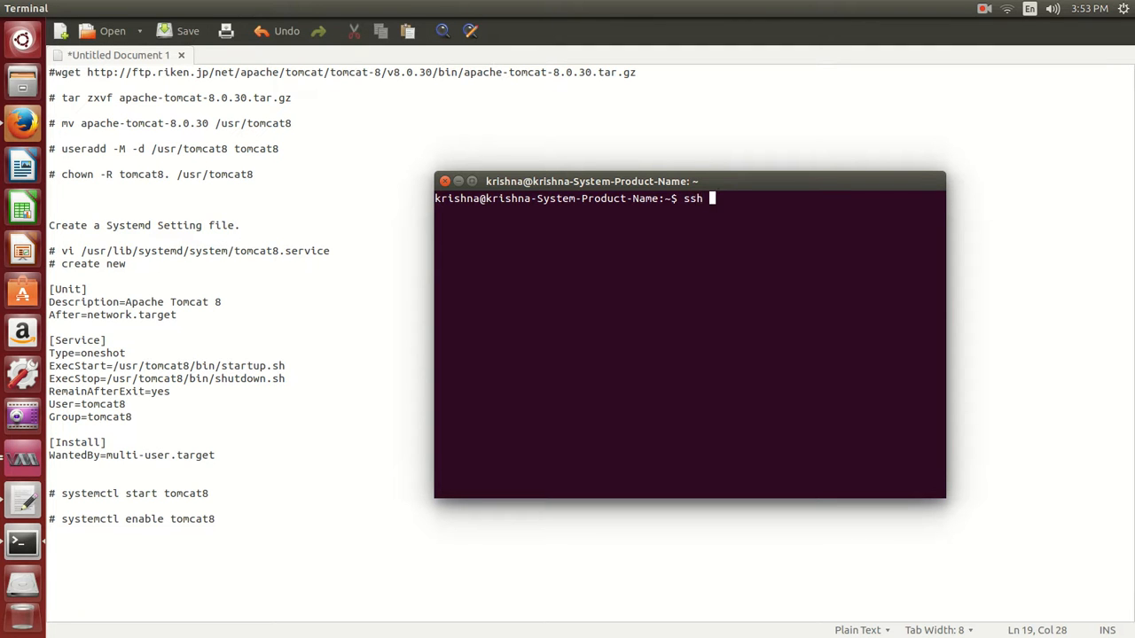
text(ro)
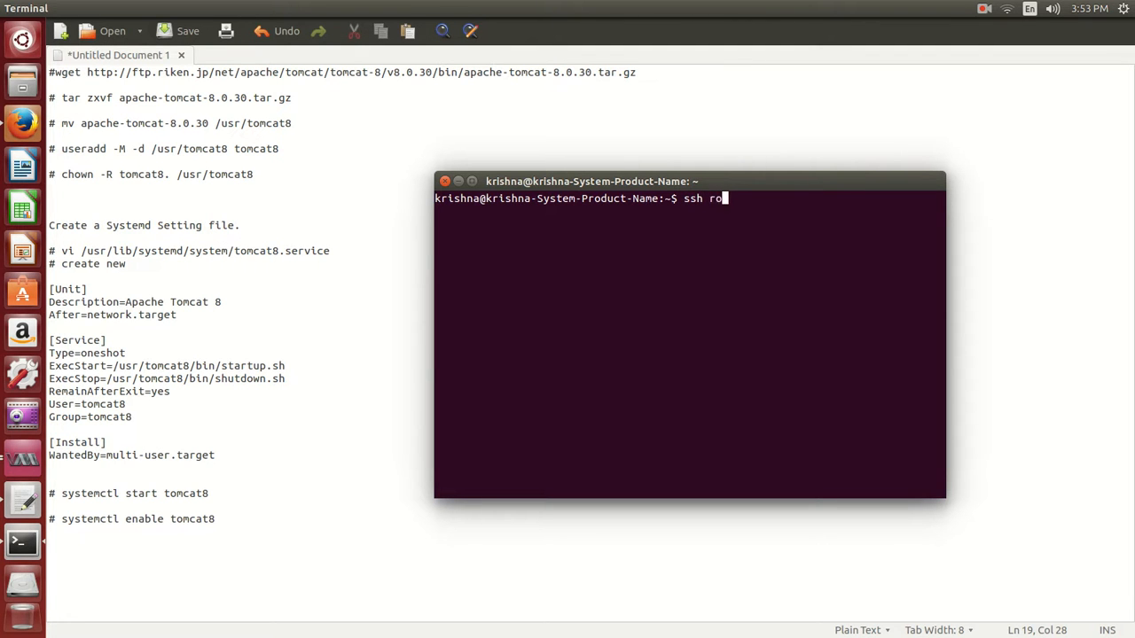
text(ot@)
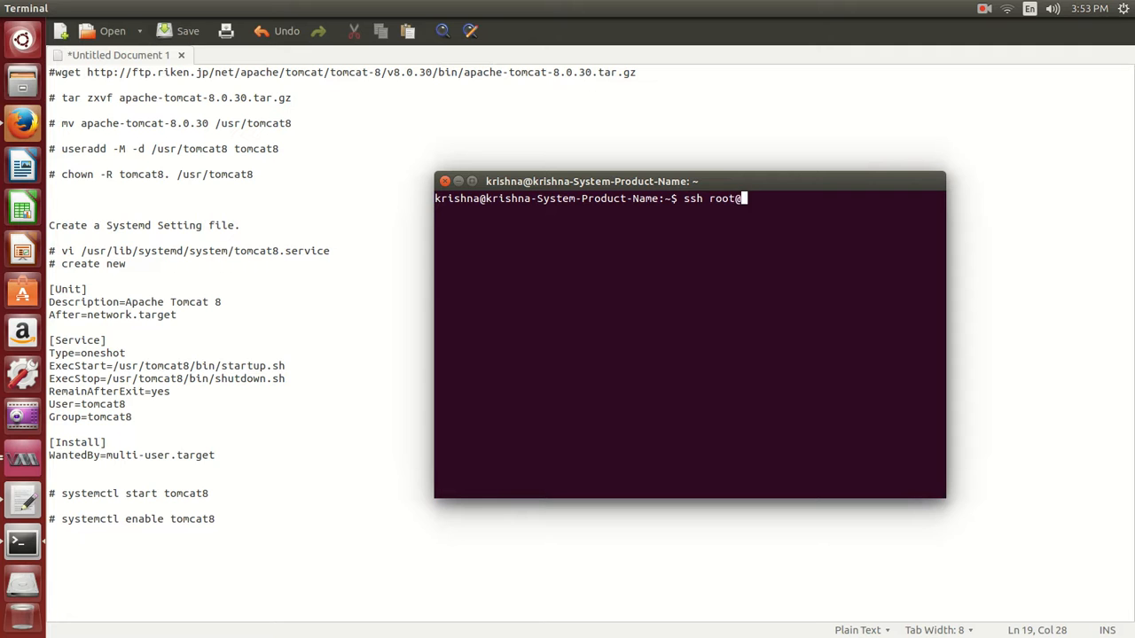
text(192)
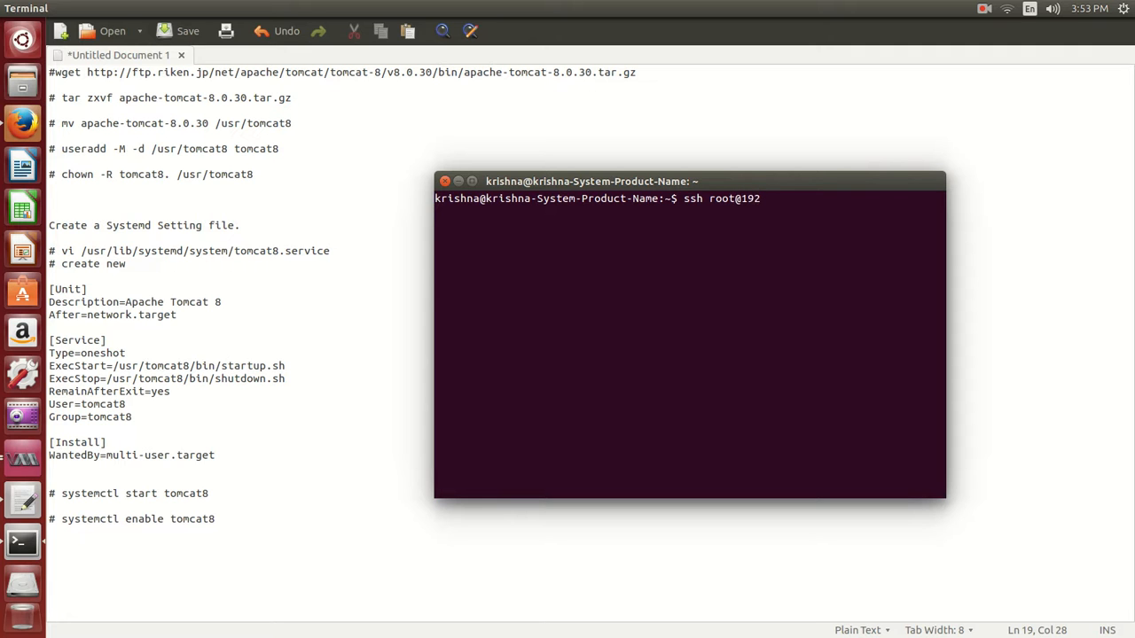
text(.168)
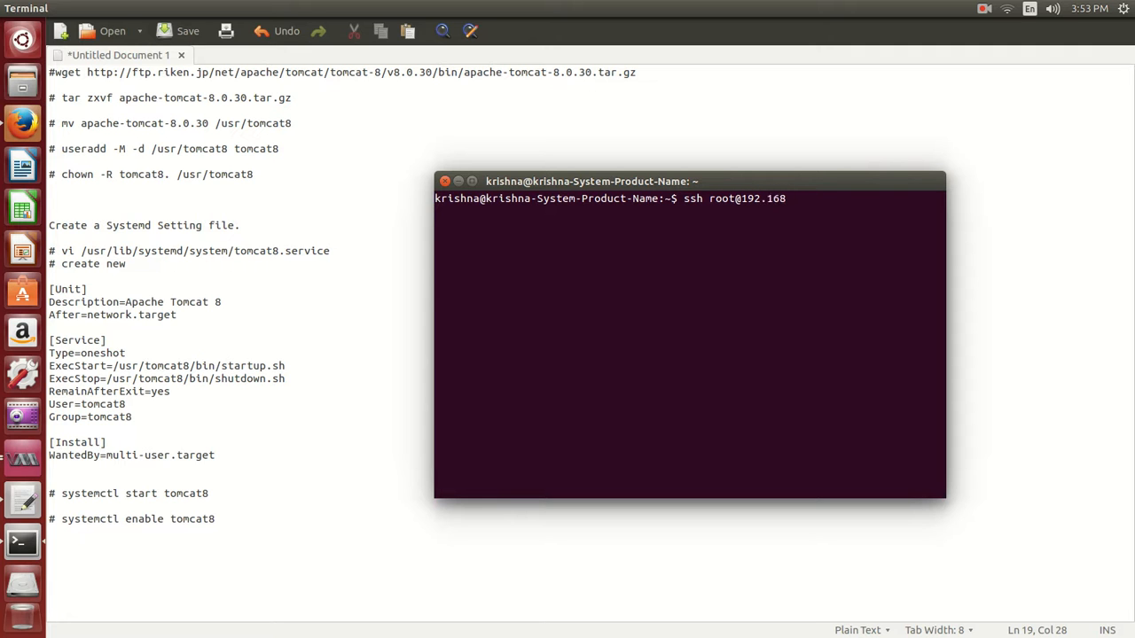
text(.122)
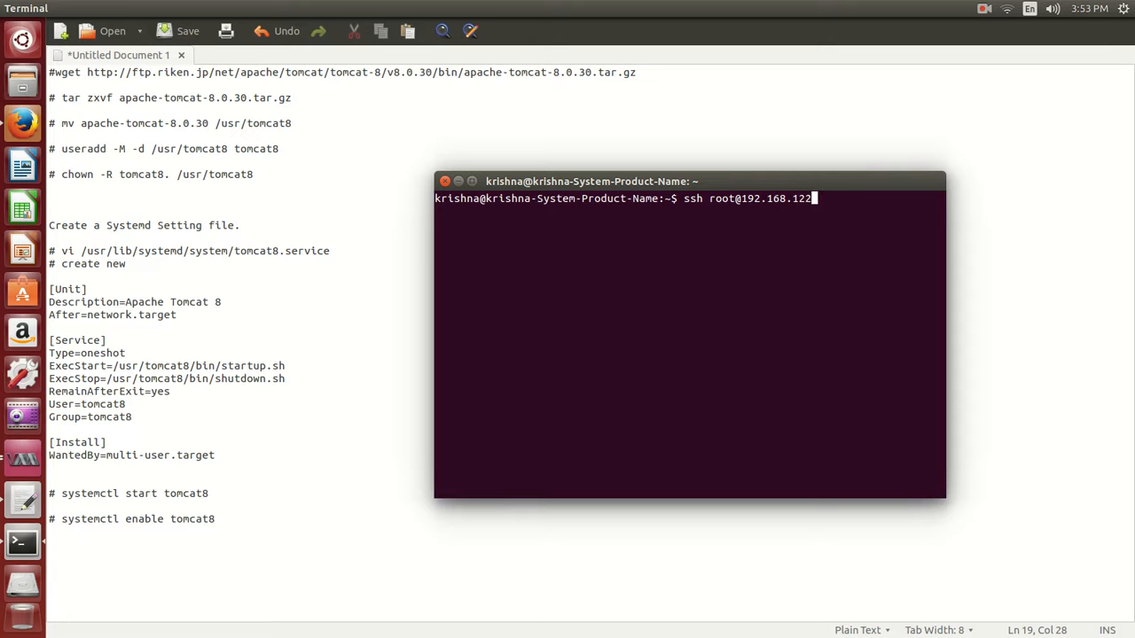
text(.112)
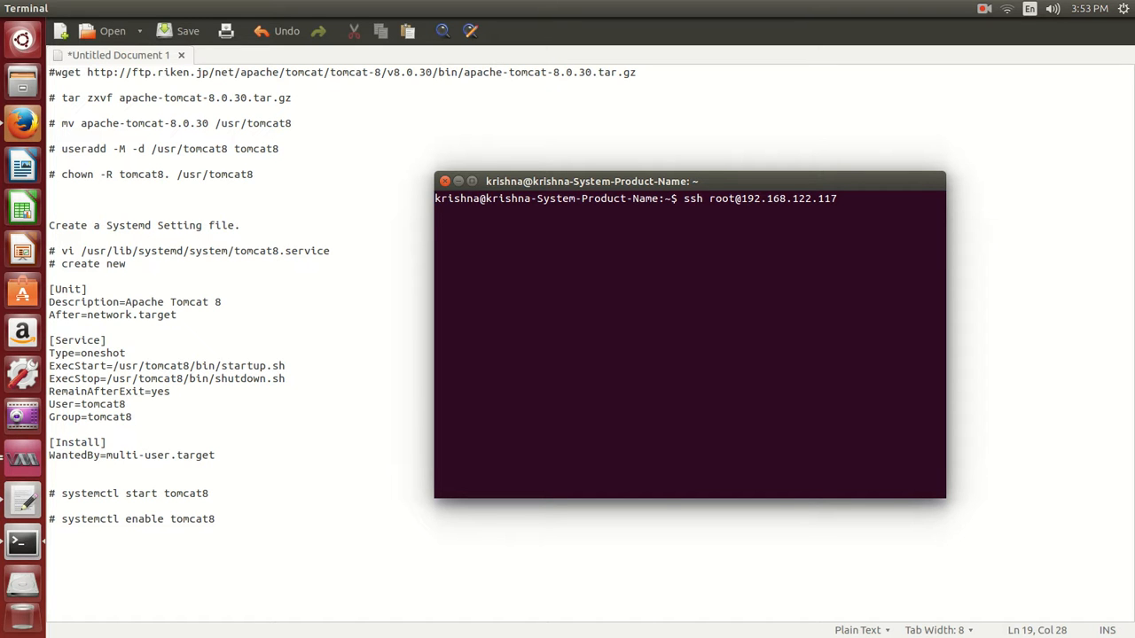
key(Return)
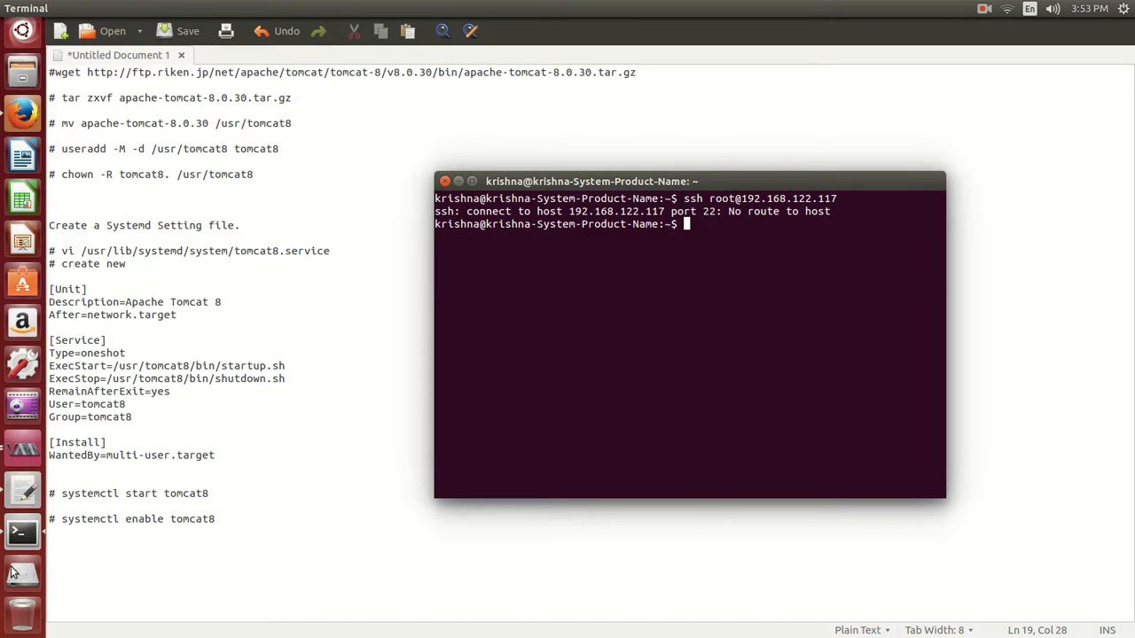
mouse_move(22, 405)
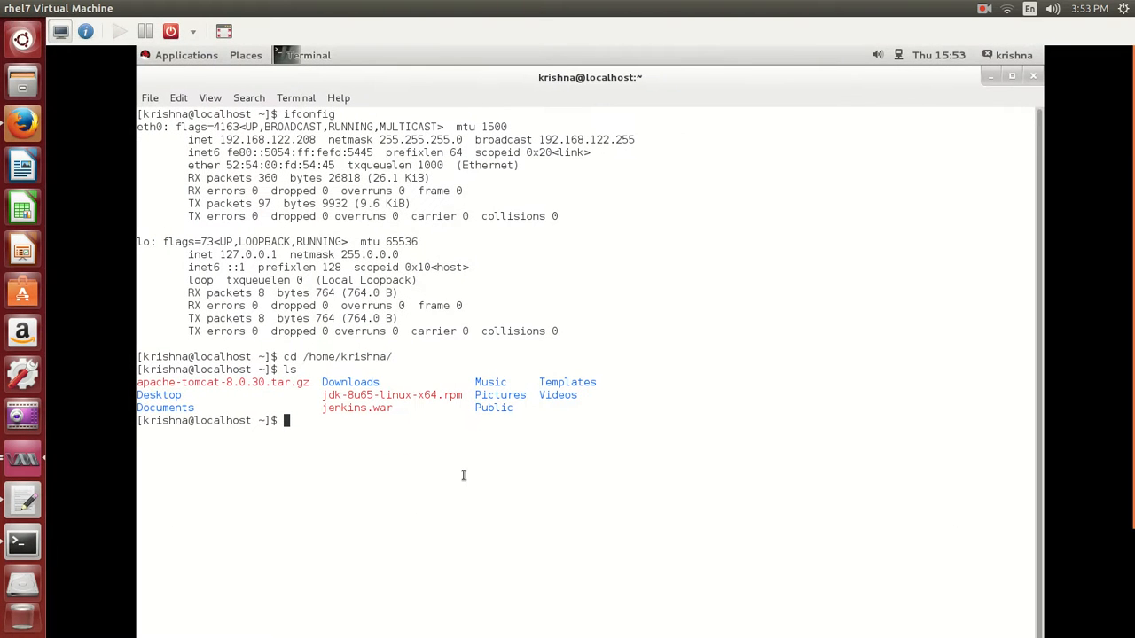
Recheck the address with ifconfig, then log in as root to 192.168.122.208.
text(ifcon)
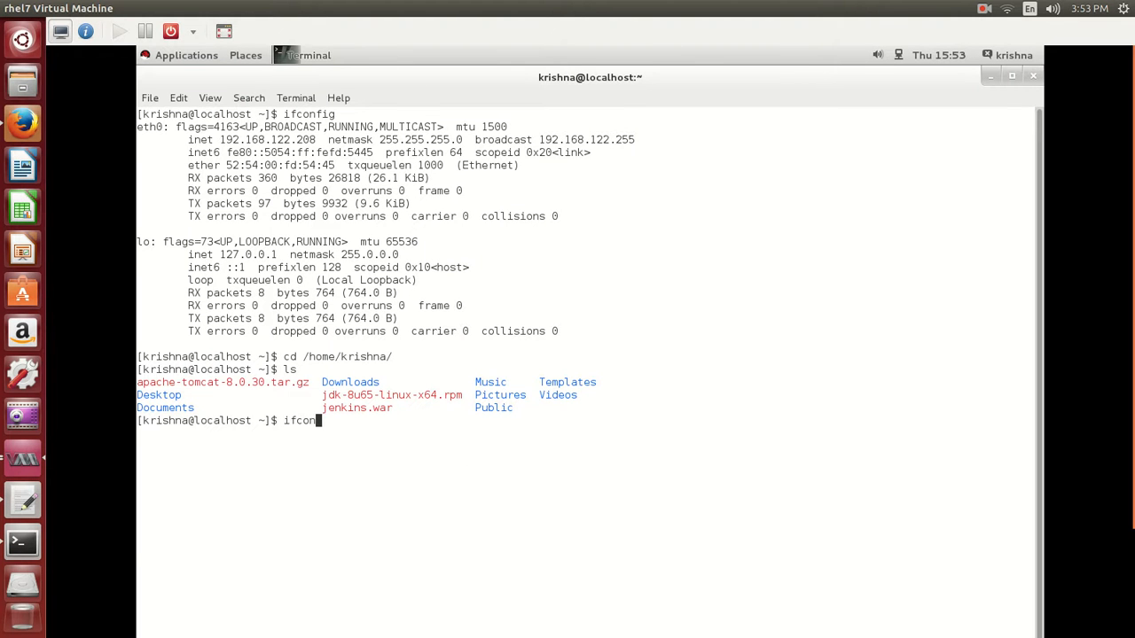
key(Return)
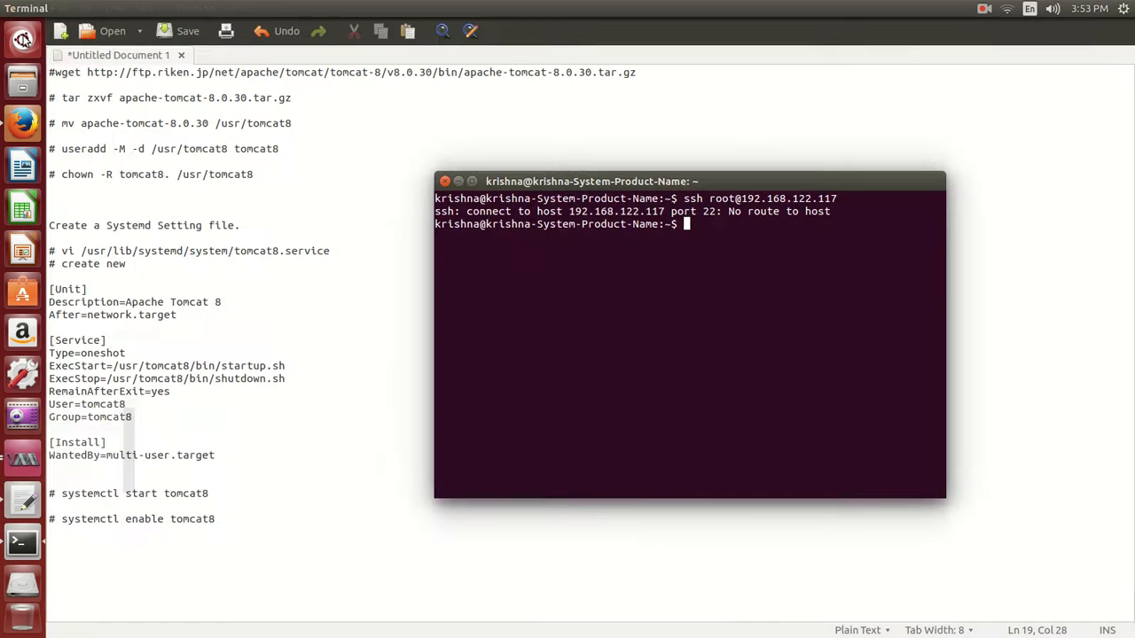
text(ssh root@192.168.122.117)
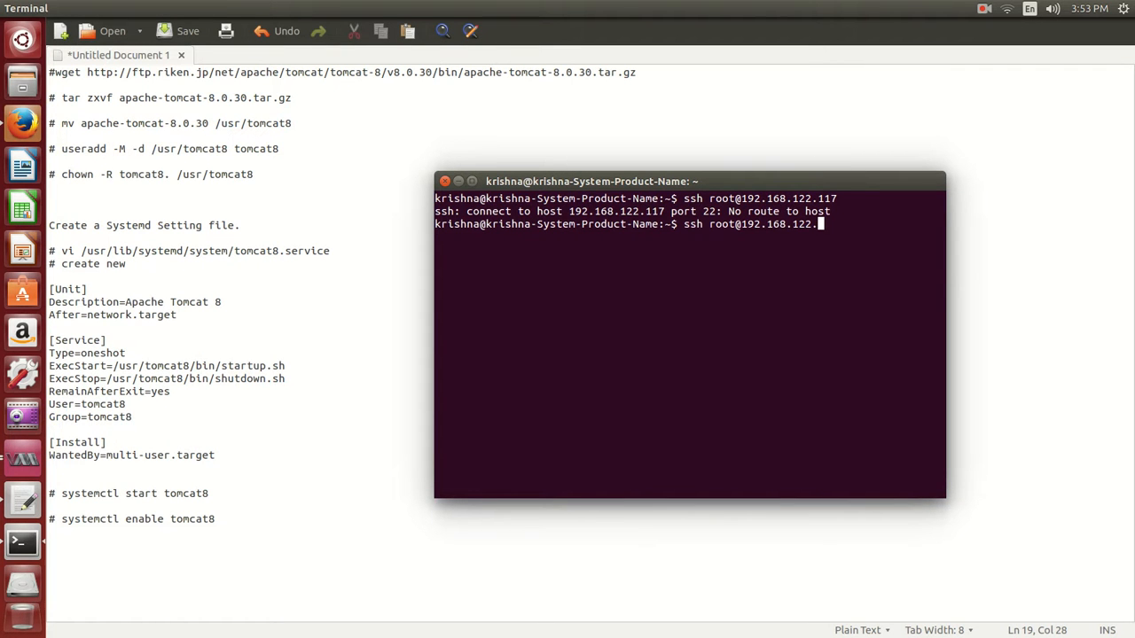
text(208)
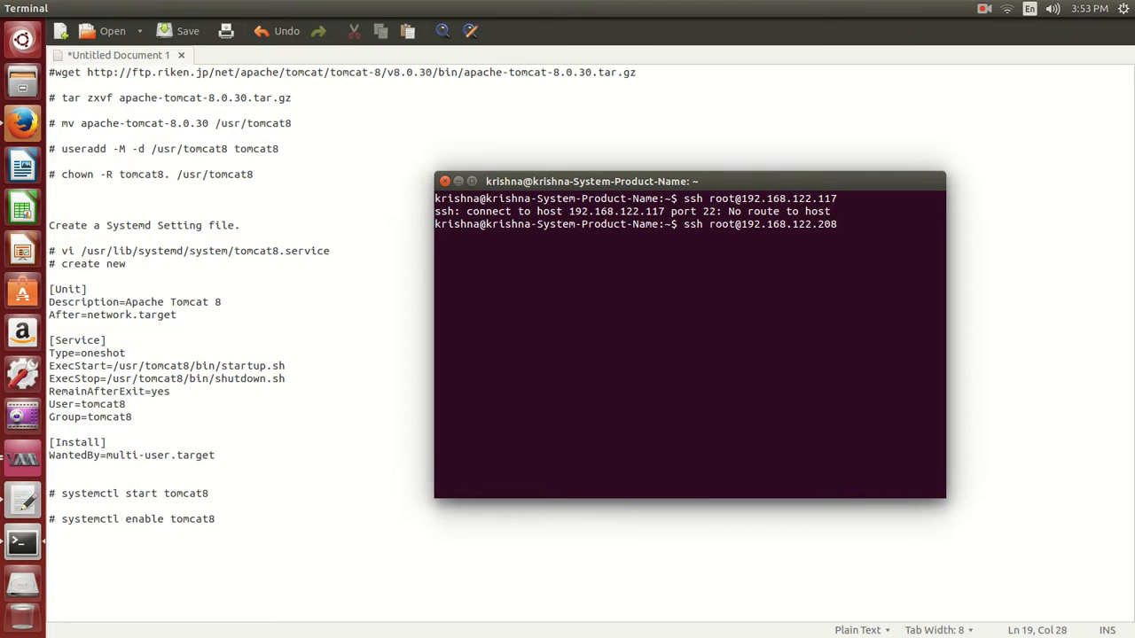
key(Return)
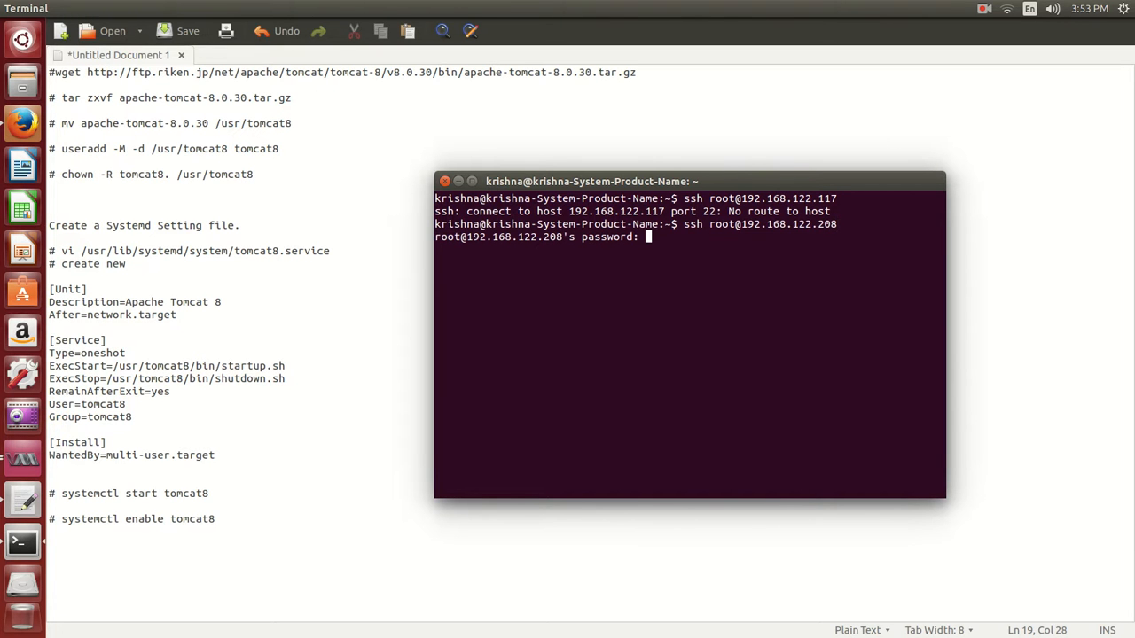
key(Return)
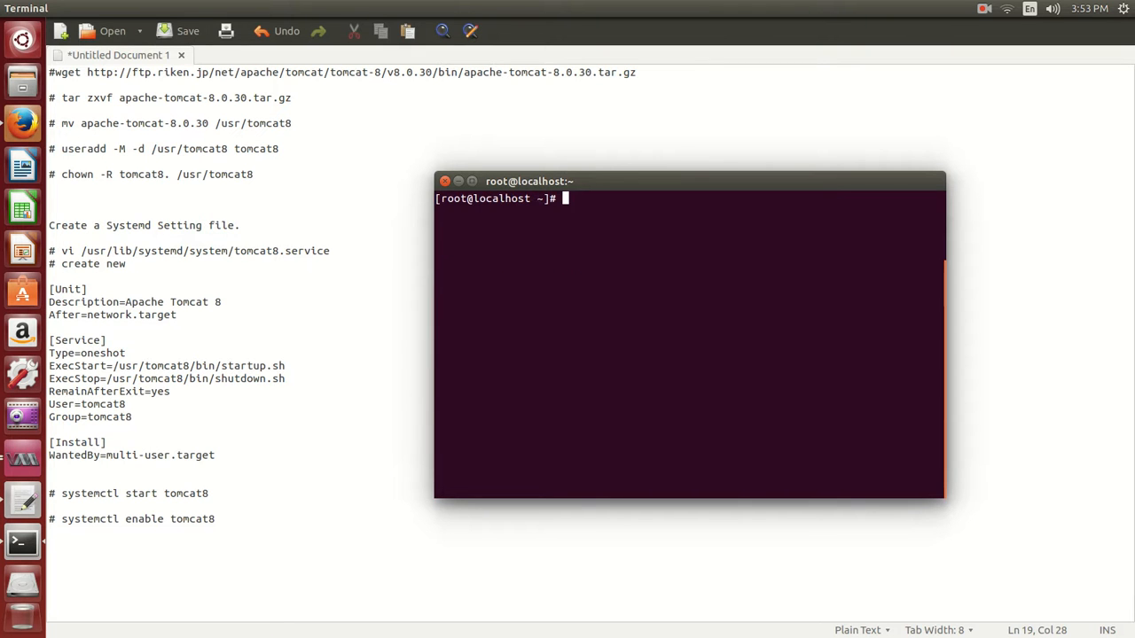
Move the terminal window aside and cd into /home/krshna/.
drag(529, 181, 566, 153)
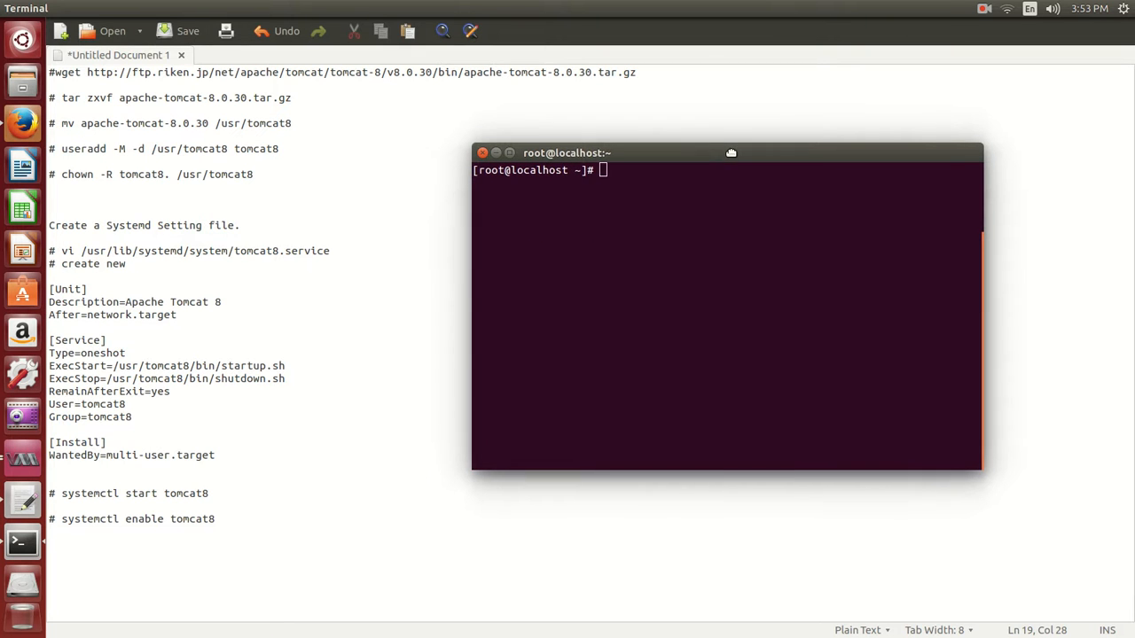
text(c)
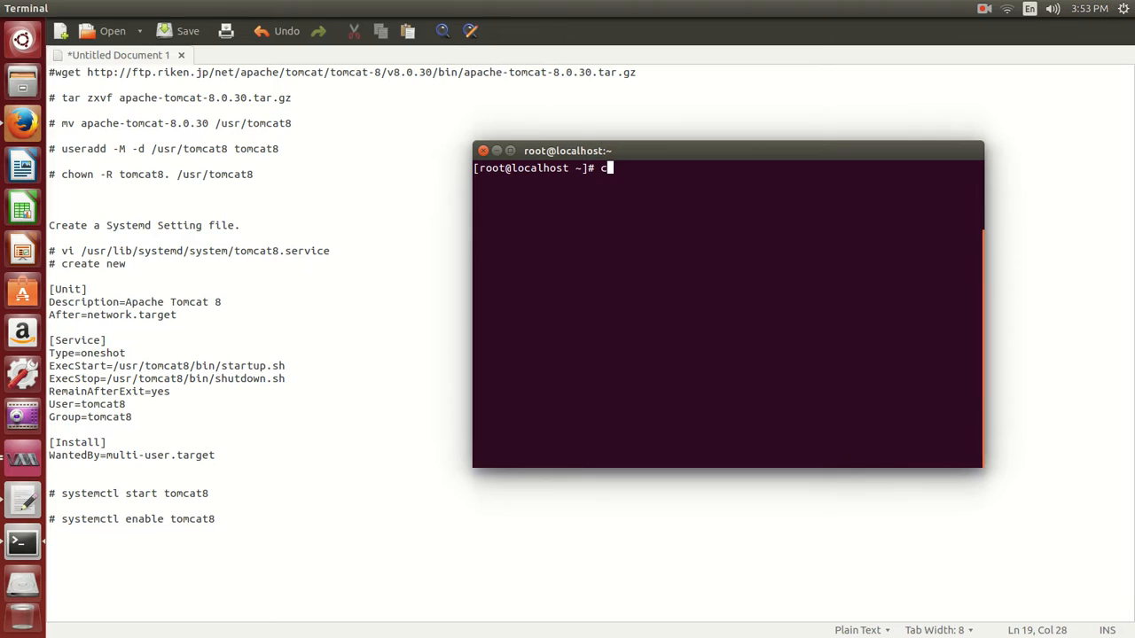
text(d /ho)
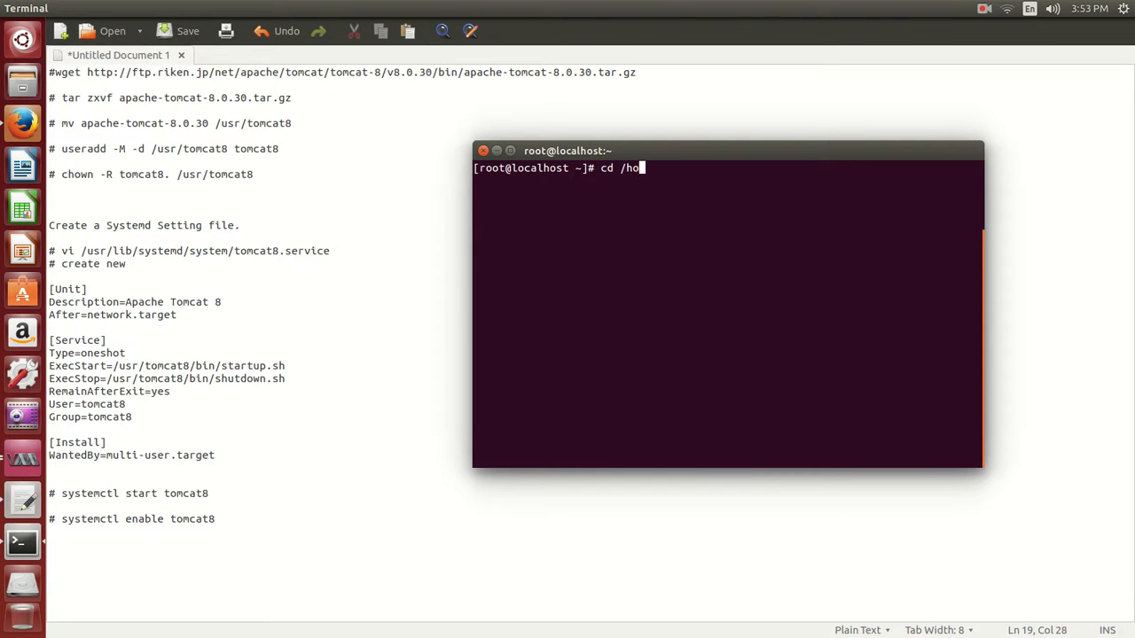
text(me/kr)
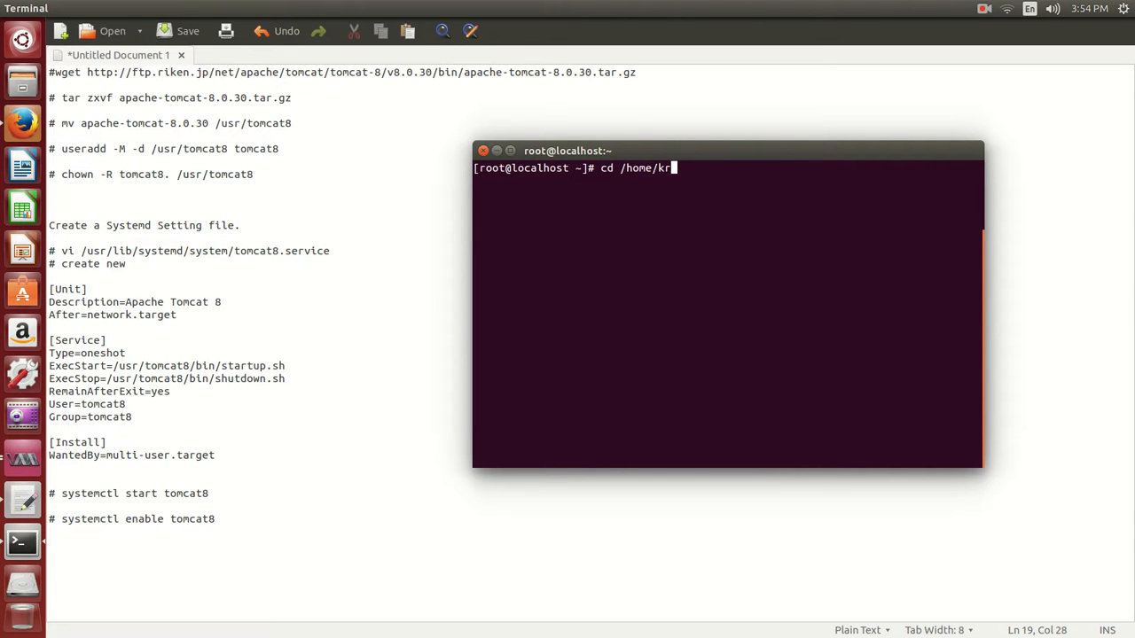
text(shna/)
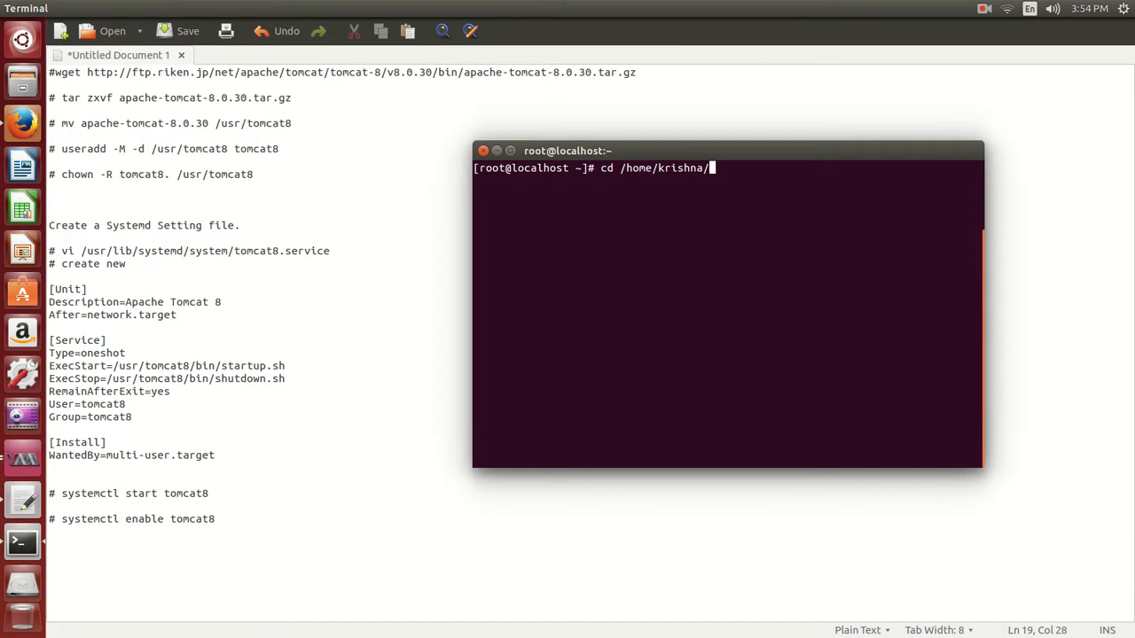
key(Return)
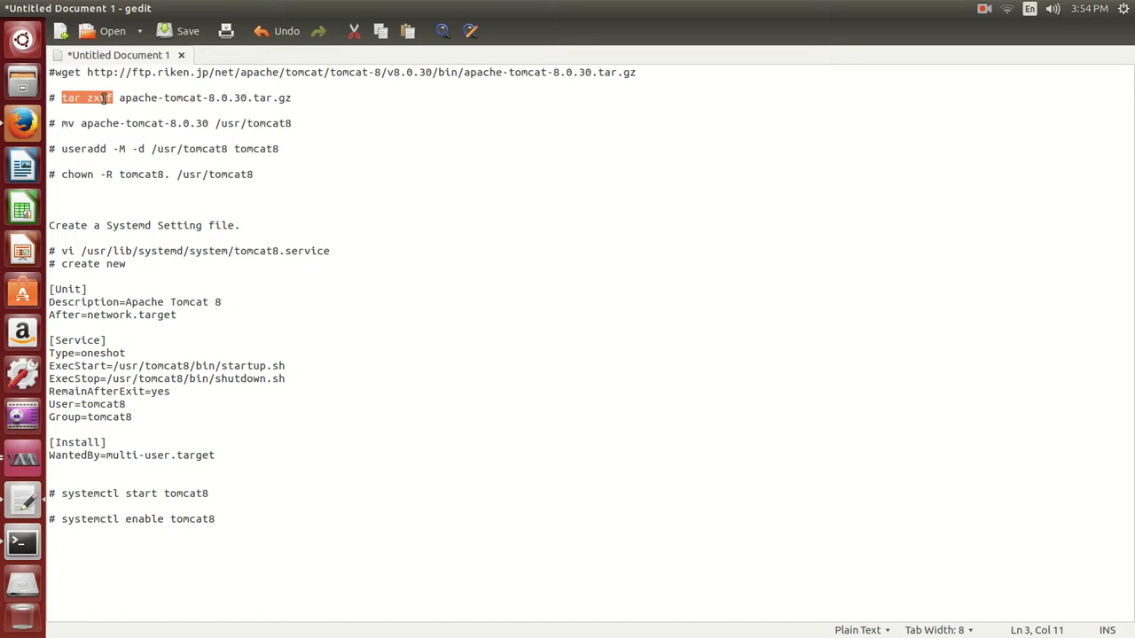
mouse_move(151, 162)
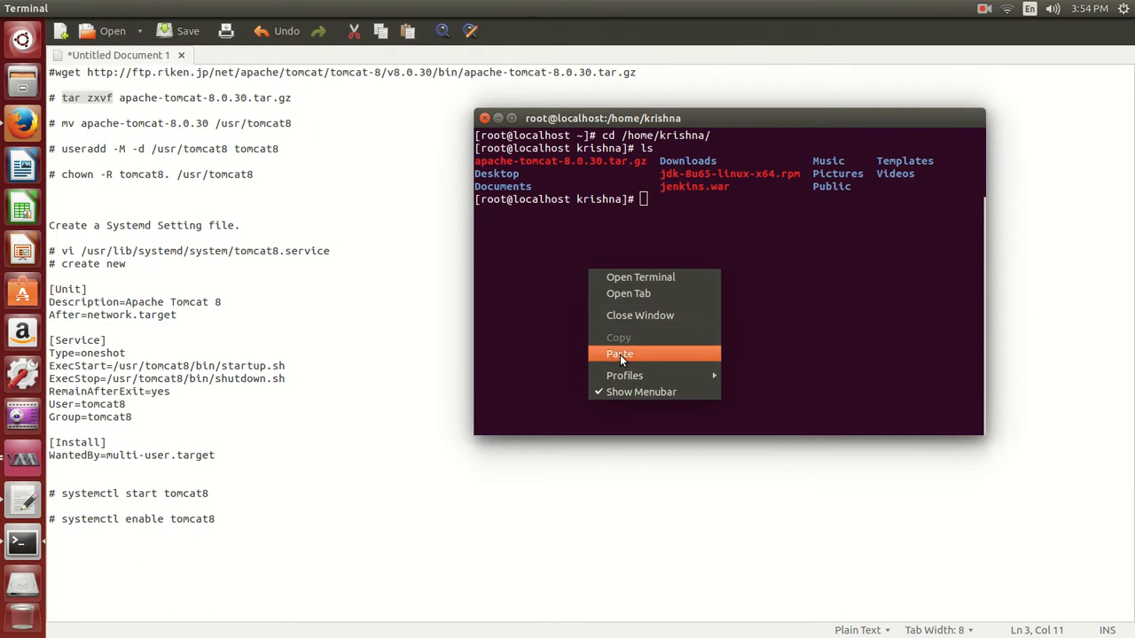
Extract apache-tomcat-8.0.30.tar.gz with the pasted tar zxvf, then list the folder with ls.
click(619, 354)
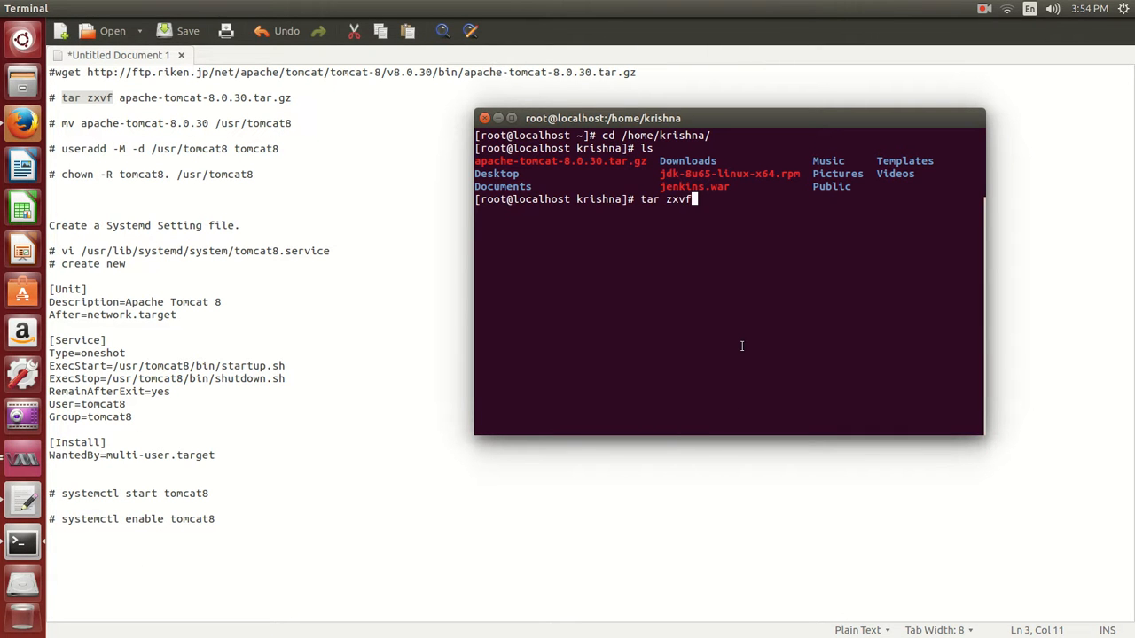
text(apache-tomcat-8.0.30.tar.gz)
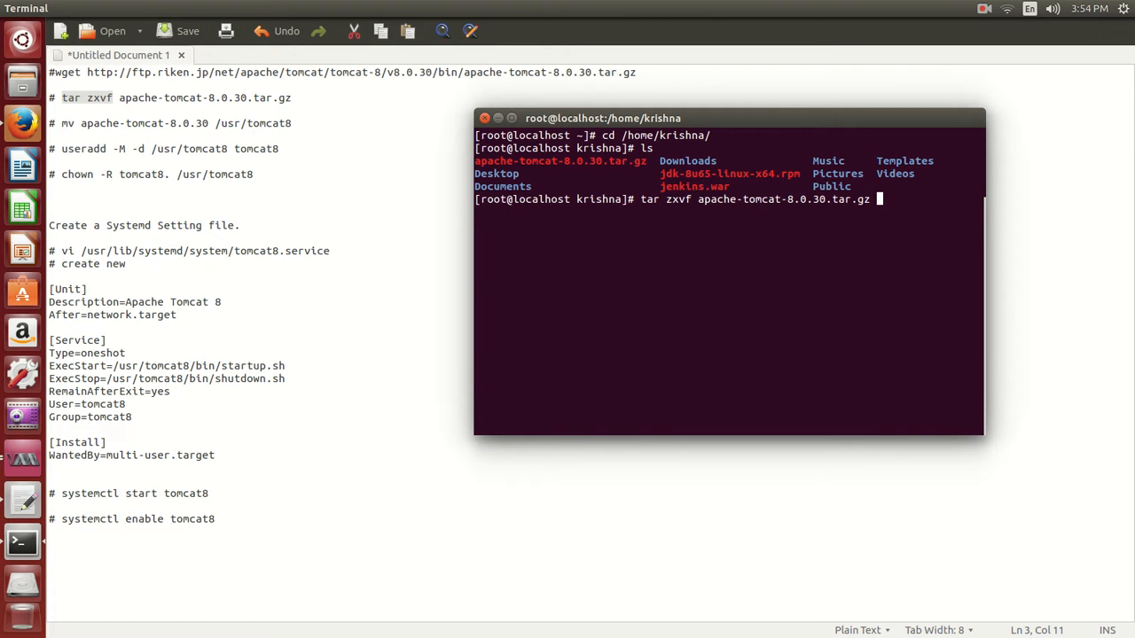
key(Return)
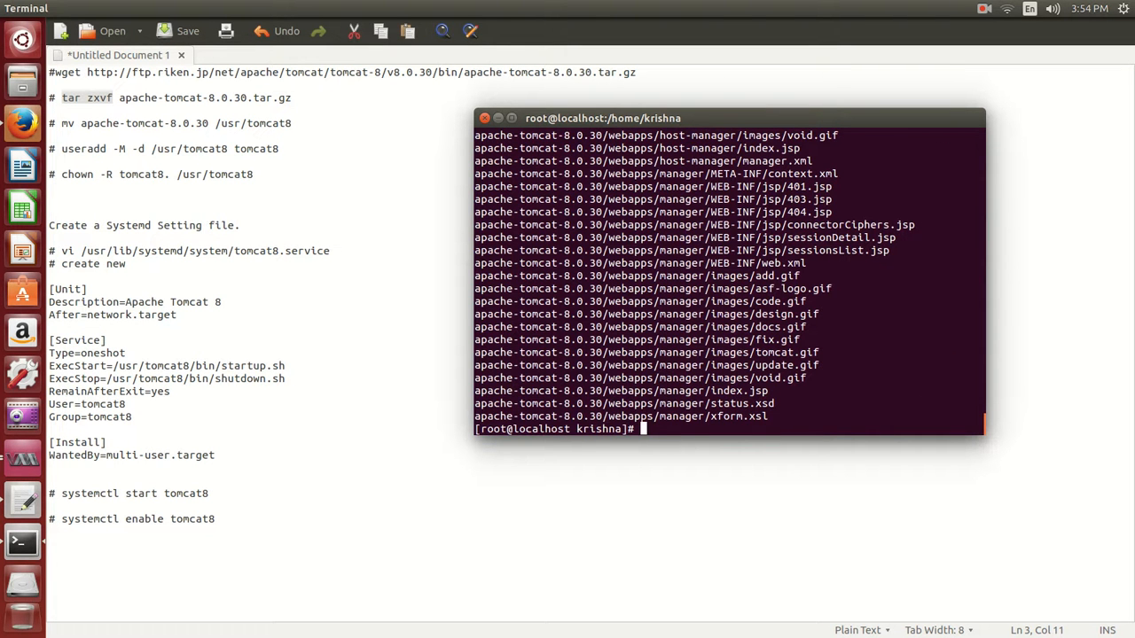
text(ls)
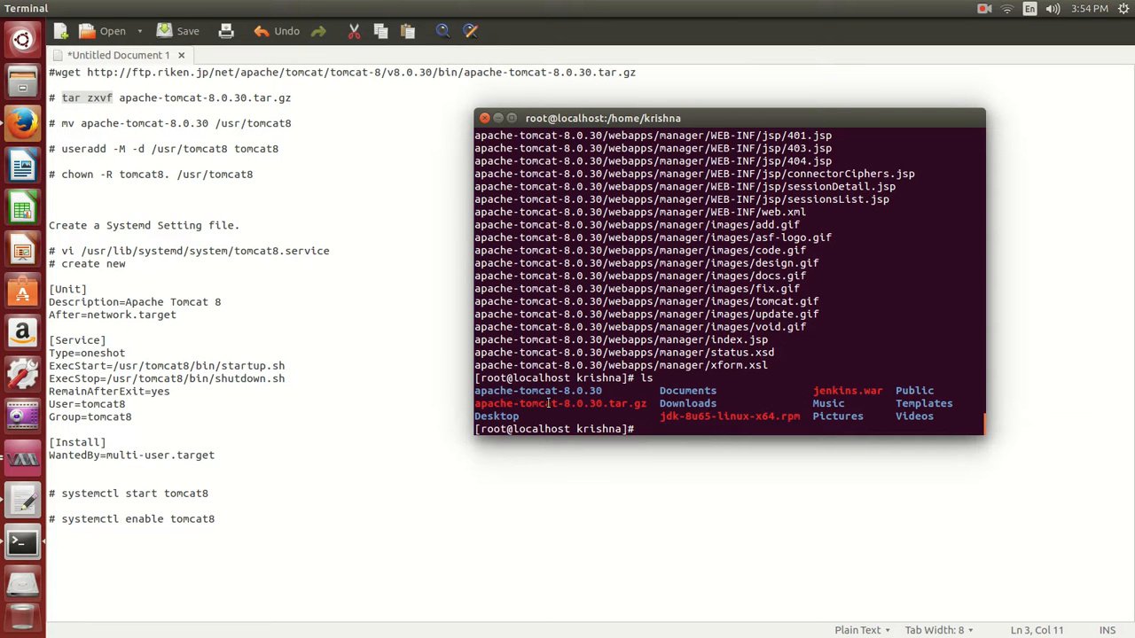
mouse_move(276, 283)
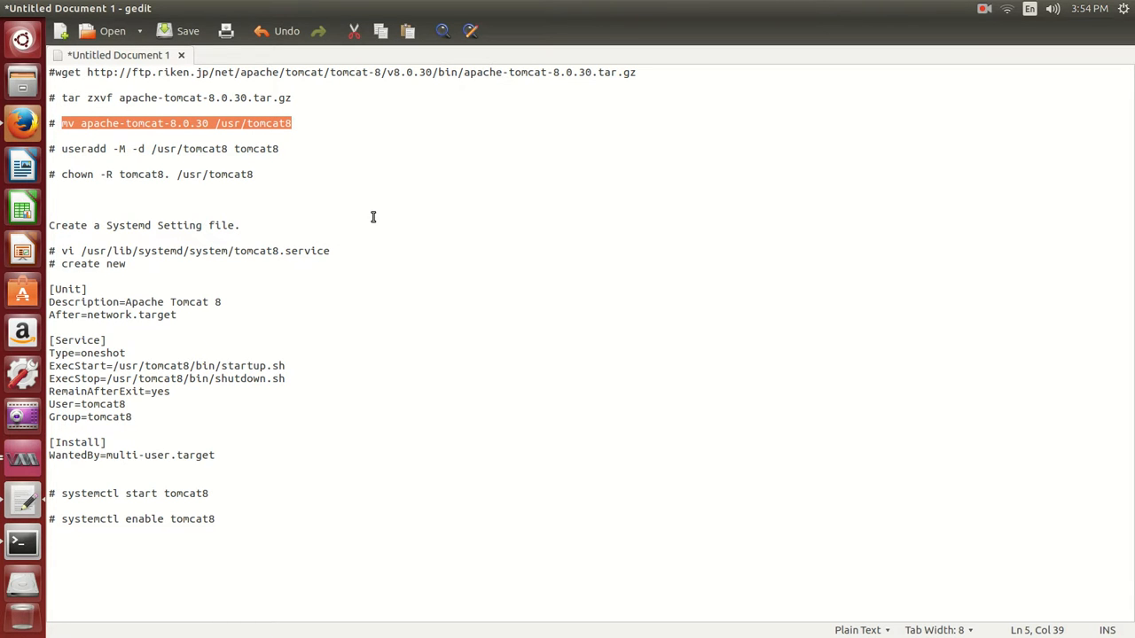
mouse_move(363, 213)
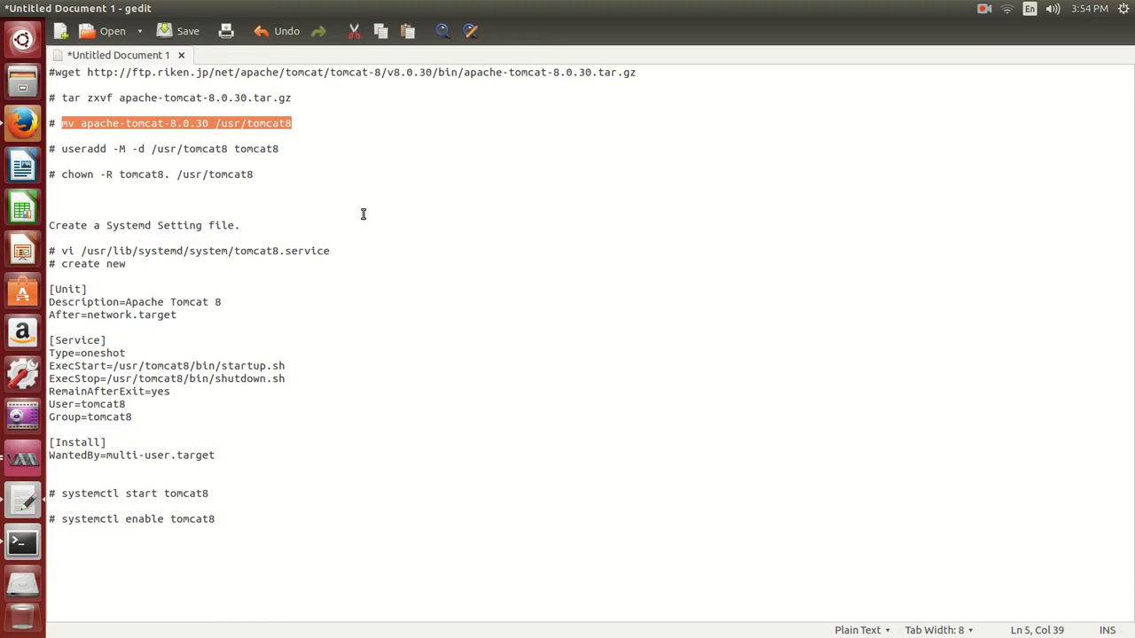
Copy the mv line and run mv apache-tomcat-8.0.30 /usr/tomcat8 on the server.
right_click(175, 123)
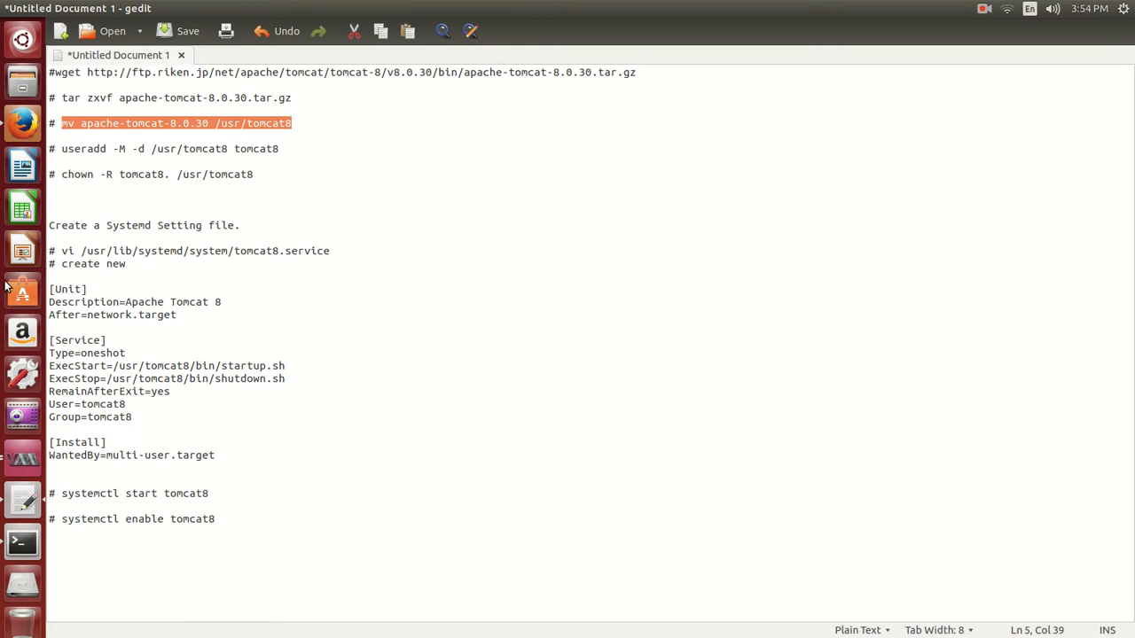
mouse_move(433, 354)
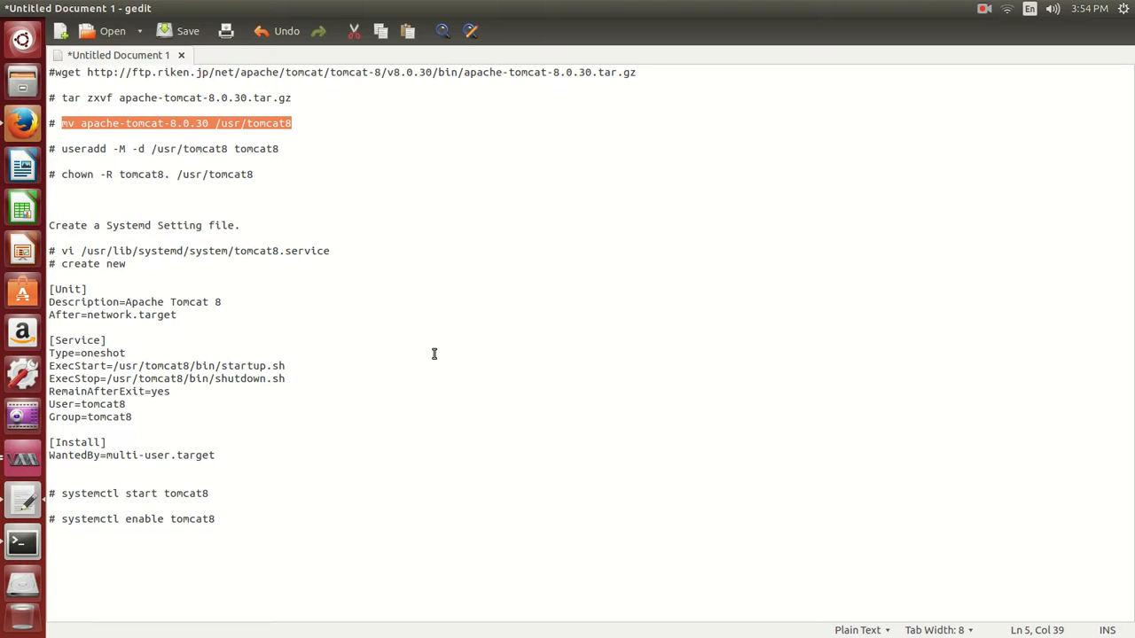
mouse_move(406, 429)
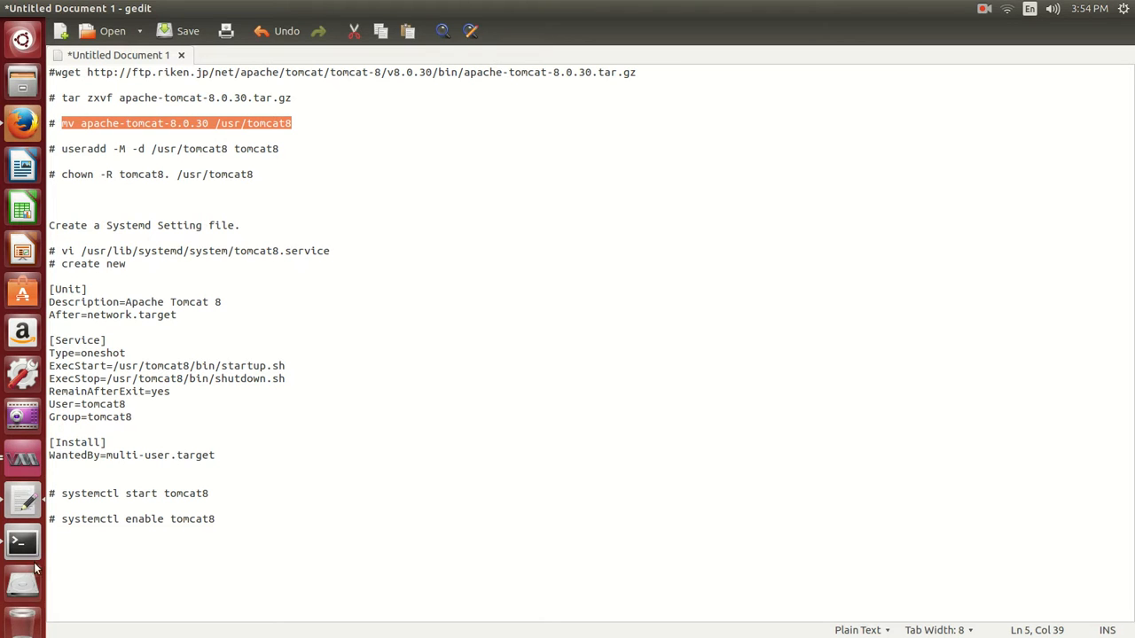
click(21, 542)
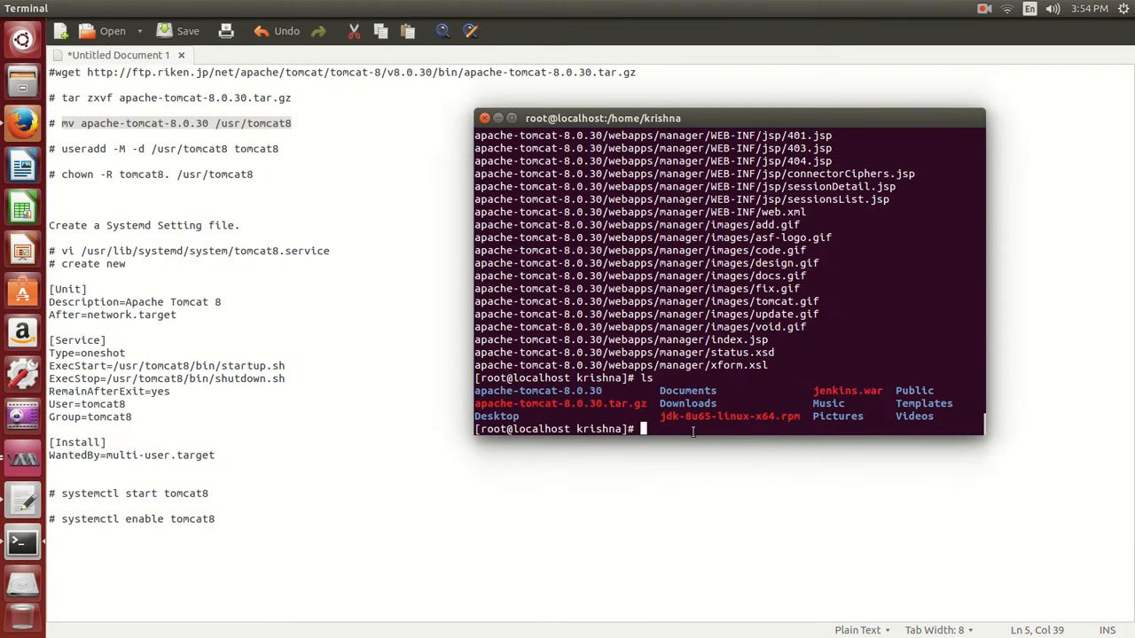
text(mv apache-tomcat-8.0.30 /usr/tomcat8)
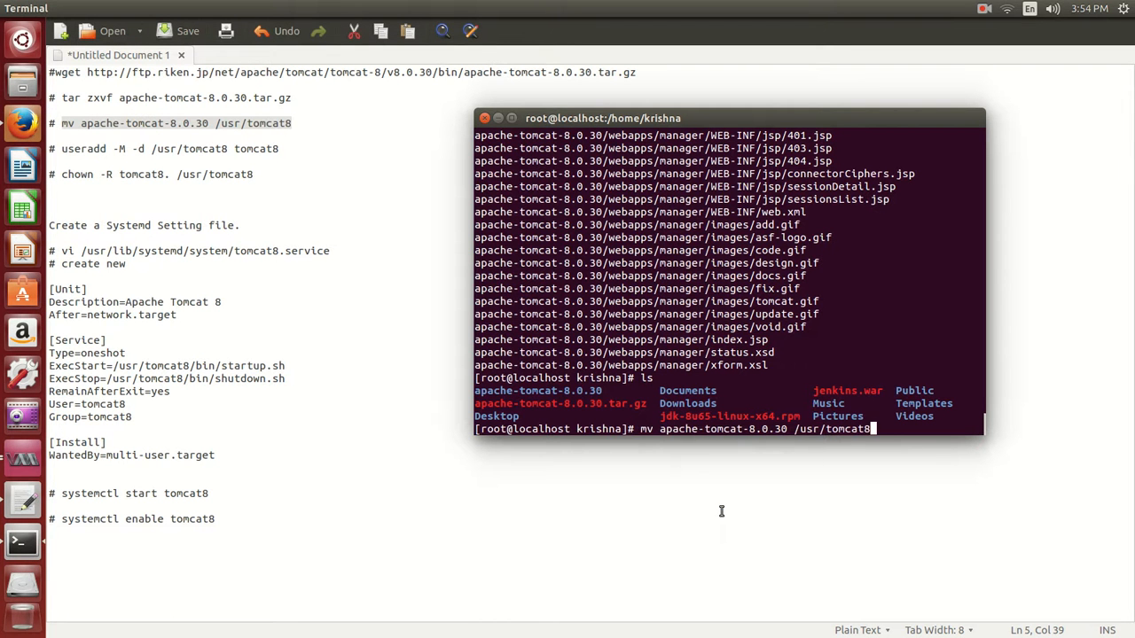
key(Return)
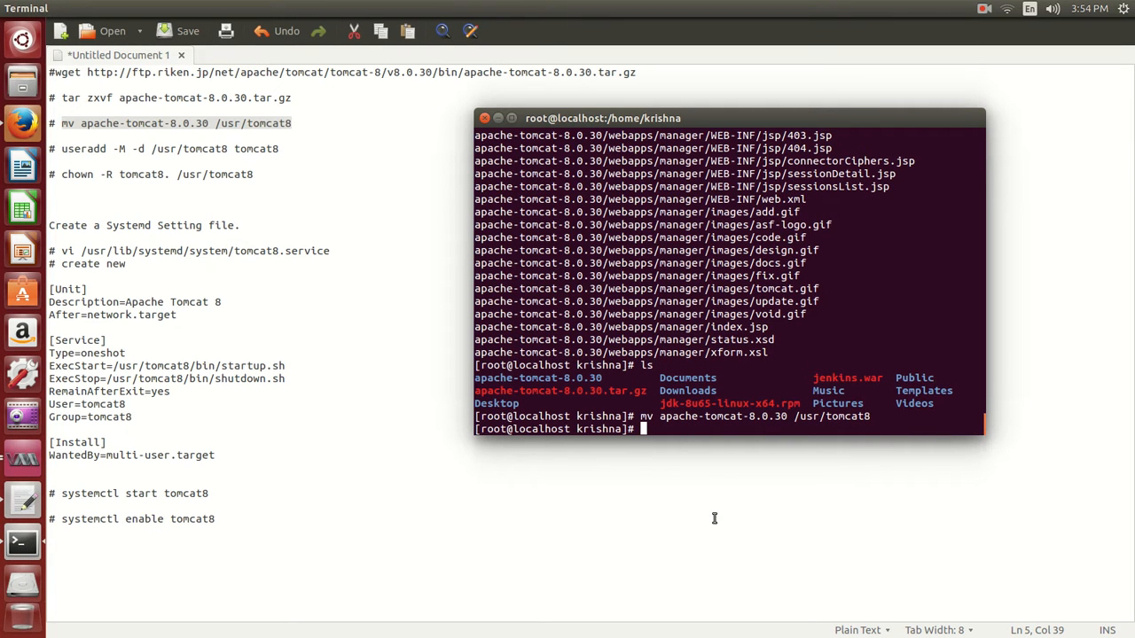
mouse_move(61, 152)
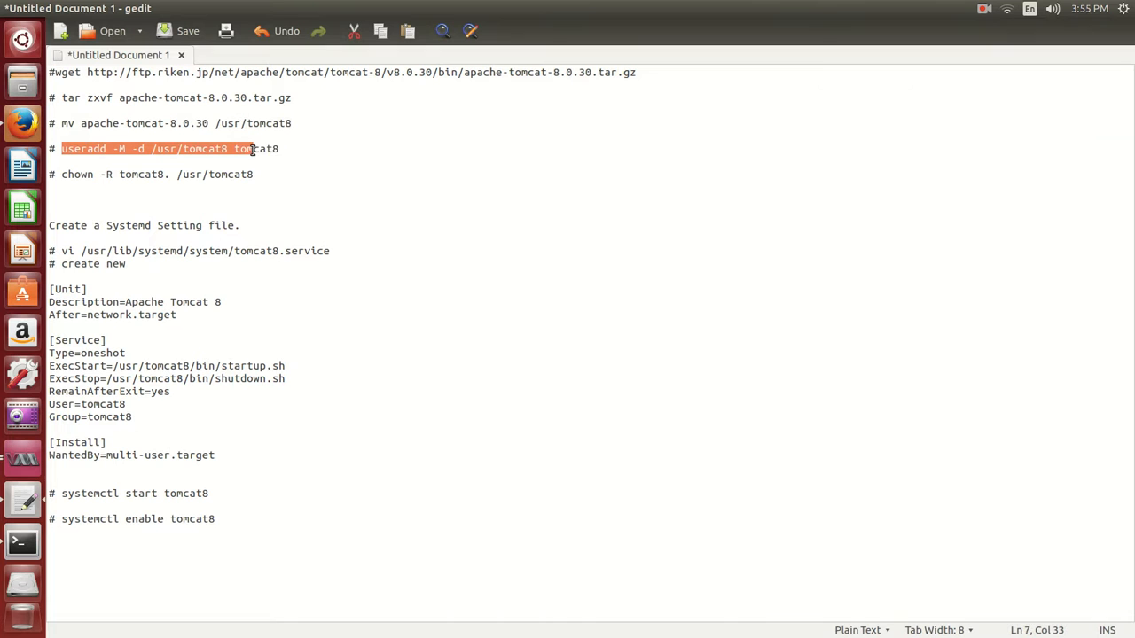
Paste the useradd tomcat8 command into the terminal and copy the chown line from the notes.
right_click(257, 155)
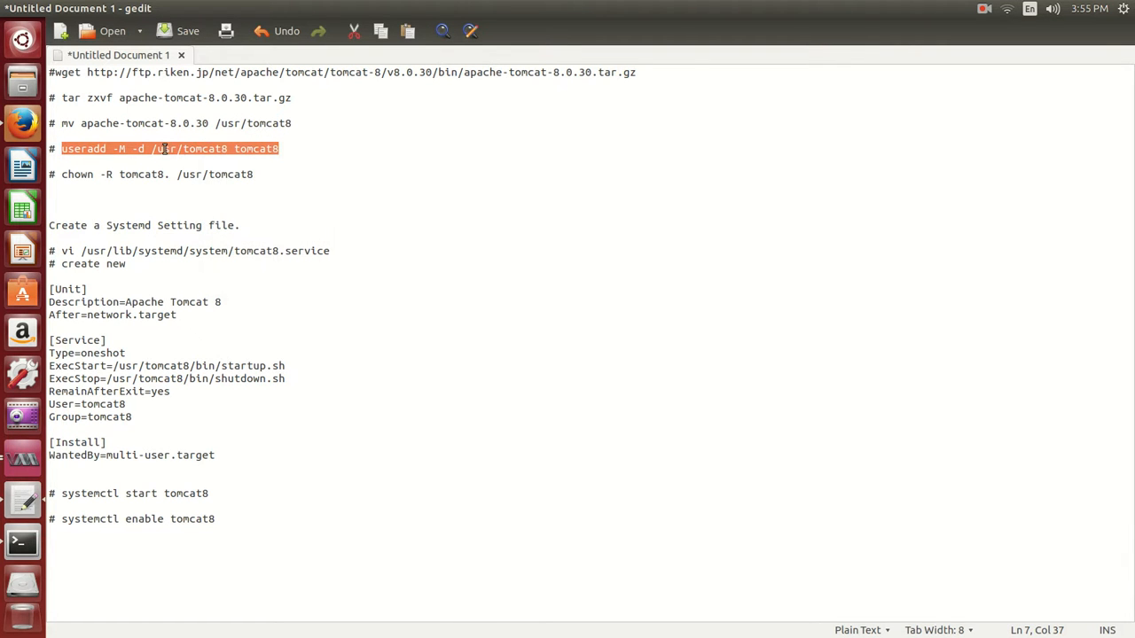
mouse_move(454, 274)
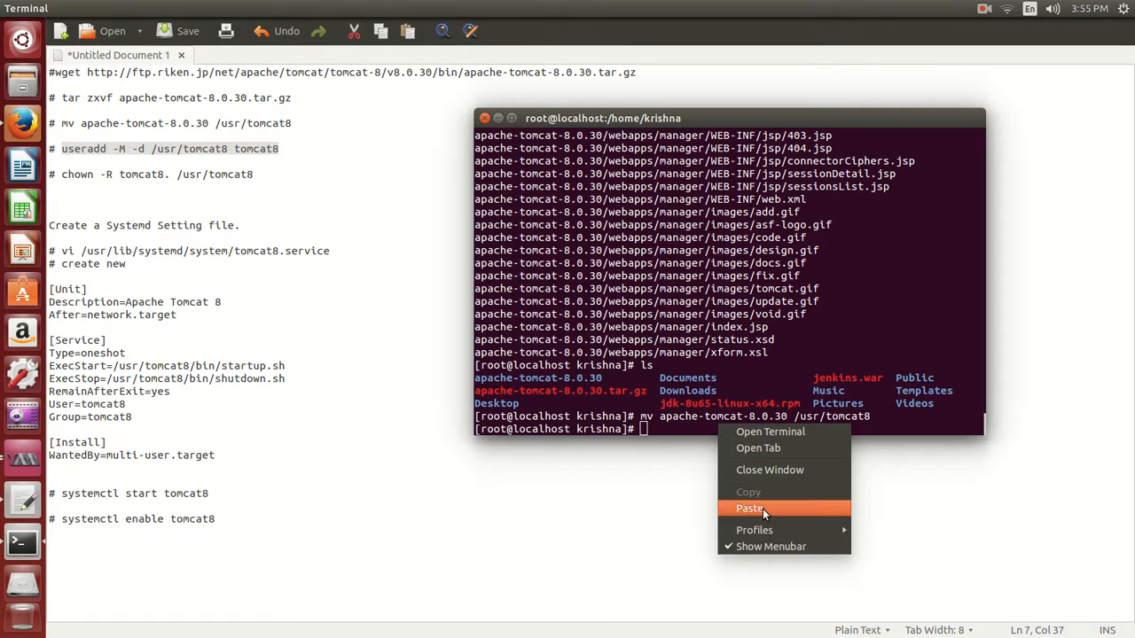
click(750, 508)
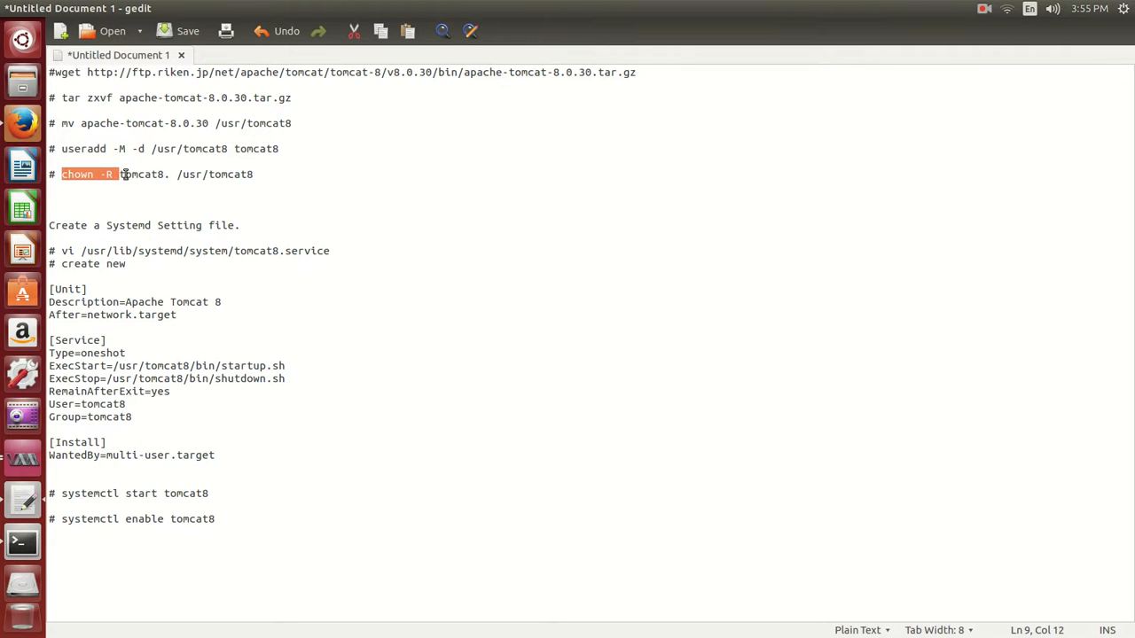
drag(113, 173, 253, 173)
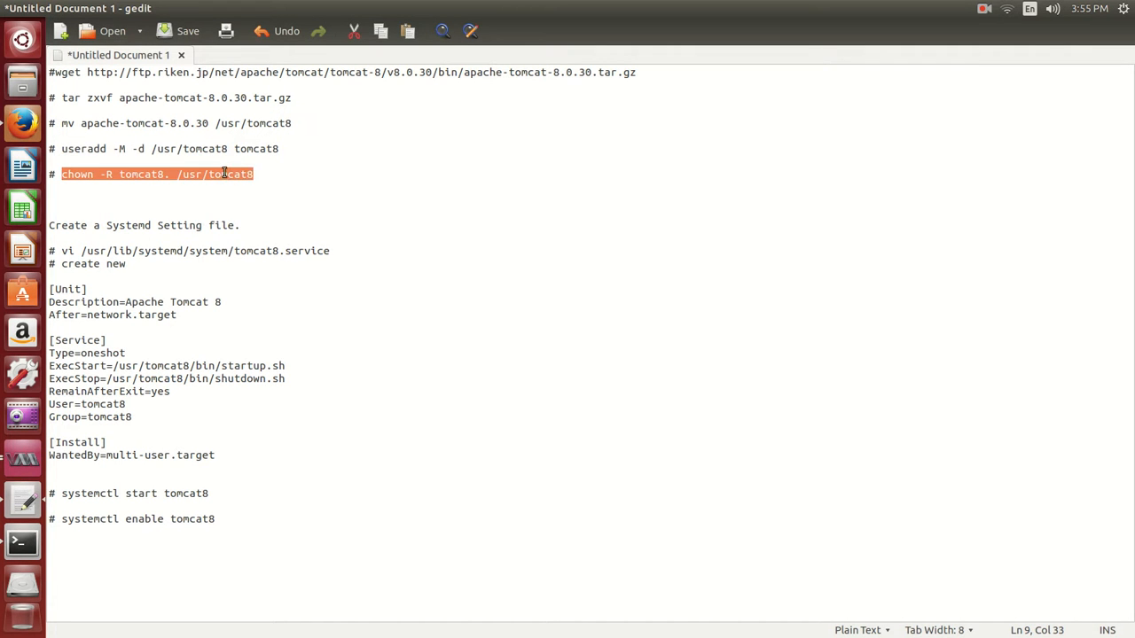
right_click(224, 174)
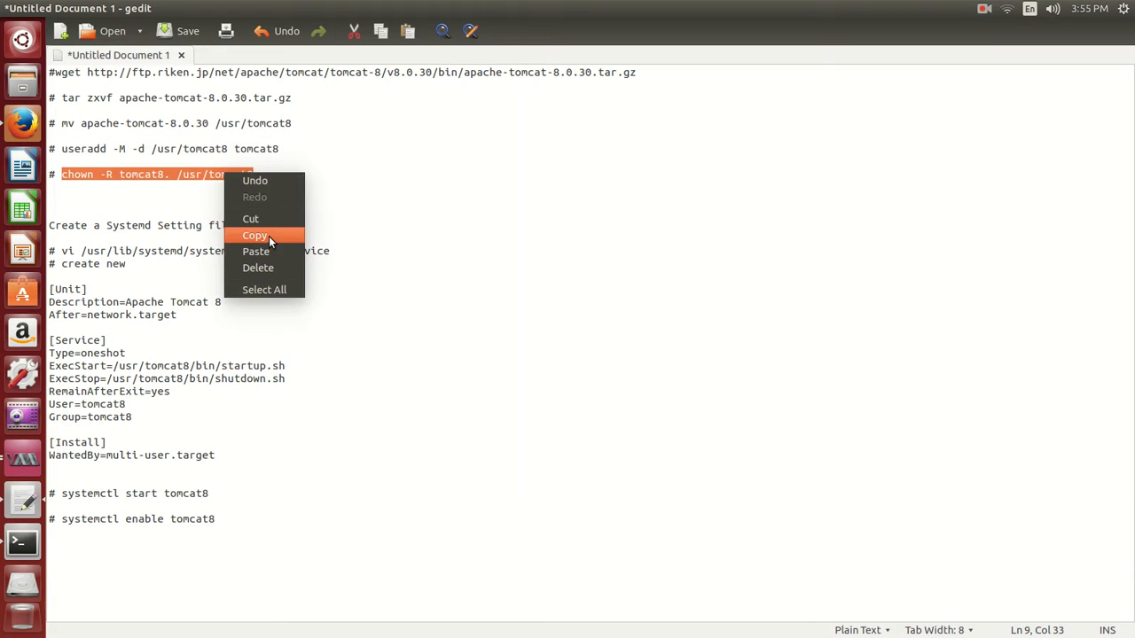
click(254, 235)
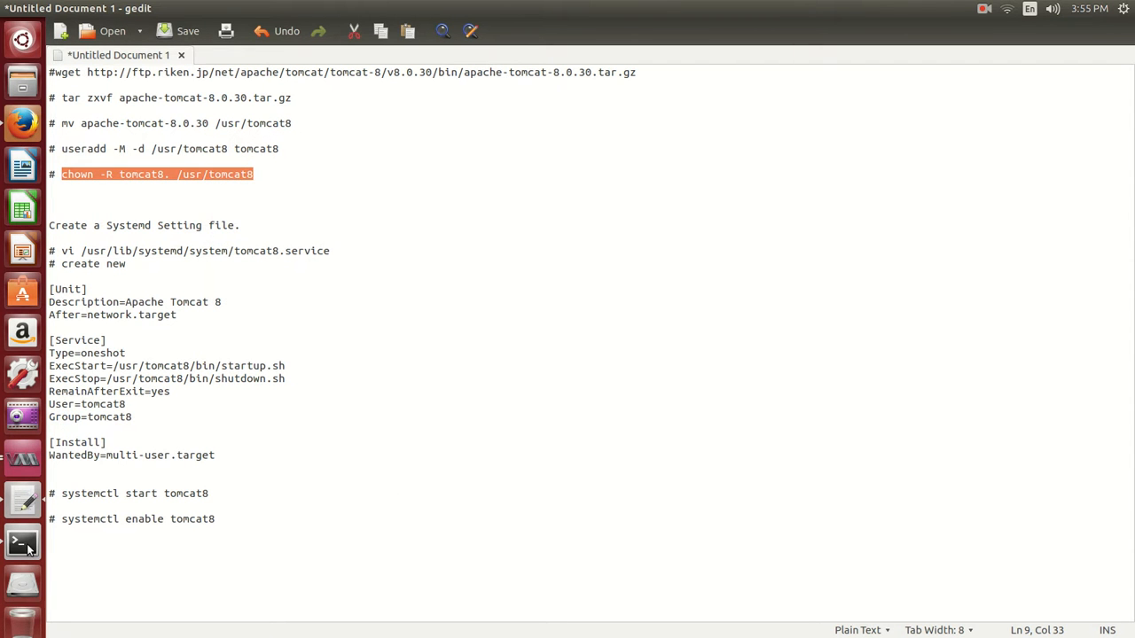
Run chown -R tomcat8. /usr/tomcat8 in the server terminal.
click(23, 542)
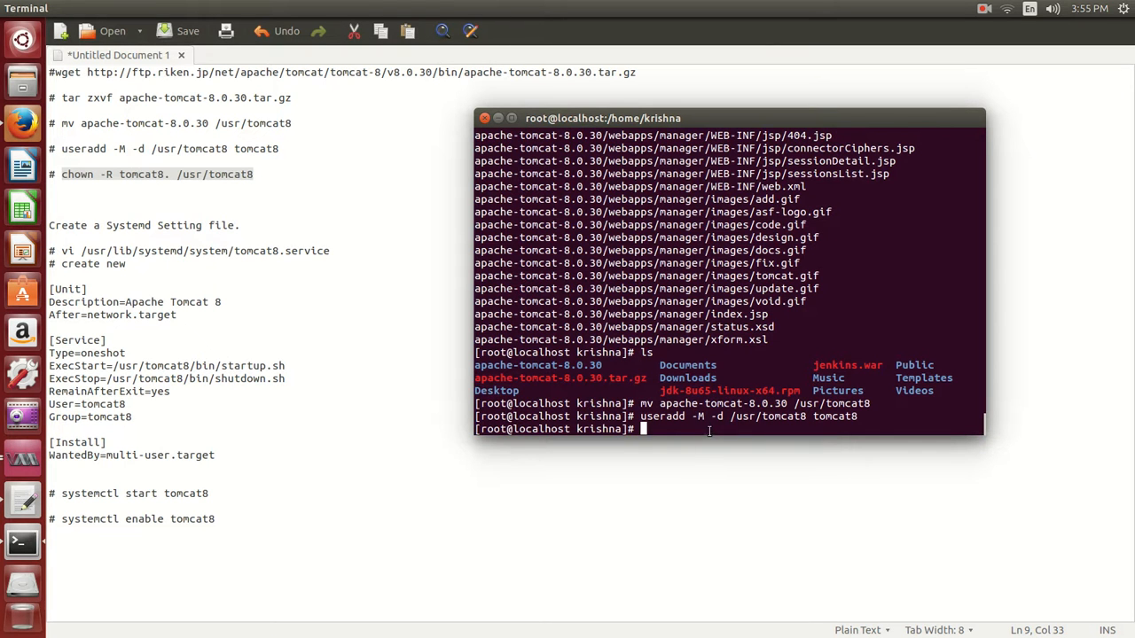
text(chown -R tomcat8. /usr/tomcat8)
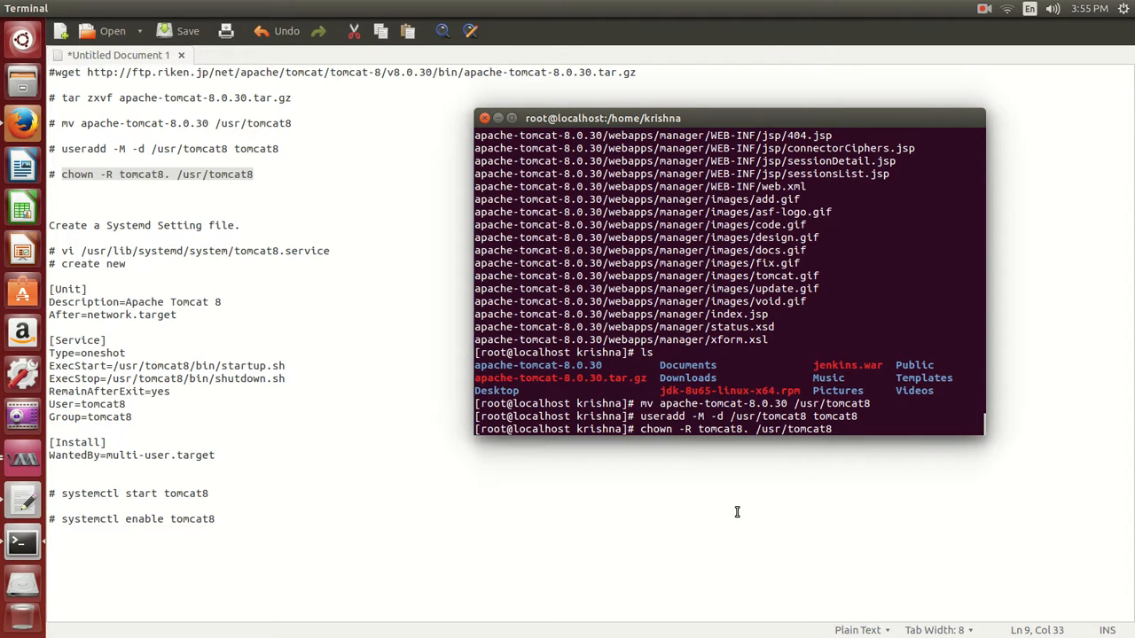
key(Return)
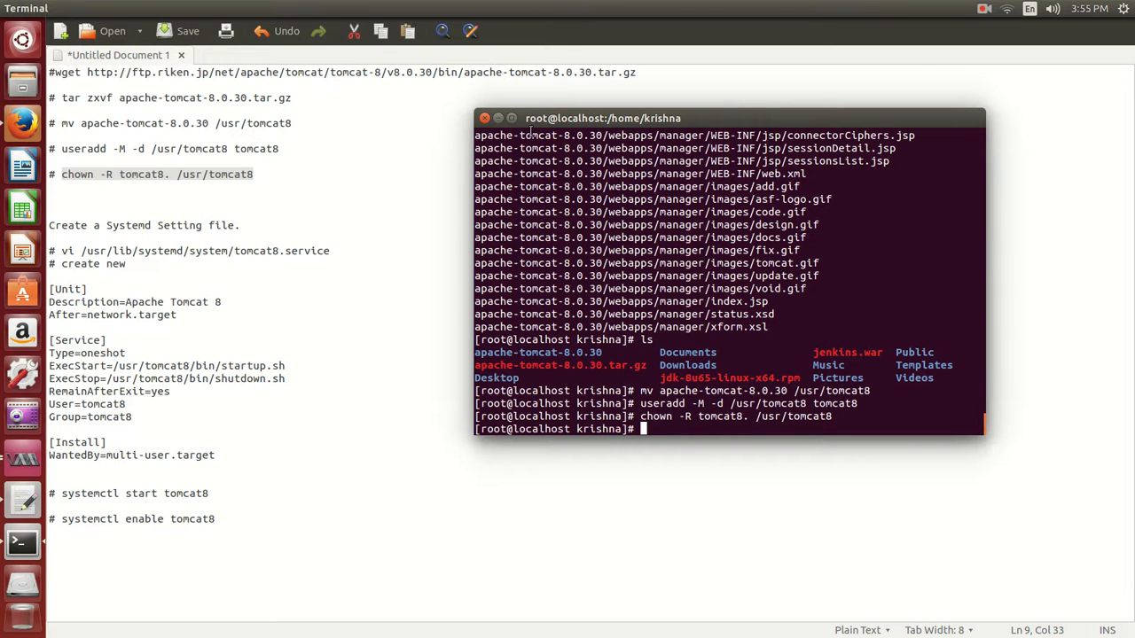
mouse_move(852, 500)
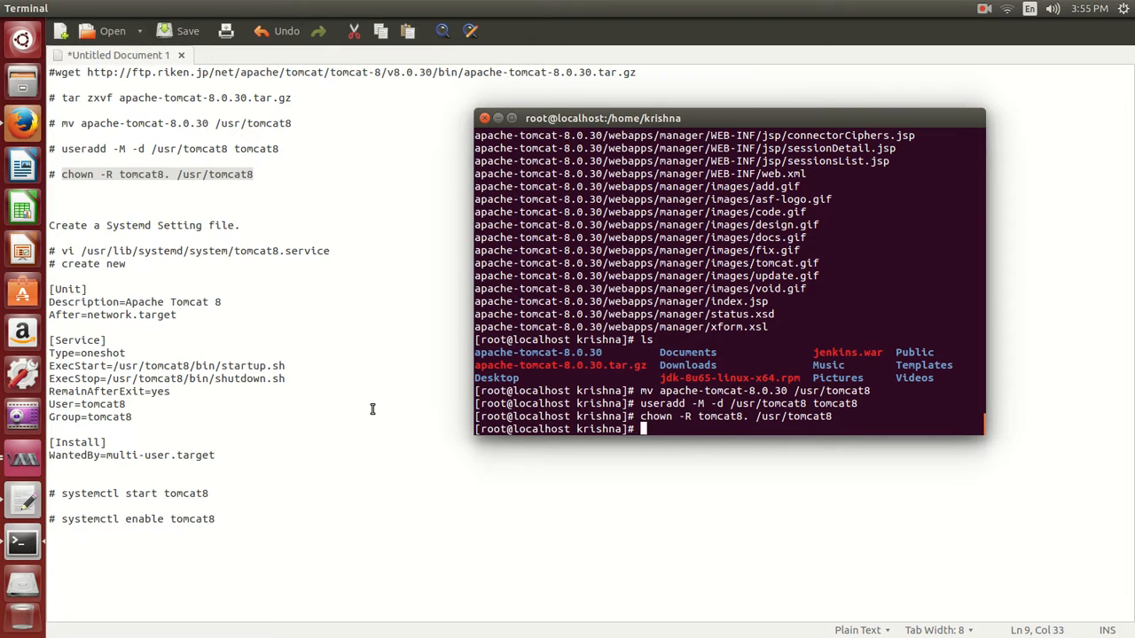
mouse_move(127, 371)
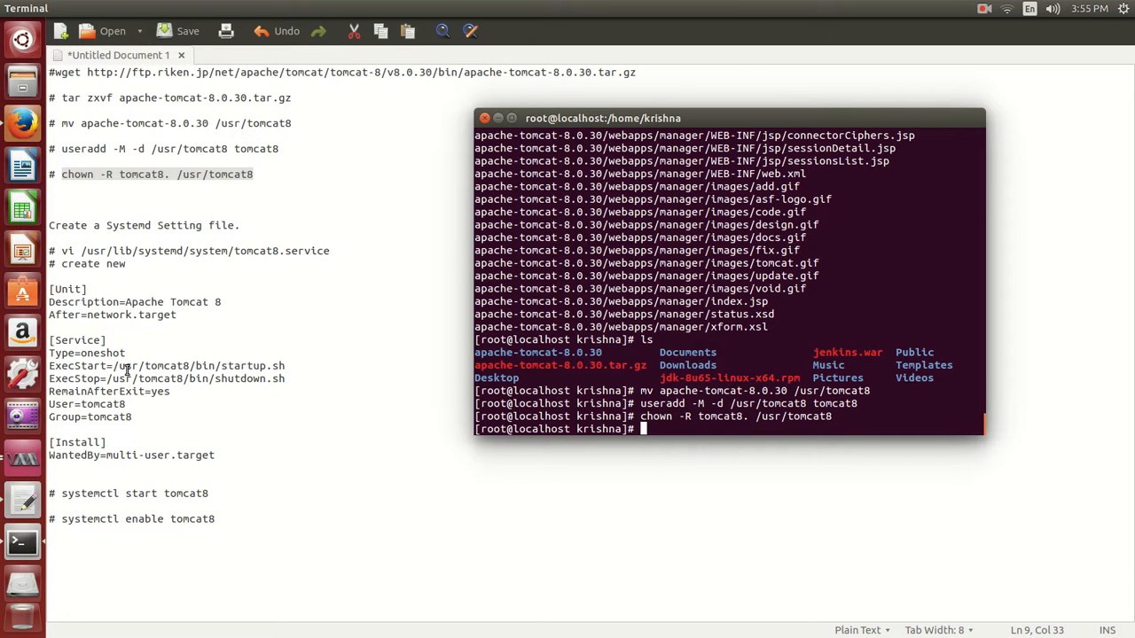
mouse_move(322, 405)
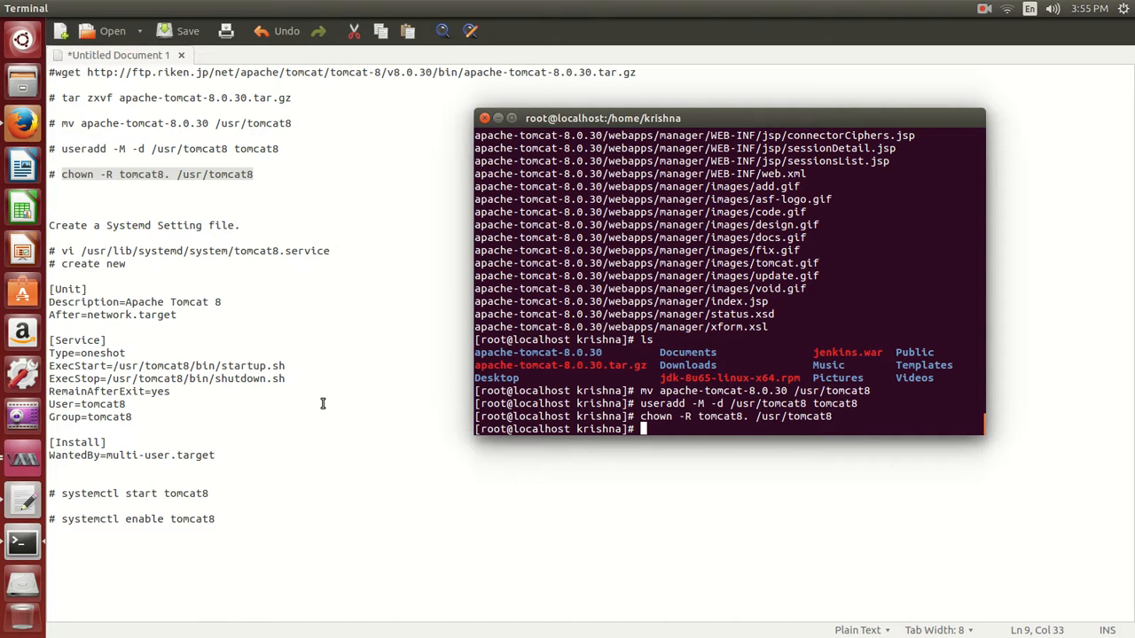
Open nano on the new /usr/lib/systemd/system/tomcat8.service file.
text(nan)
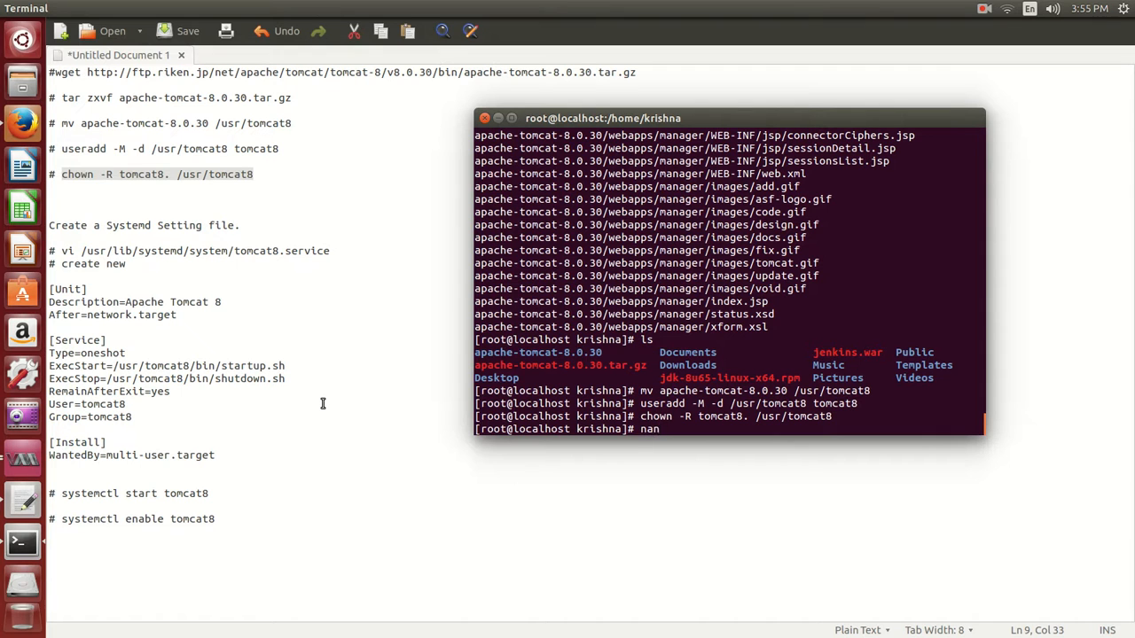
text(o)
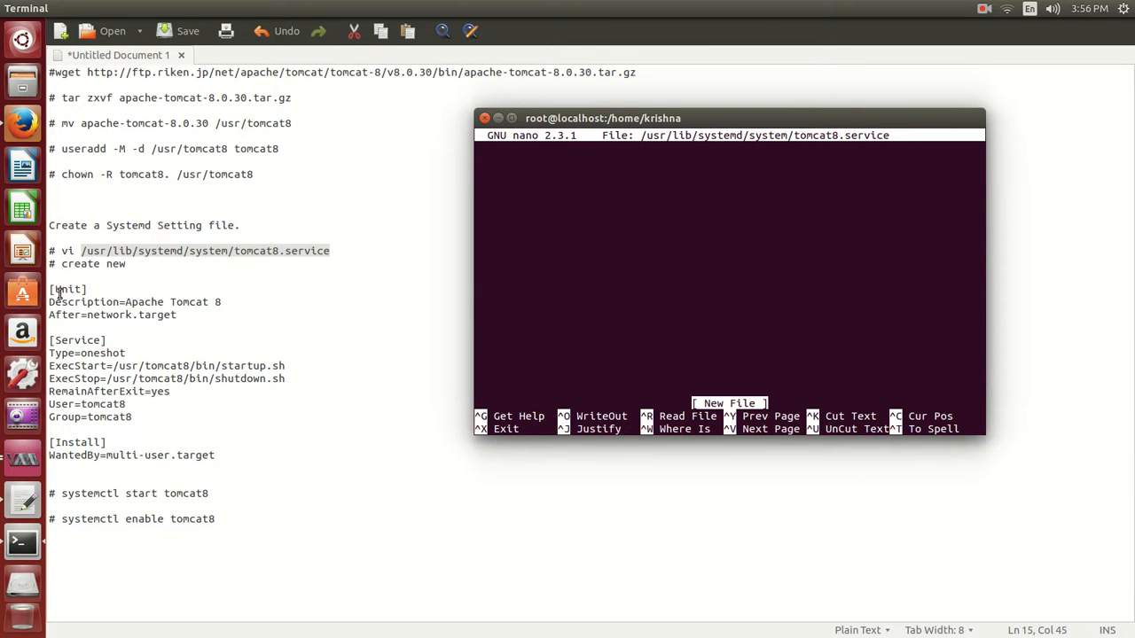
mouse_move(45, 273)
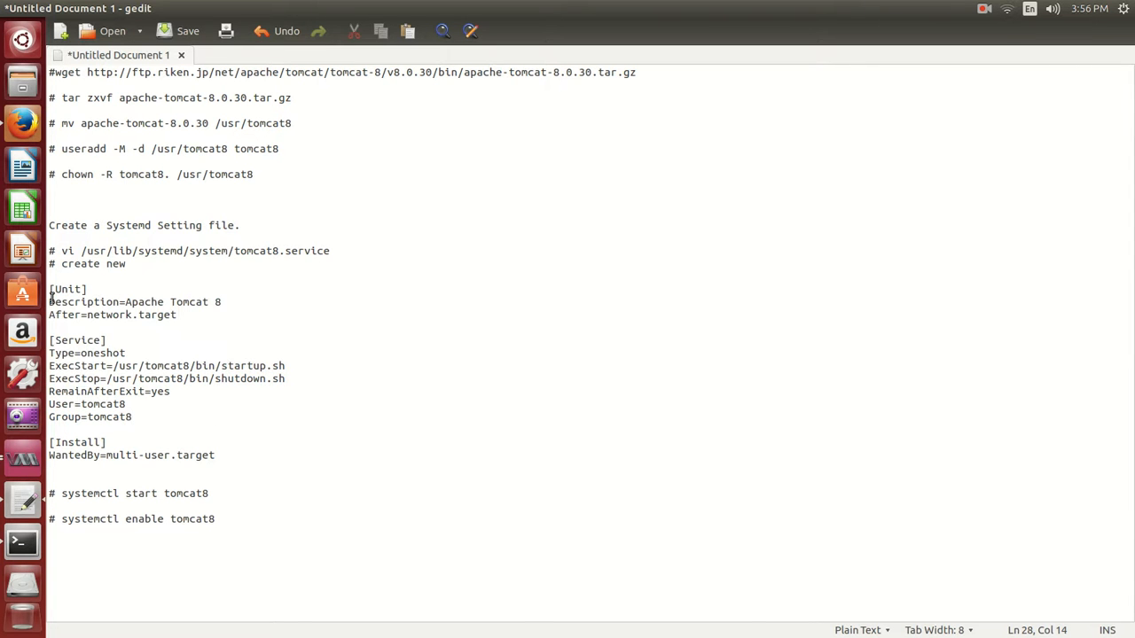
Select the [Unit], [Service] and [Install] sections in the notes and copy them.
drag(49, 290, 185, 379)
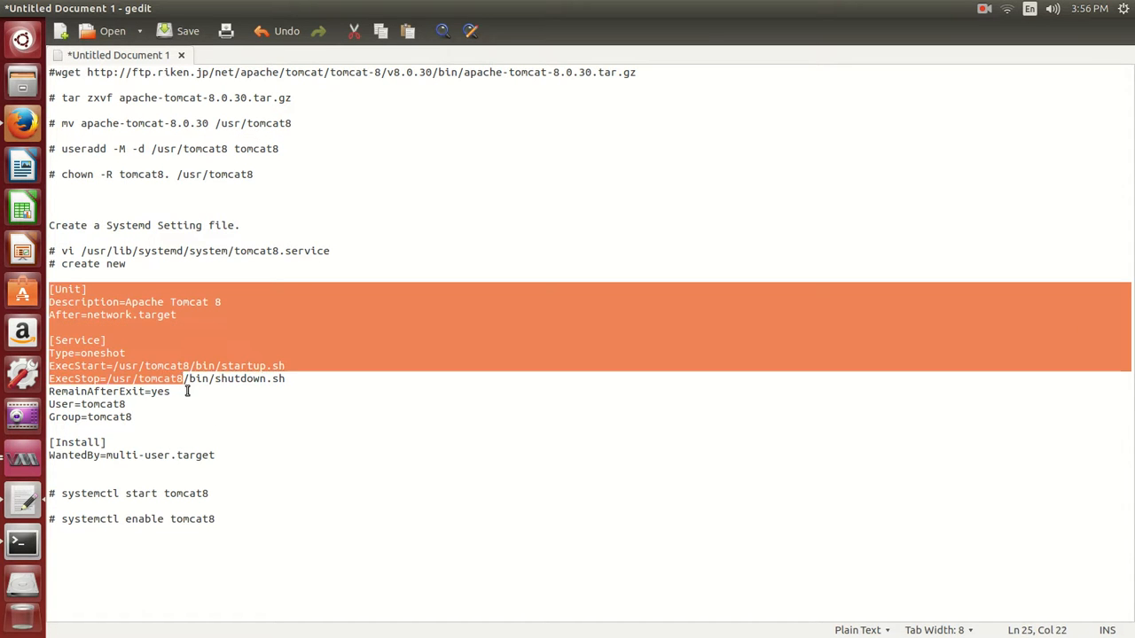
click(214, 455)
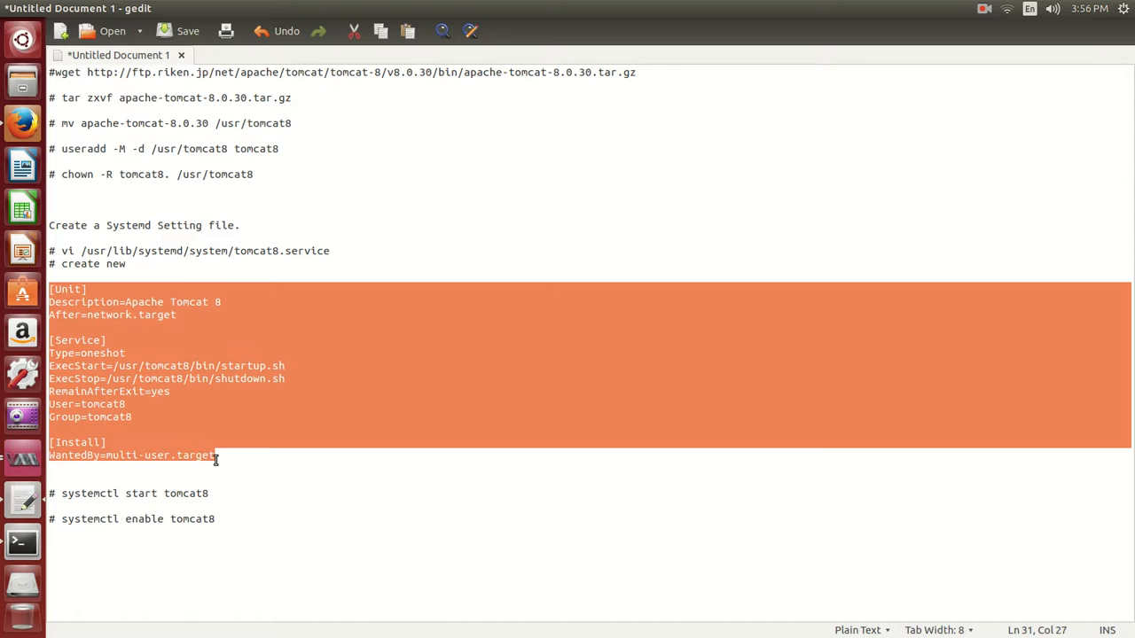
right_click(217, 455)
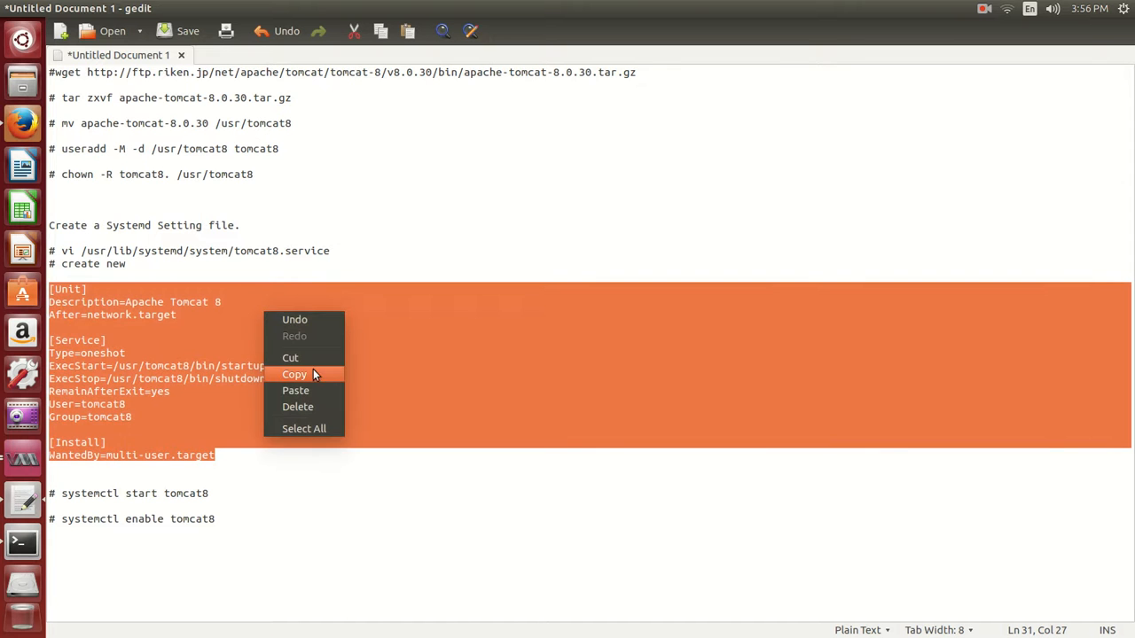
click(295, 374)
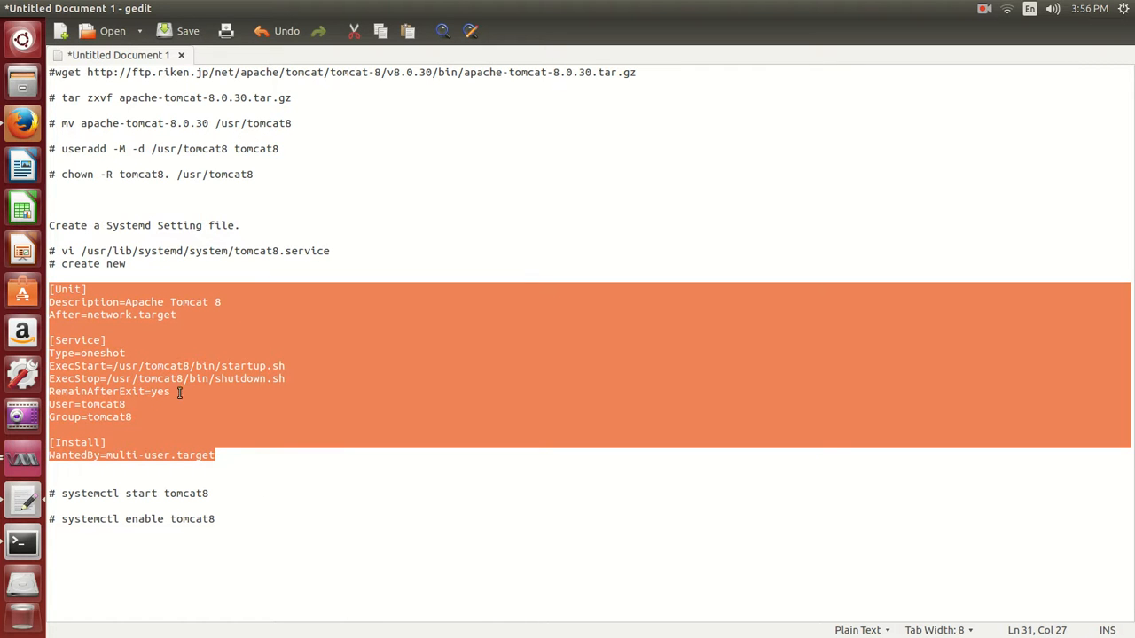
mouse_move(261, 490)
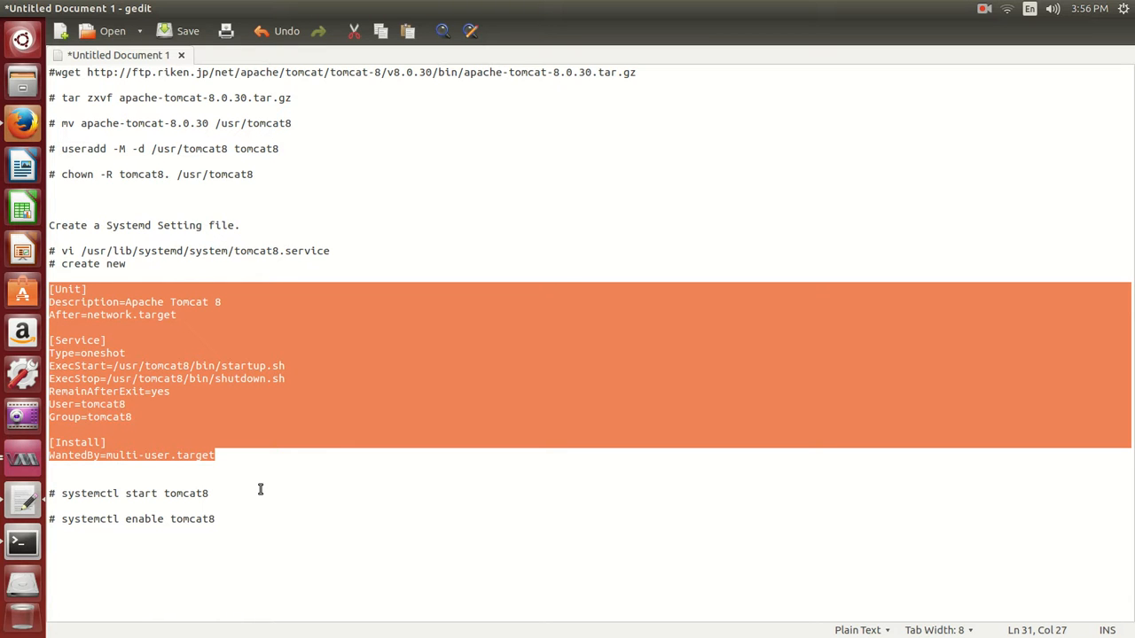
mouse_move(154, 427)
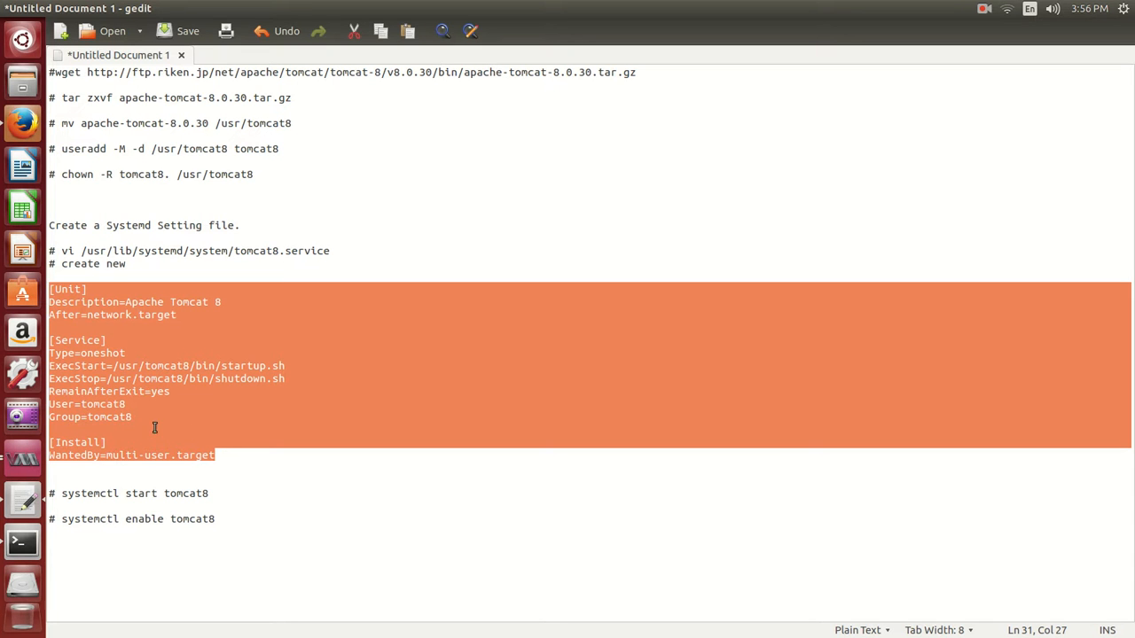
mouse_move(22, 542)
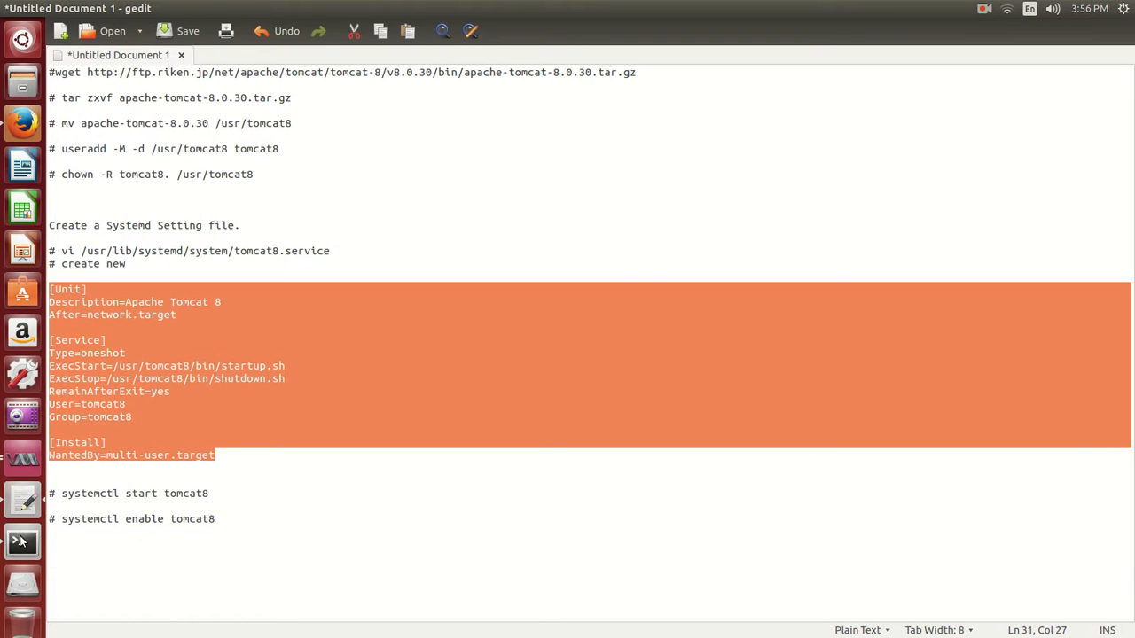
Paste the 14-line Tomcat unit into tomcat8.service in nano, save it, and exit.
right_click(621, 266)
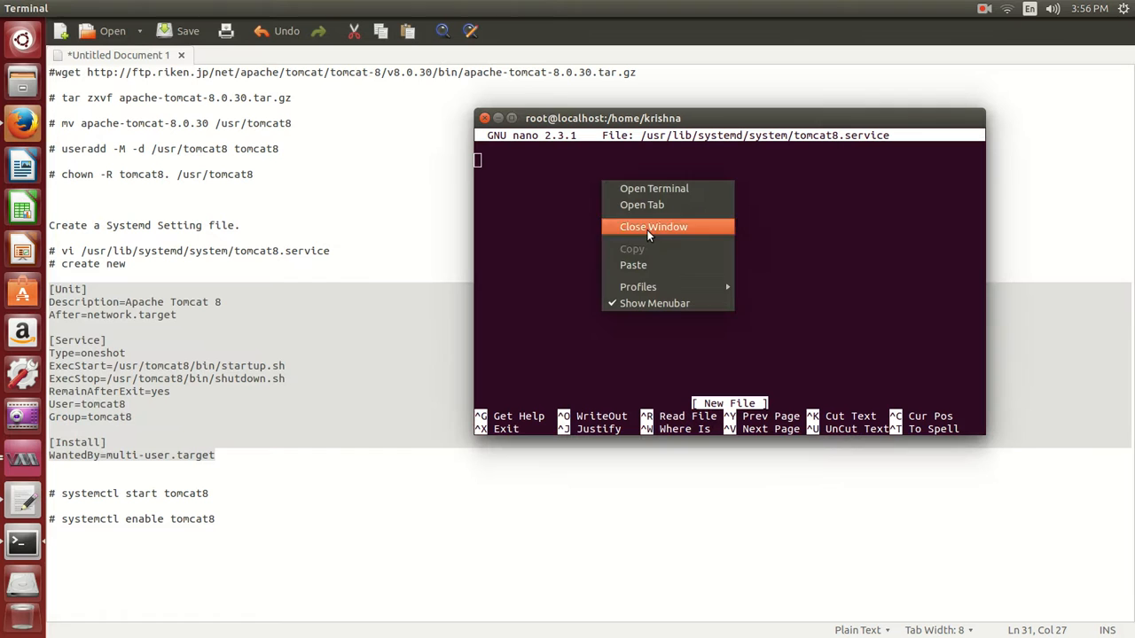
click(654, 226)
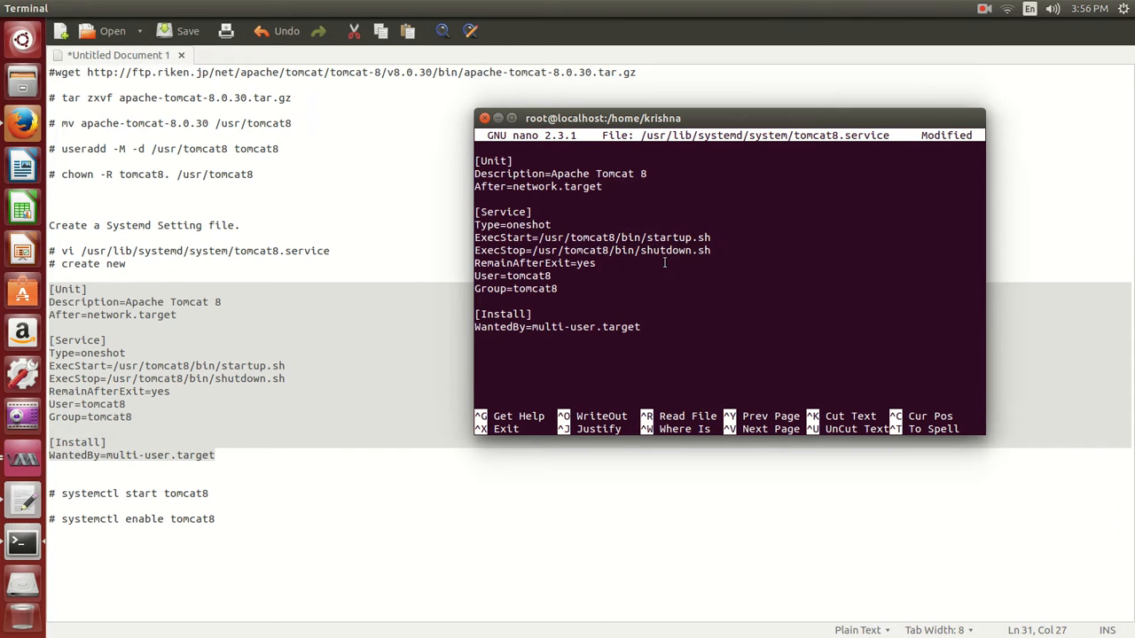
click(642, 326)
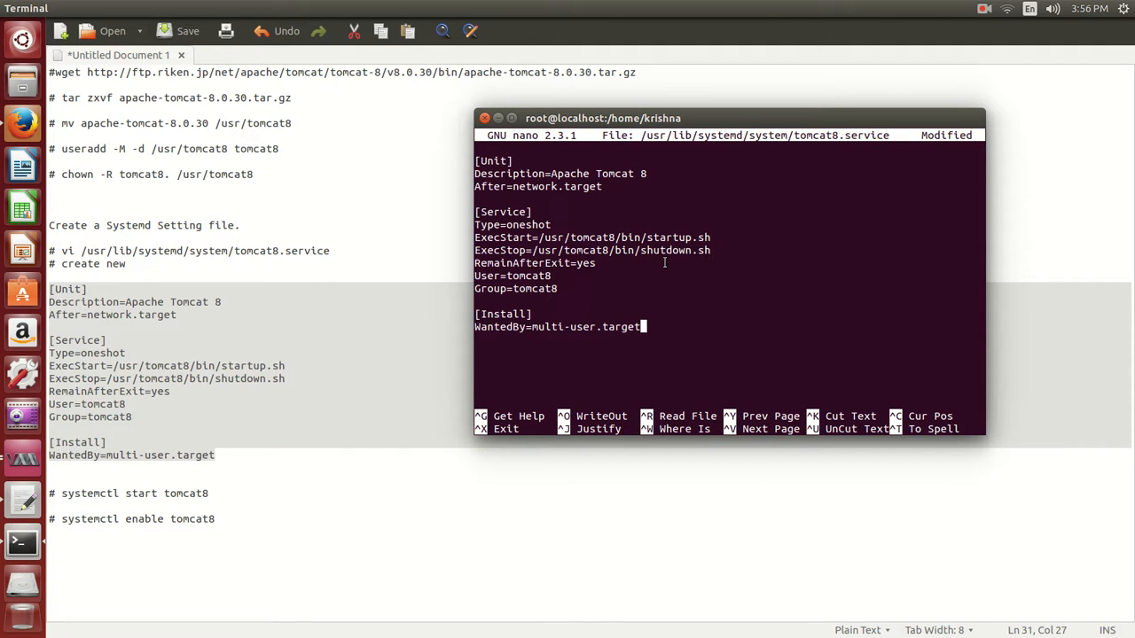
key(ctrl+o)
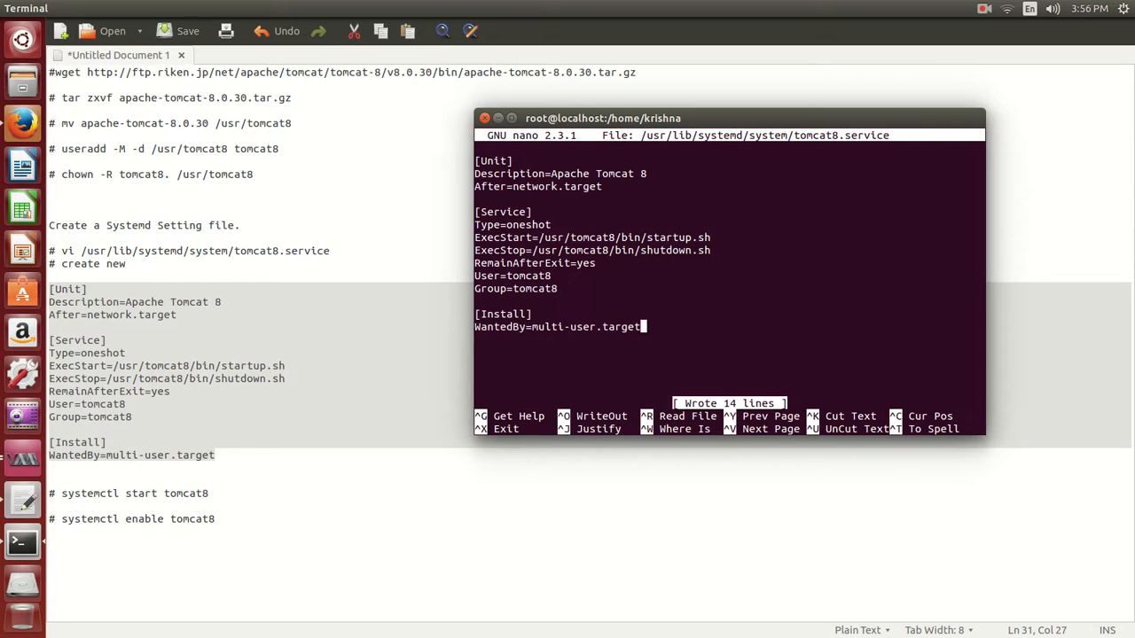
key(ctrl+x)
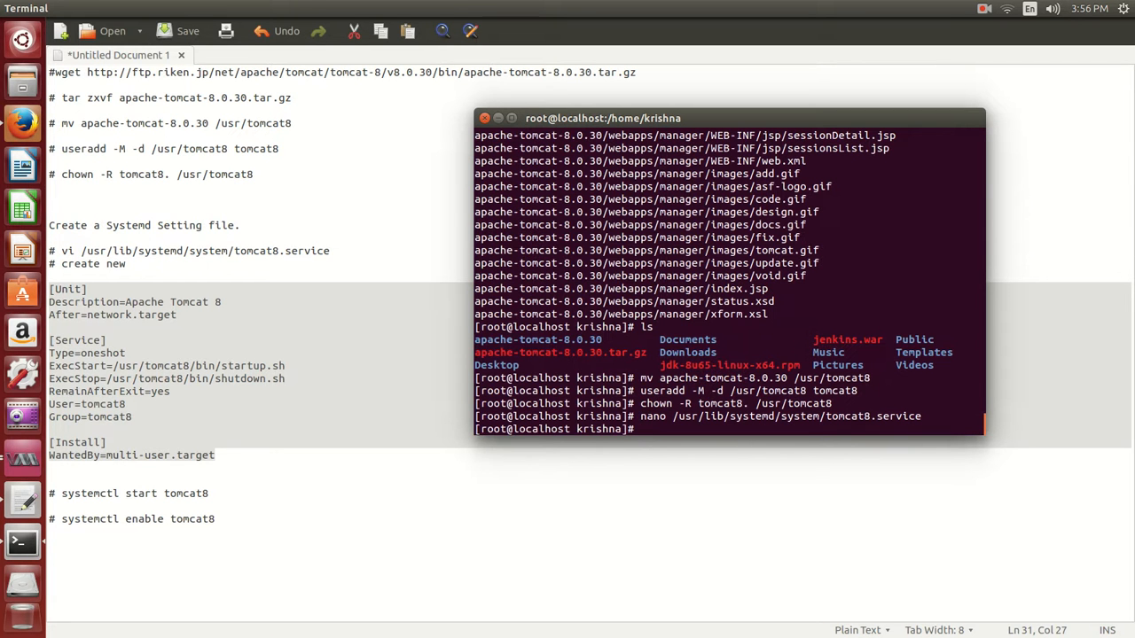
mouse_move(272, 388)
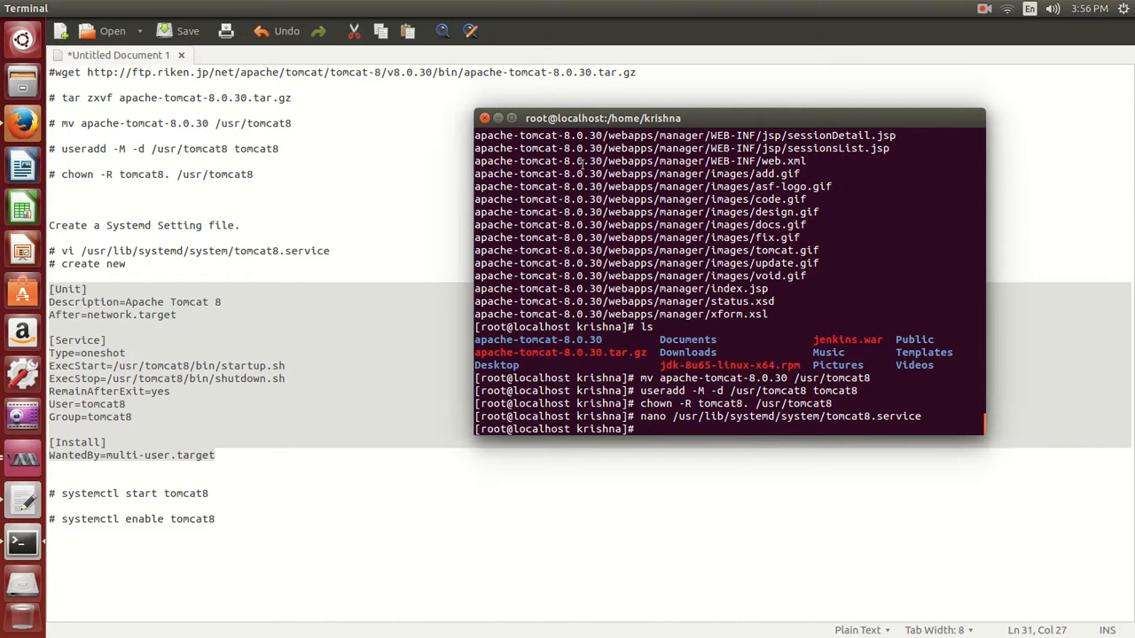
mouse_move(637, 250)
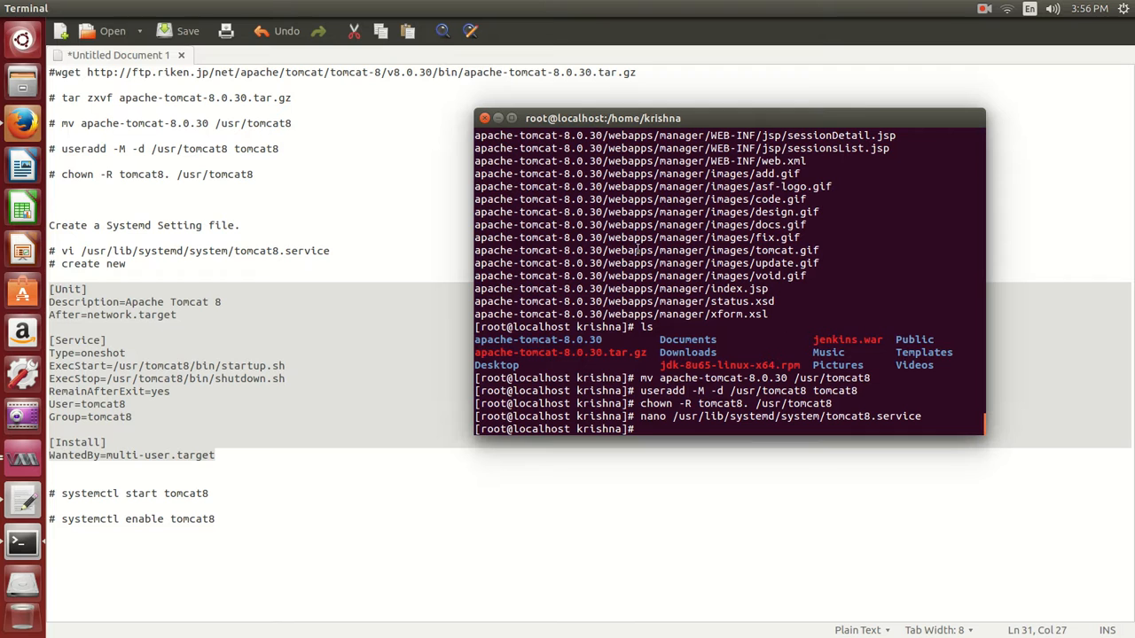
text(sys)
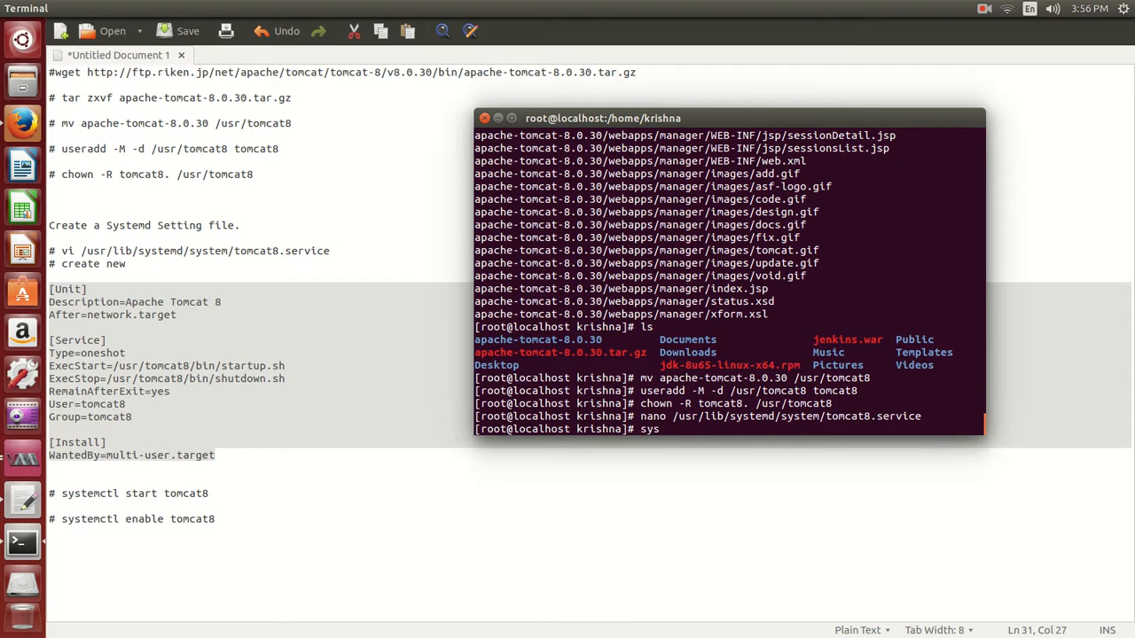
key(BackSpace)
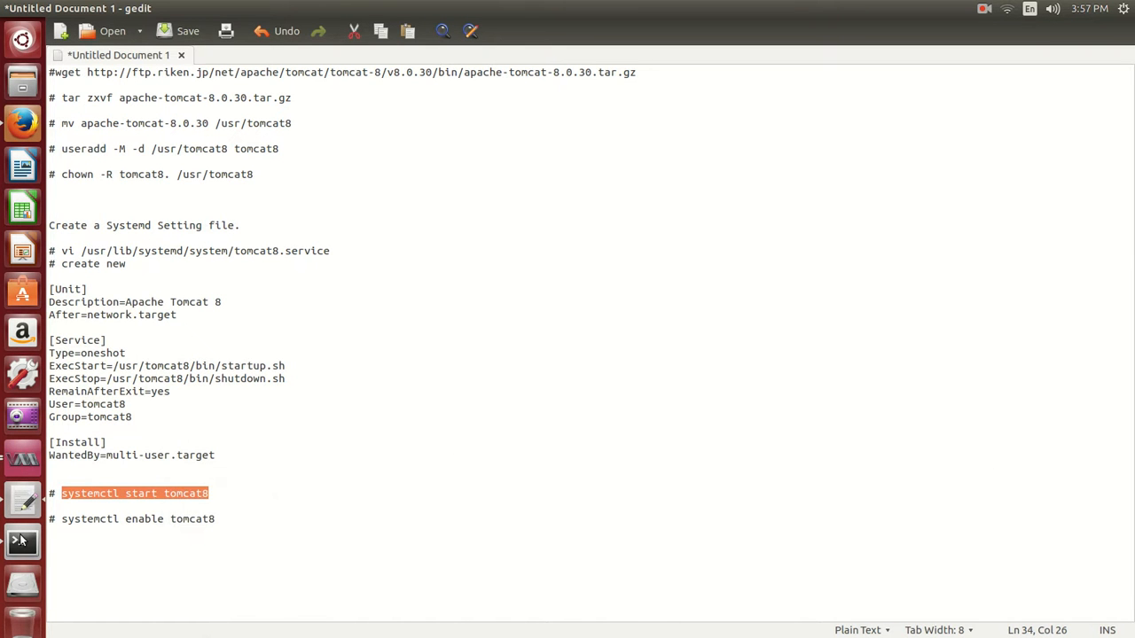
Run systemctl start tomcat8, then systemctl status tomcat8 showing active (exited).
right_click(727, 429)
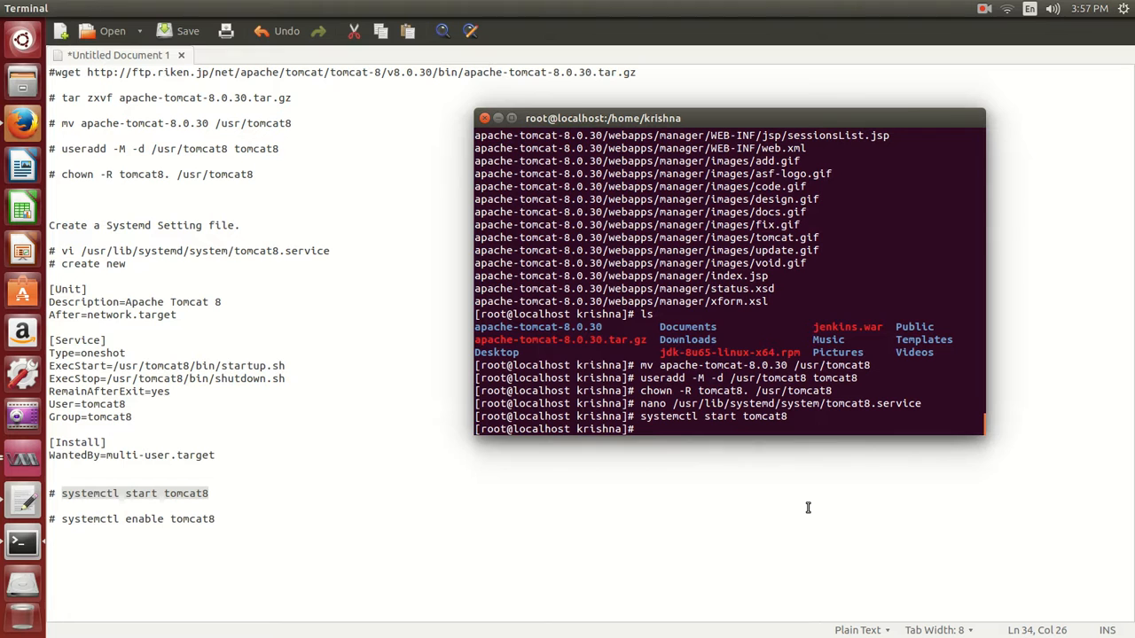
text(systemctl start tomcat8)
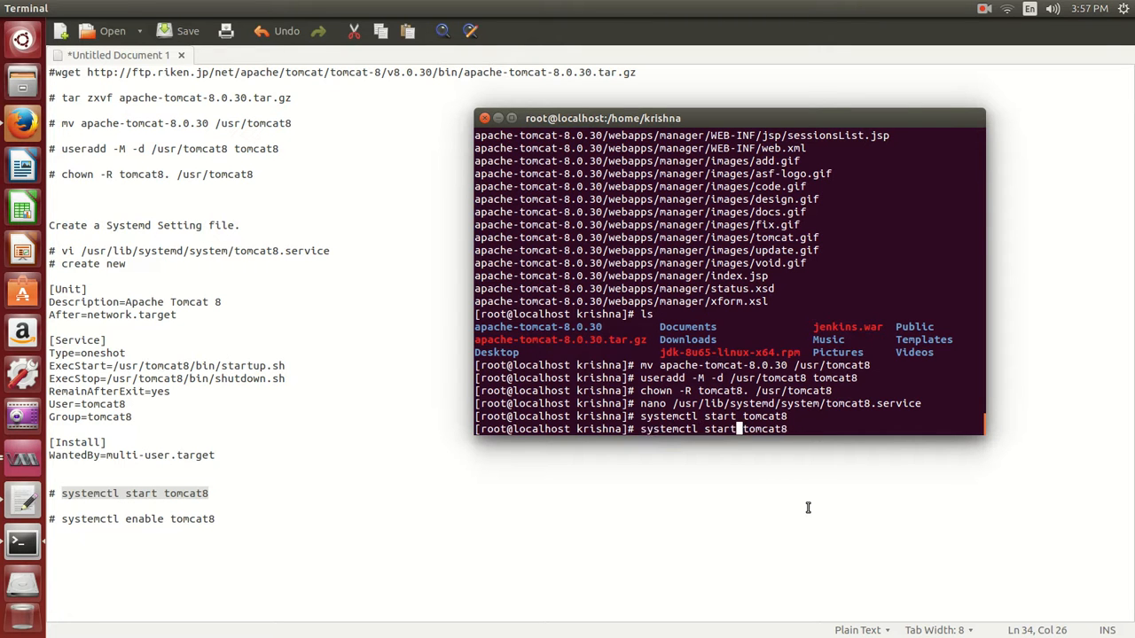
key(BackSpace)
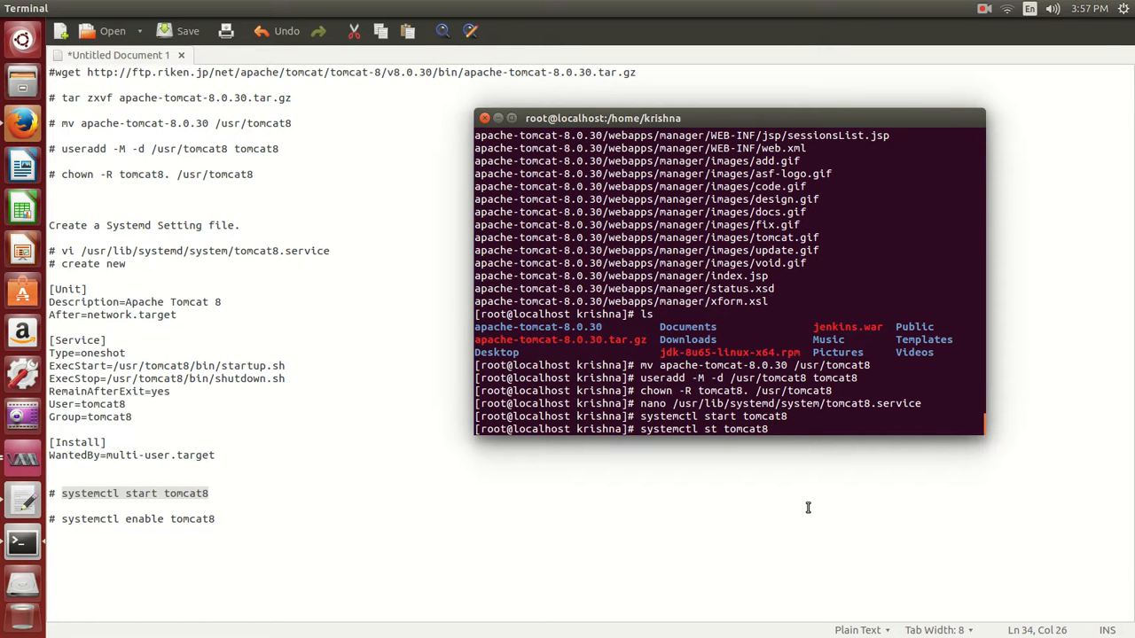
text(atus)
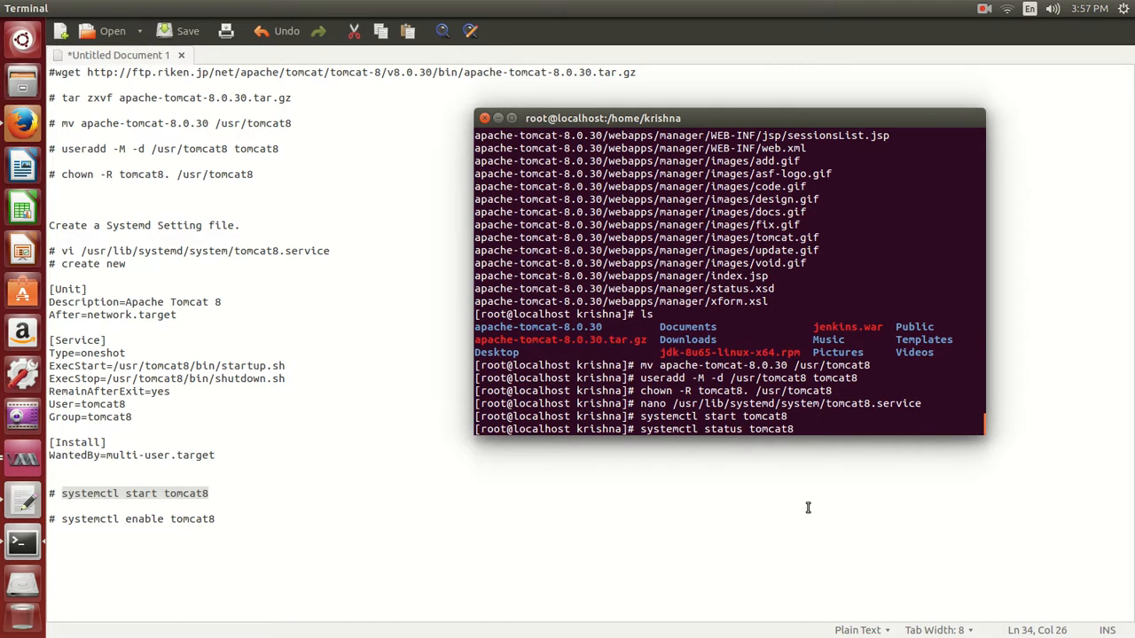
key(Return)
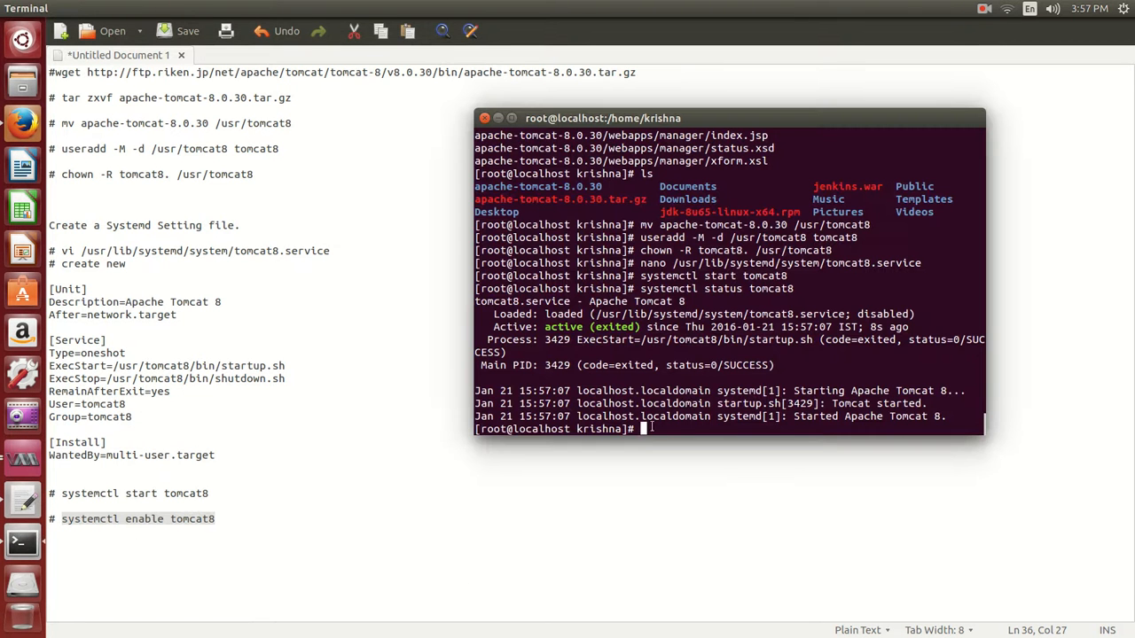
Paste and run systemctl enable tomcat8 so Tomcat starts at boot.
right_click(643, 428)
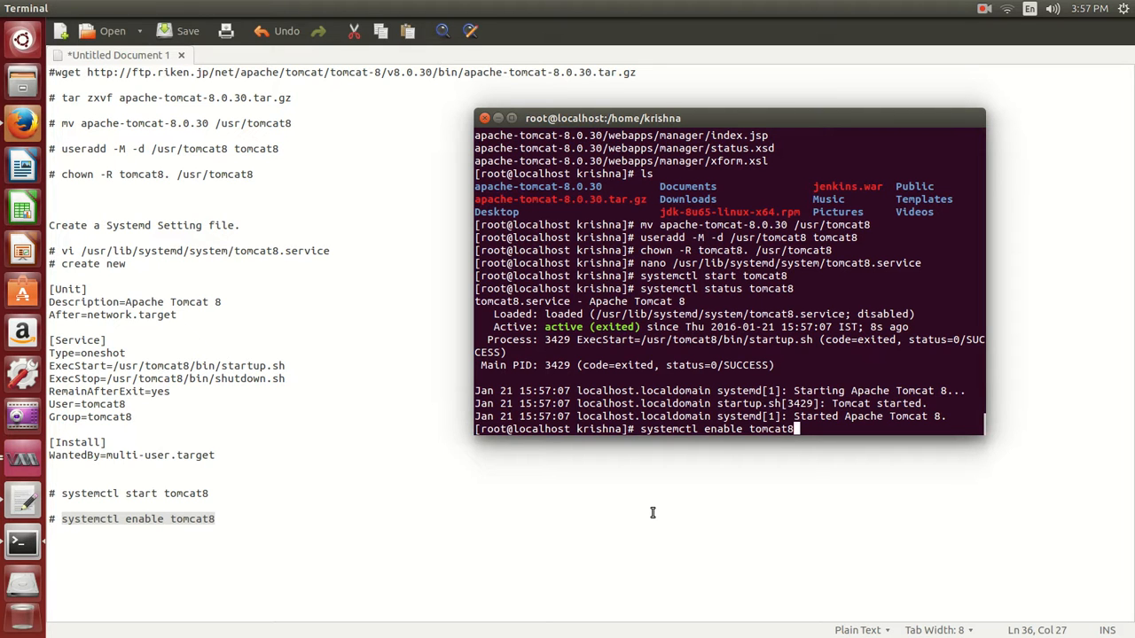
key(Return)
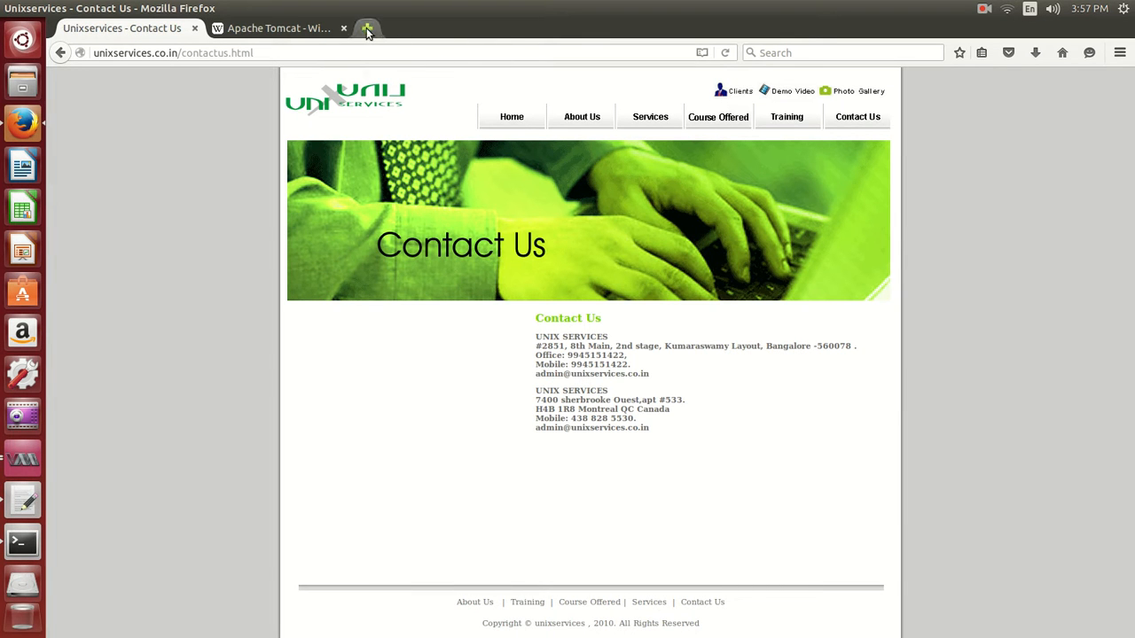
Load 192.168.122.208:8080 in a new tab, which reports Unable to connect.
click(367, 28)
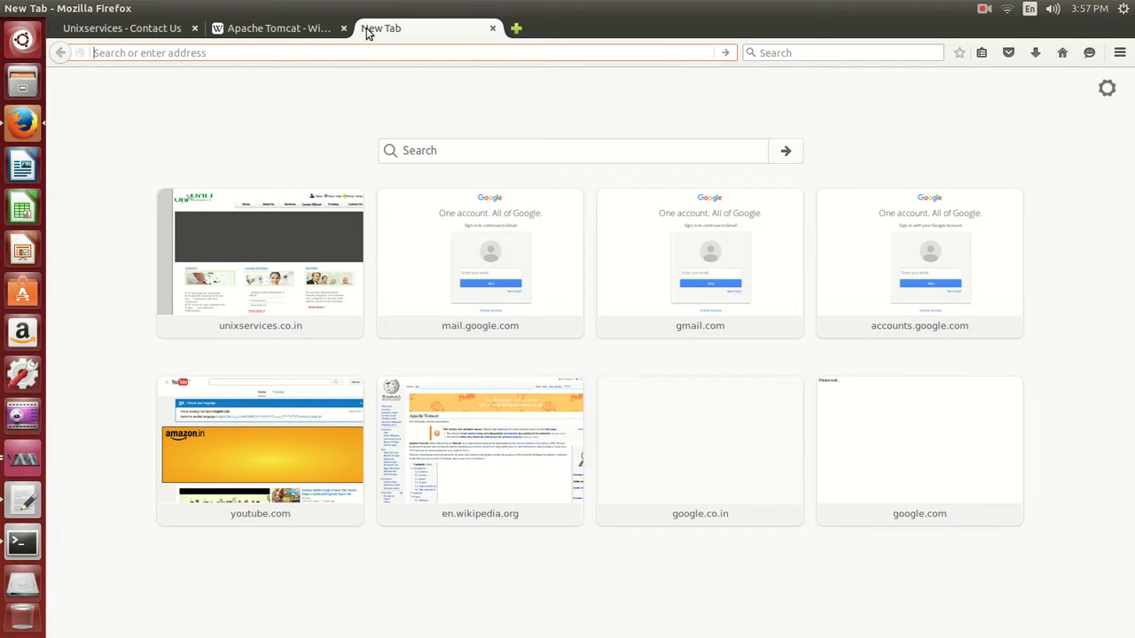
text(192.1)
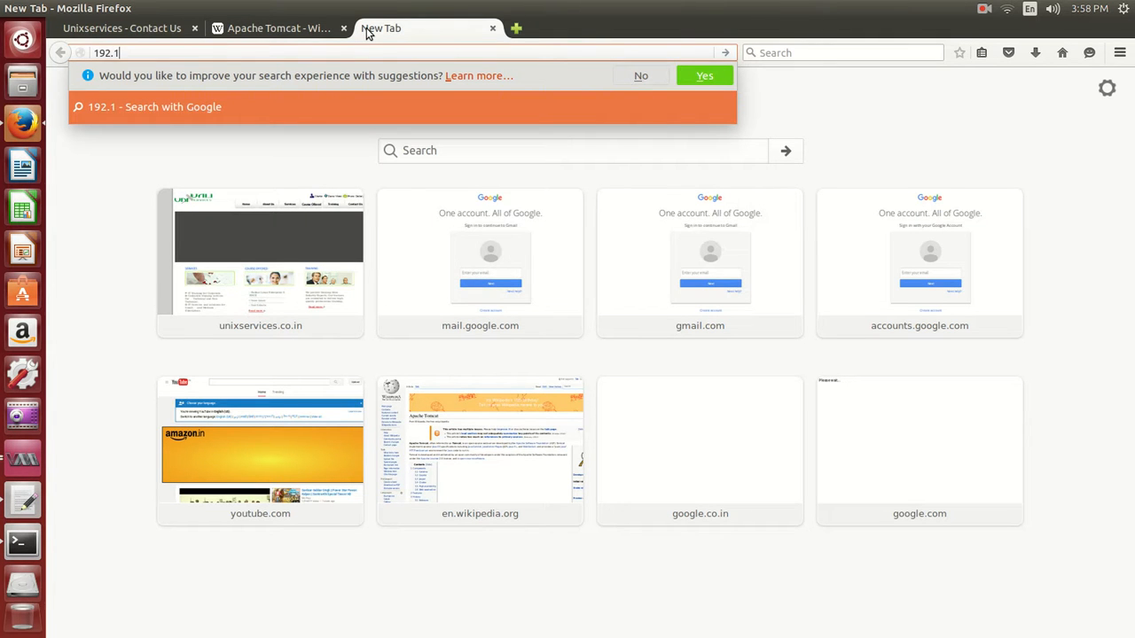
text(68)
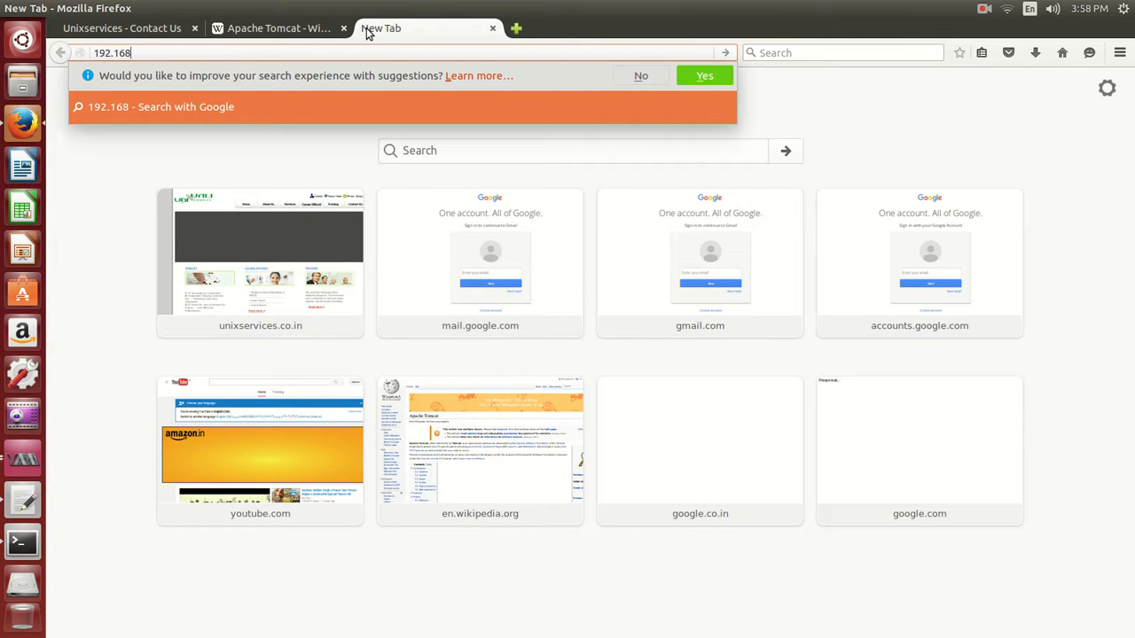
text(.122.)
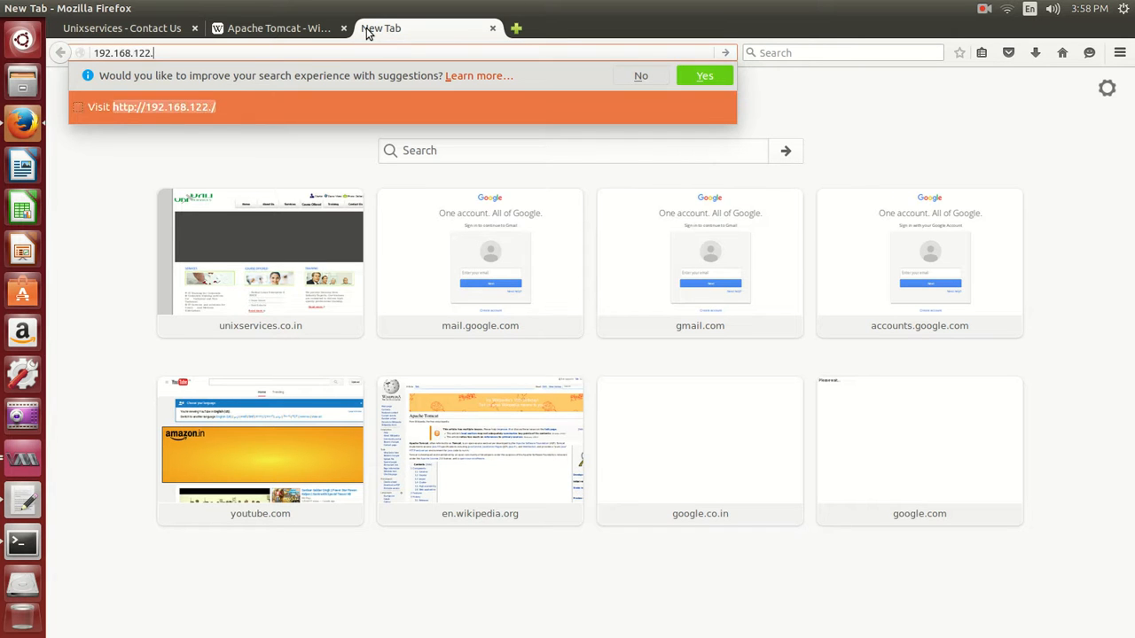
text(208)
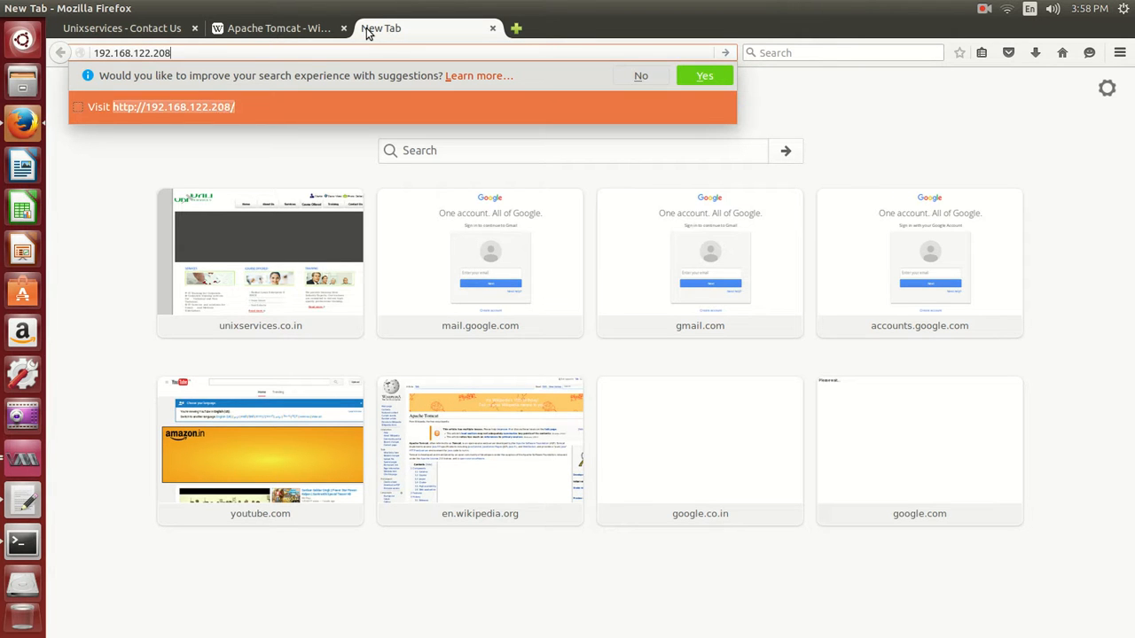
text(:8080)
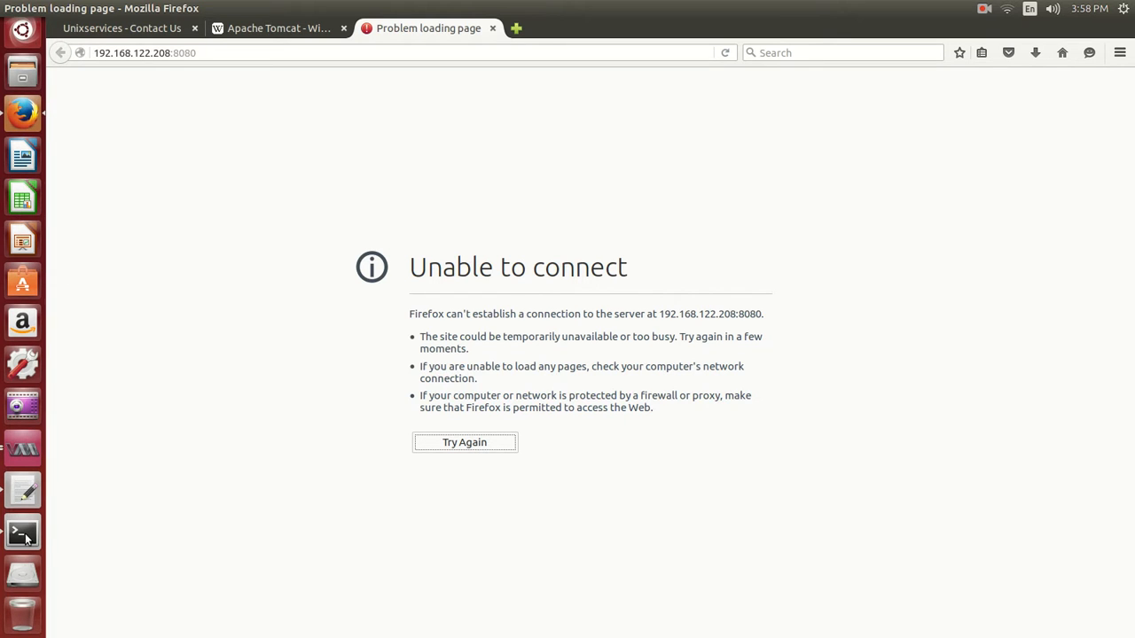
Return to the terminal and clear the screen.
click(23, 543)
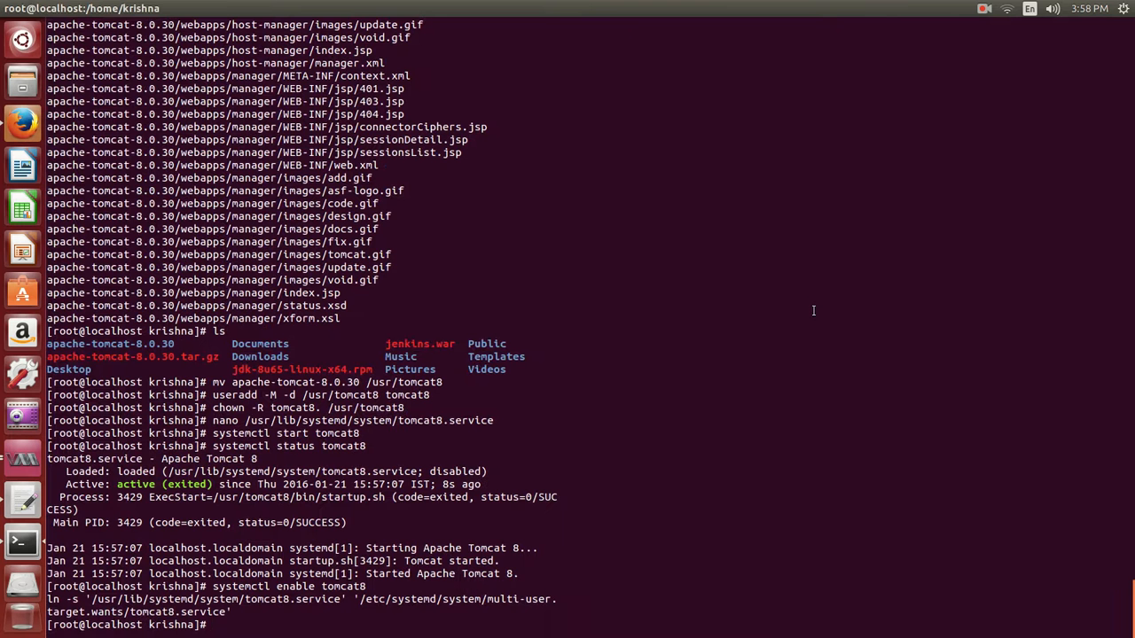
text(cle)
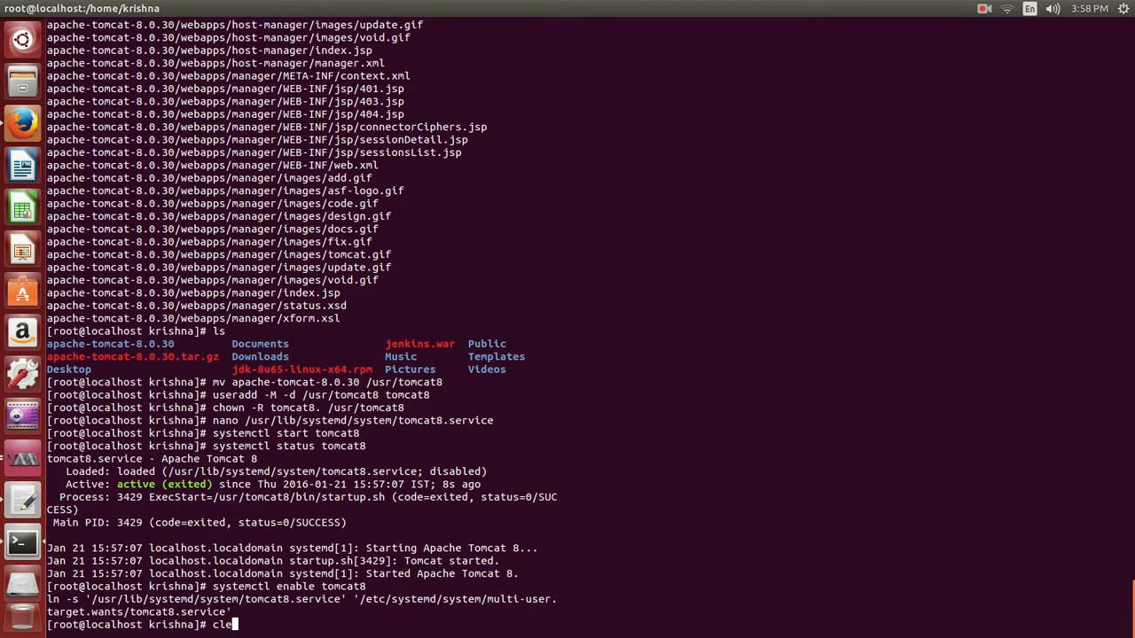
key(Return)
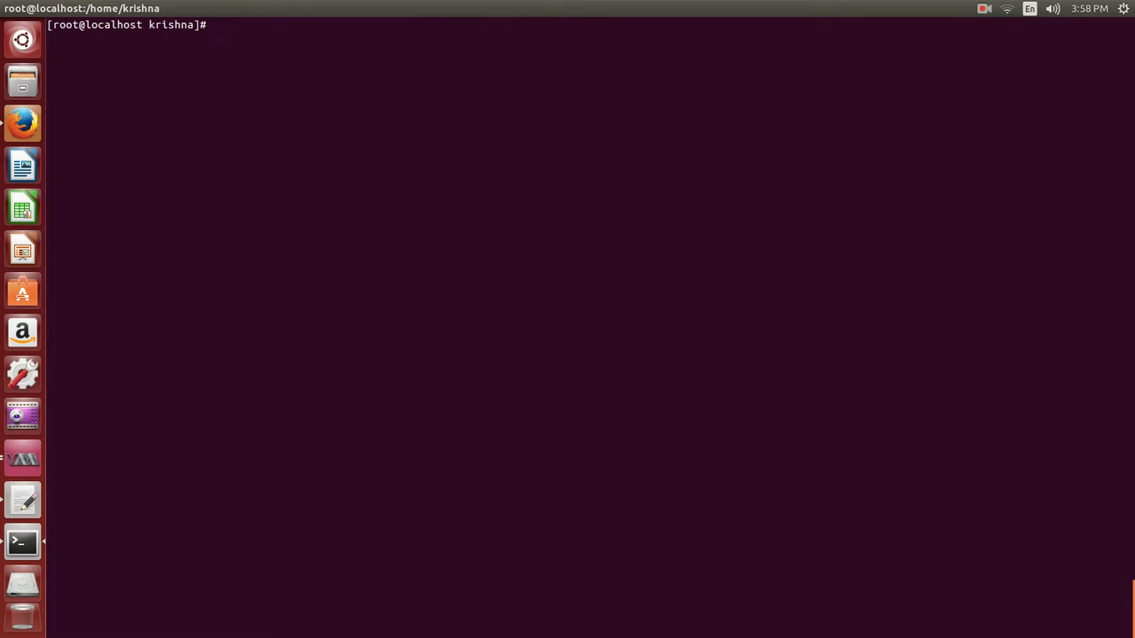
Run systemctl stop firewalld, then systemctl disable firewalld.
text(serv)
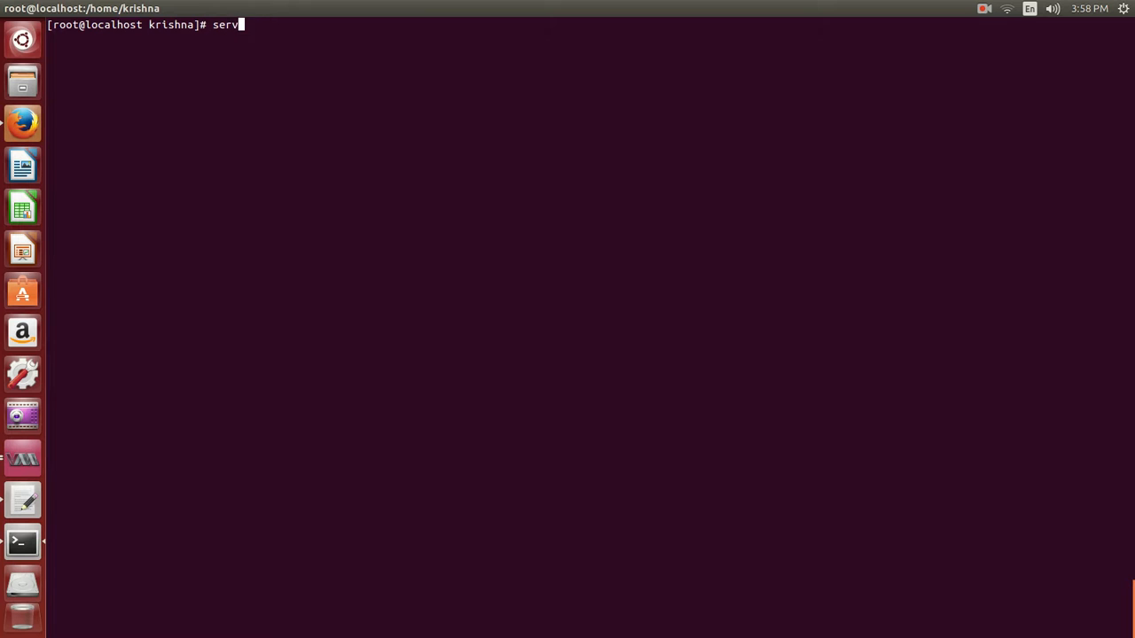
text(ice)
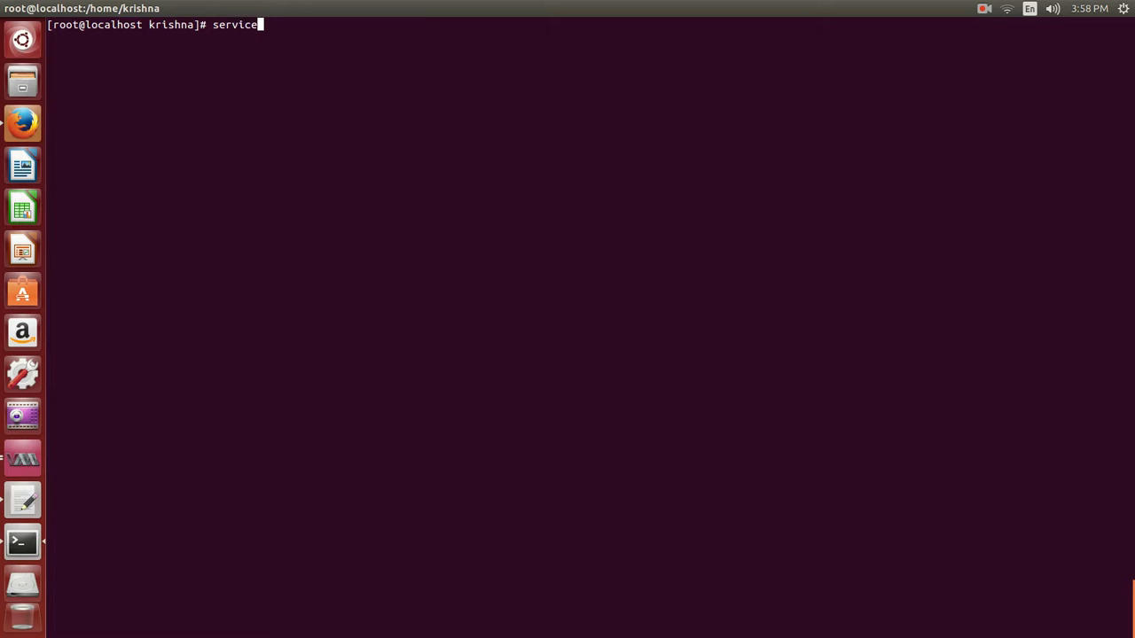
text(sys)
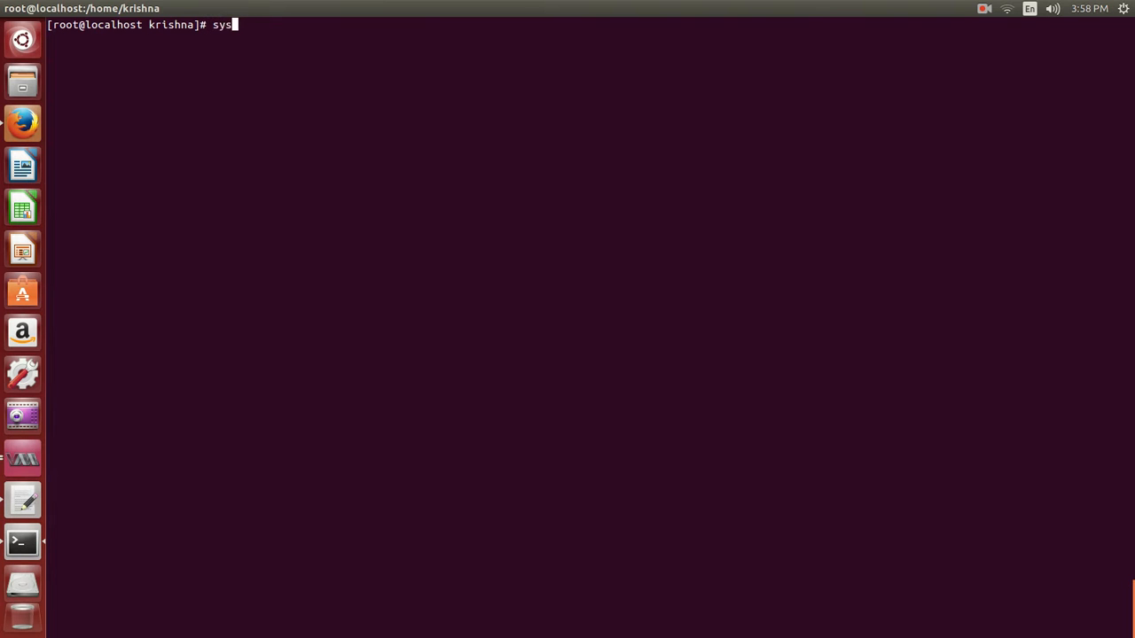
text(temct)
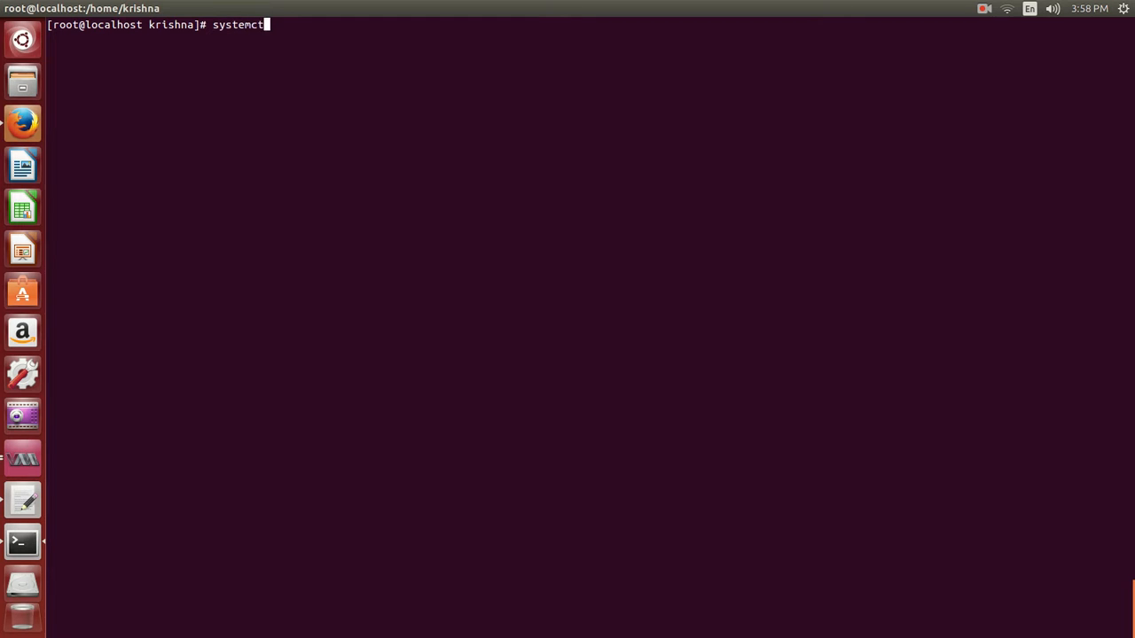
text(l)
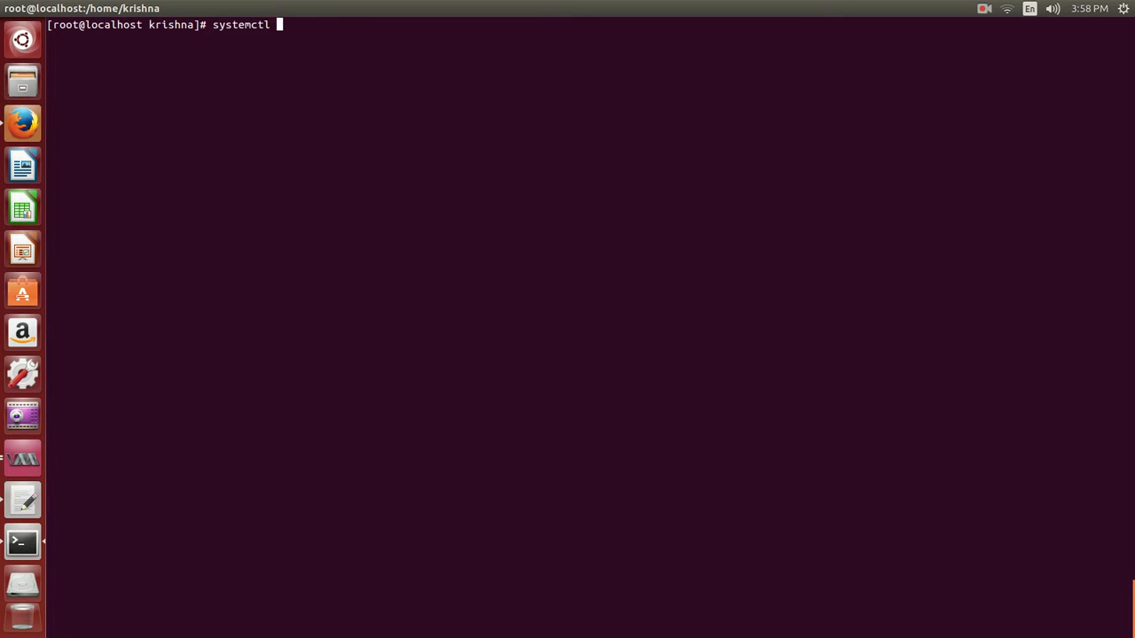
text(sto)
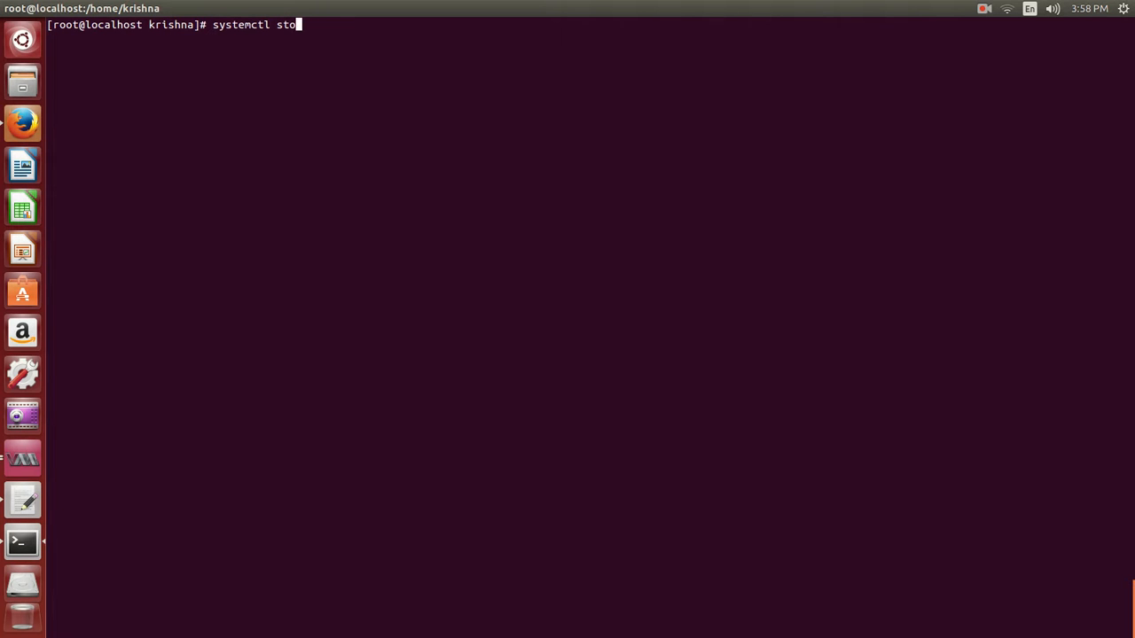
text(p f)
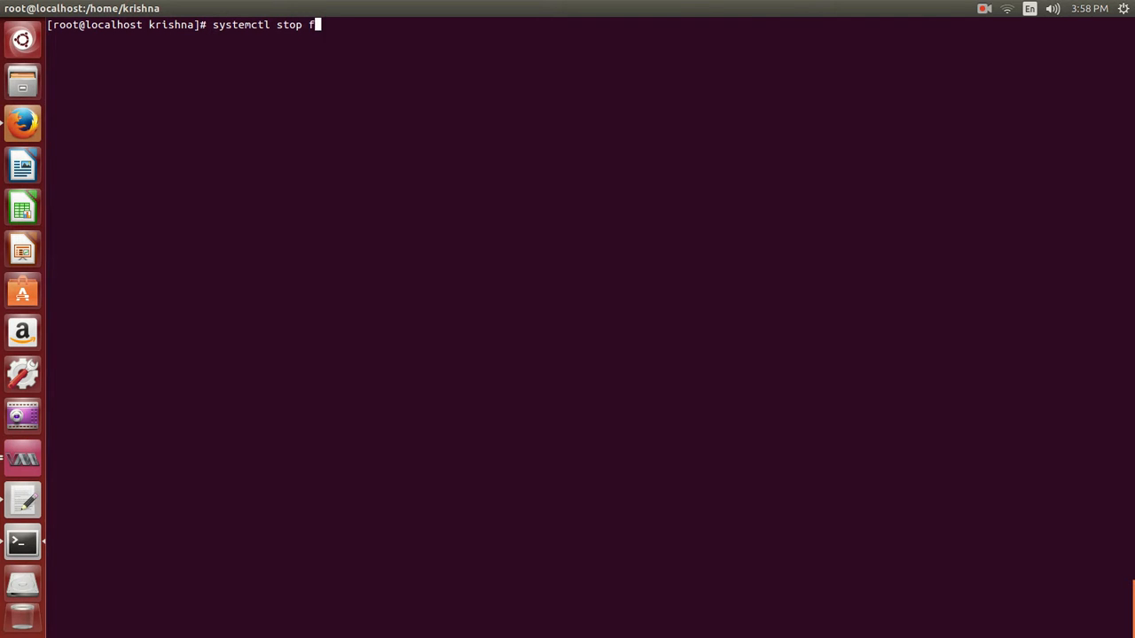
text(irewal)
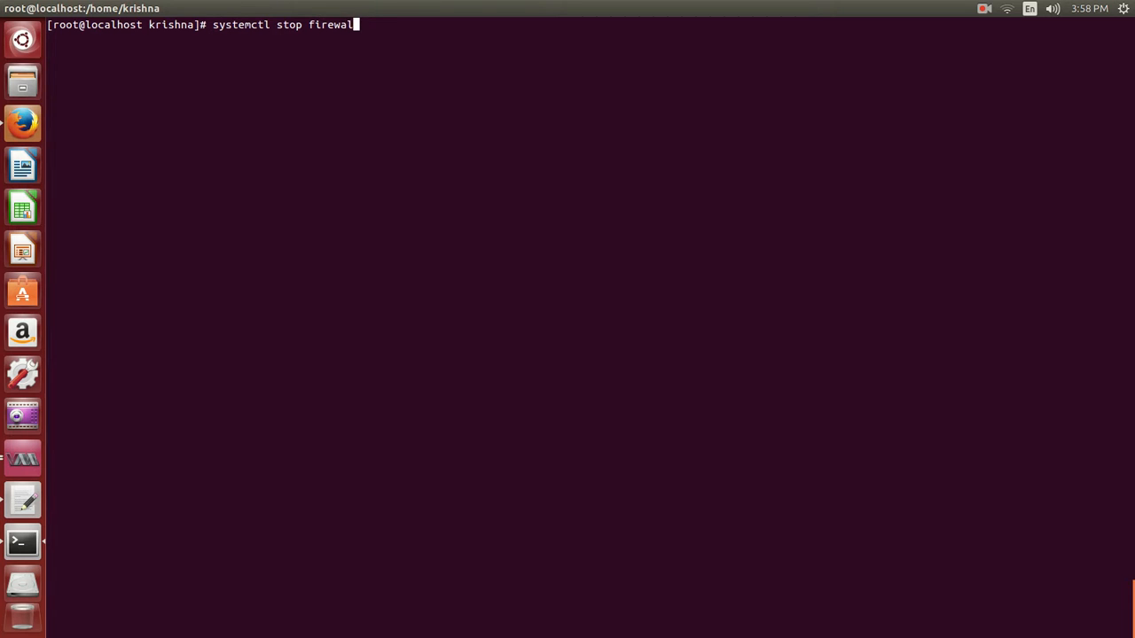
text(d)
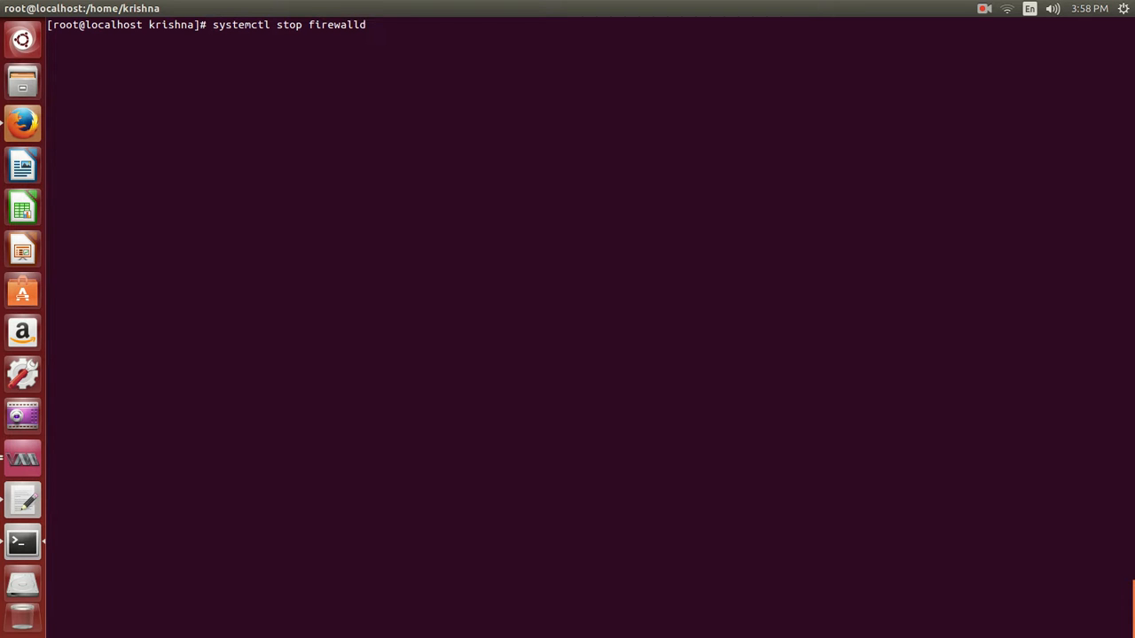
key(Return)
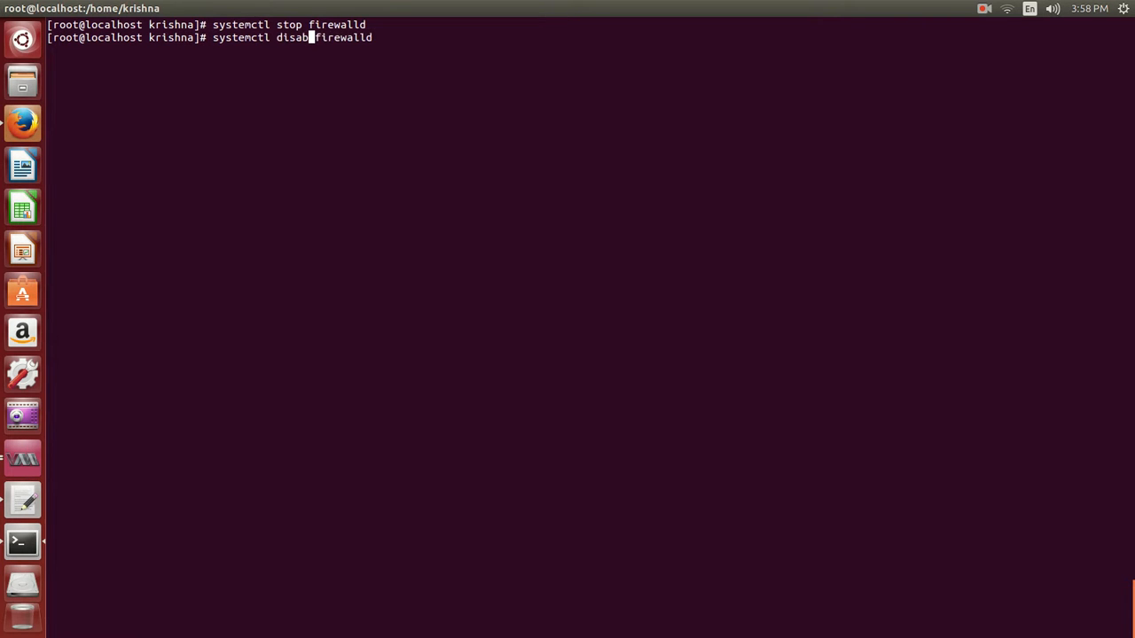
text(le)
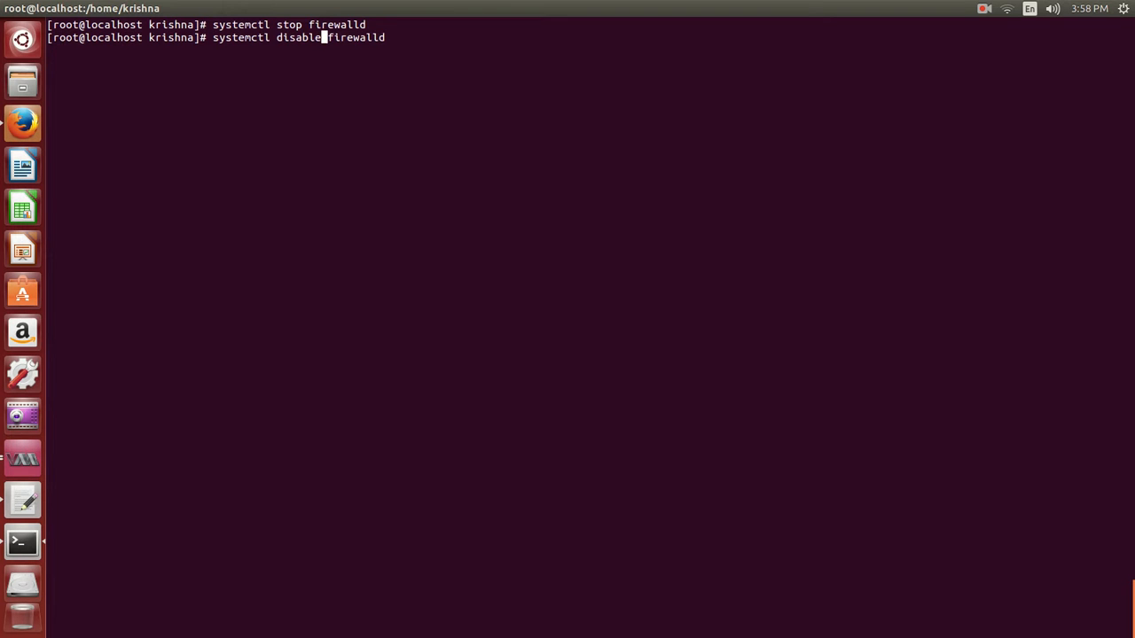
key(Return)
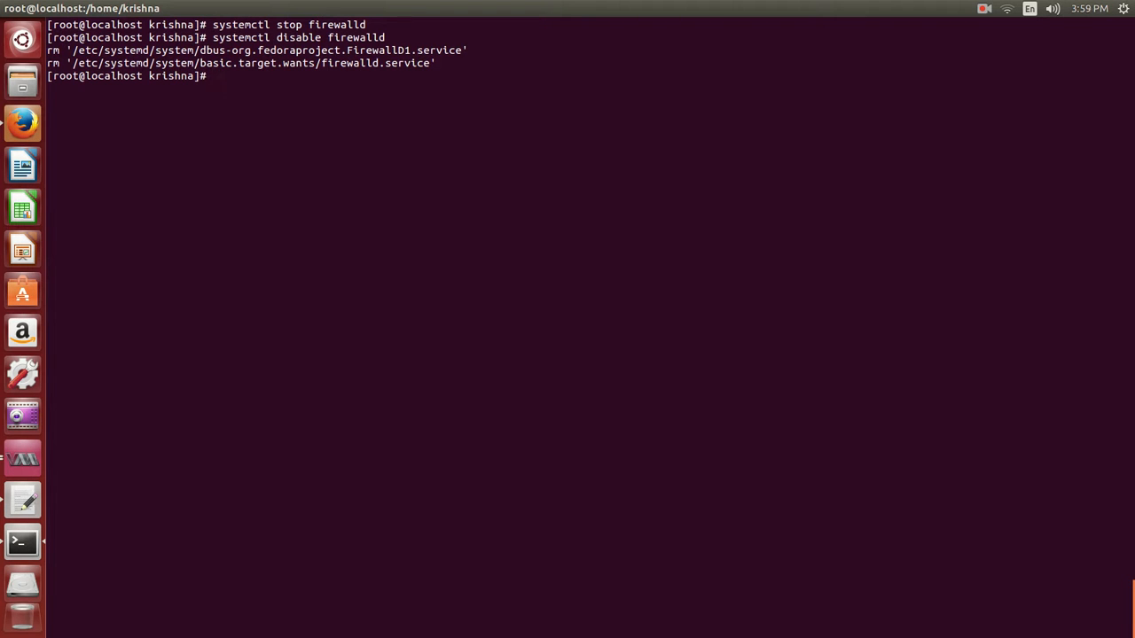
Open /etc/sysconfig/selinux in nano.
text(nano)
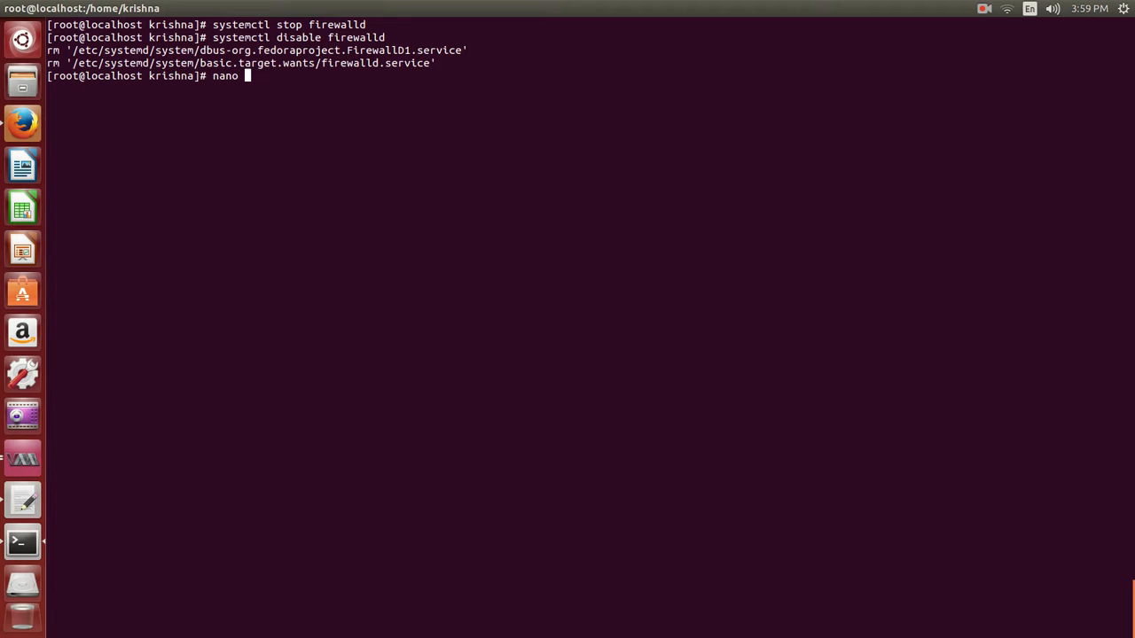
text(/etc)
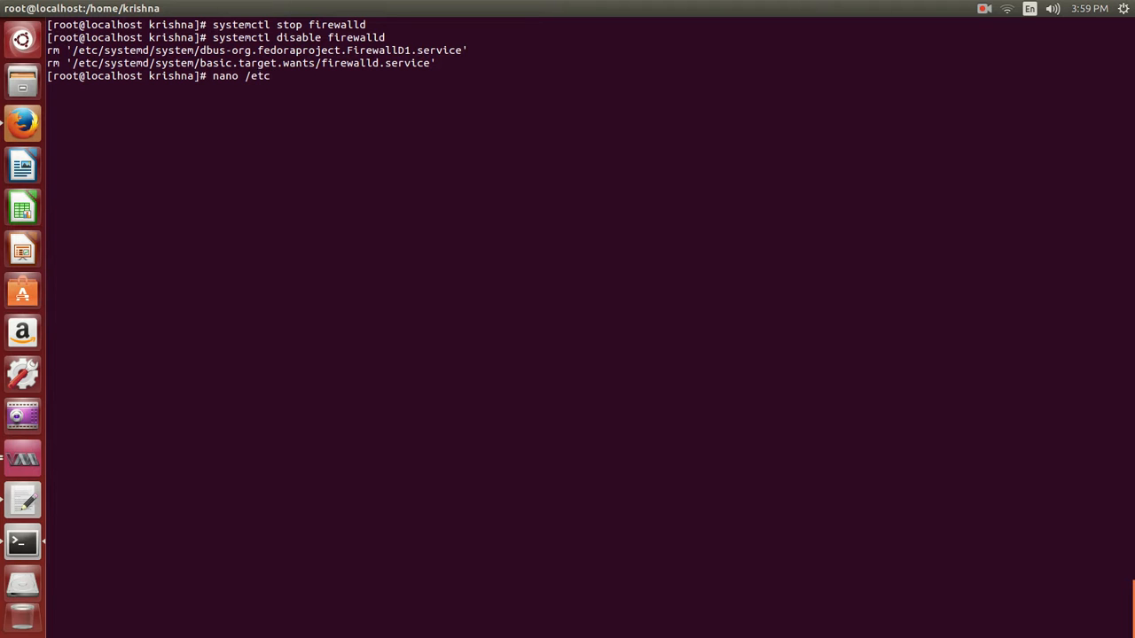
text(/s)
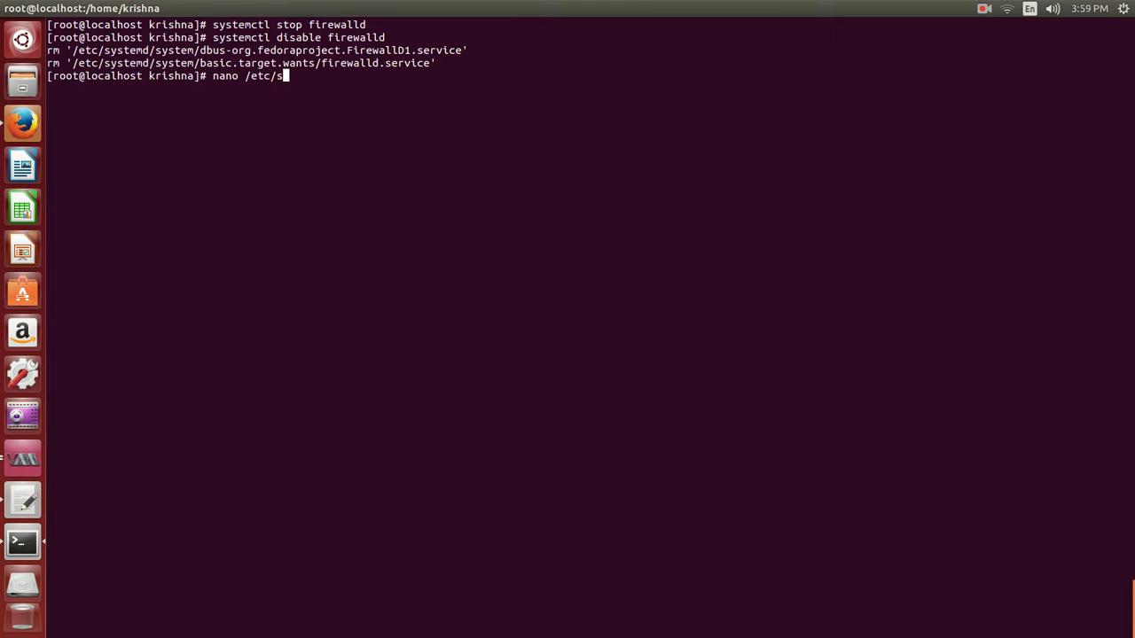
text(sc)
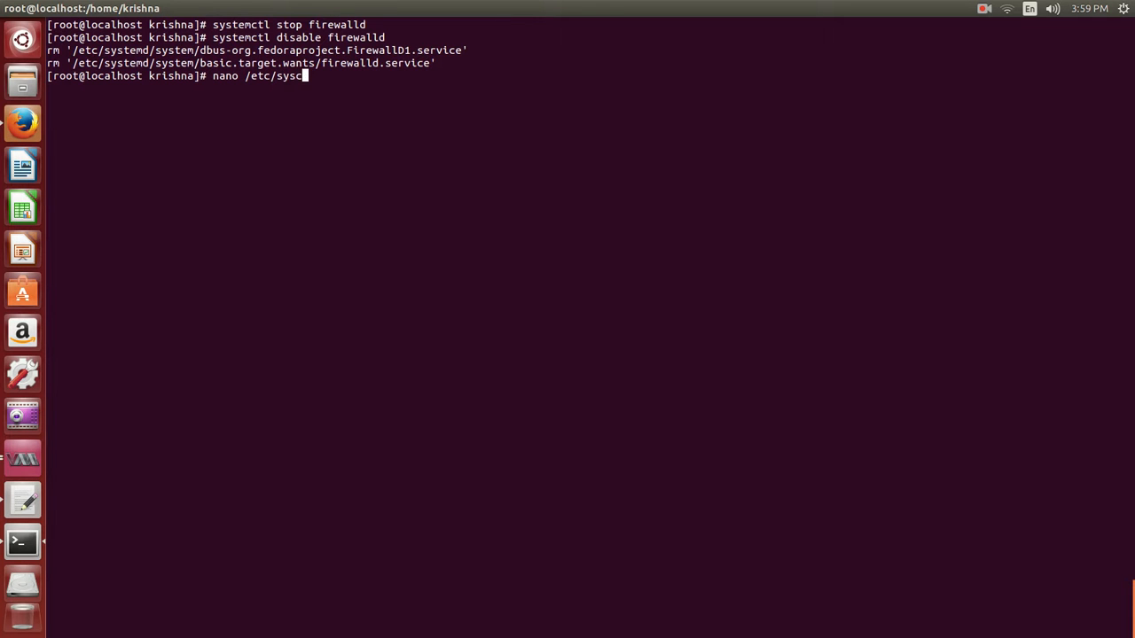
key(BackSpace)
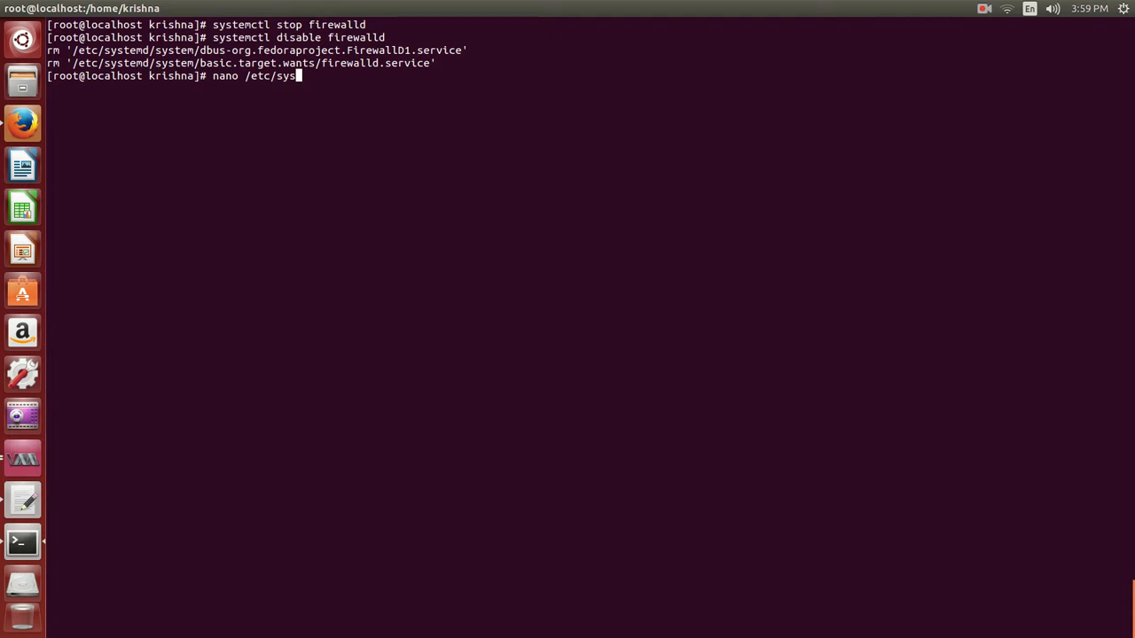
key(Tab)
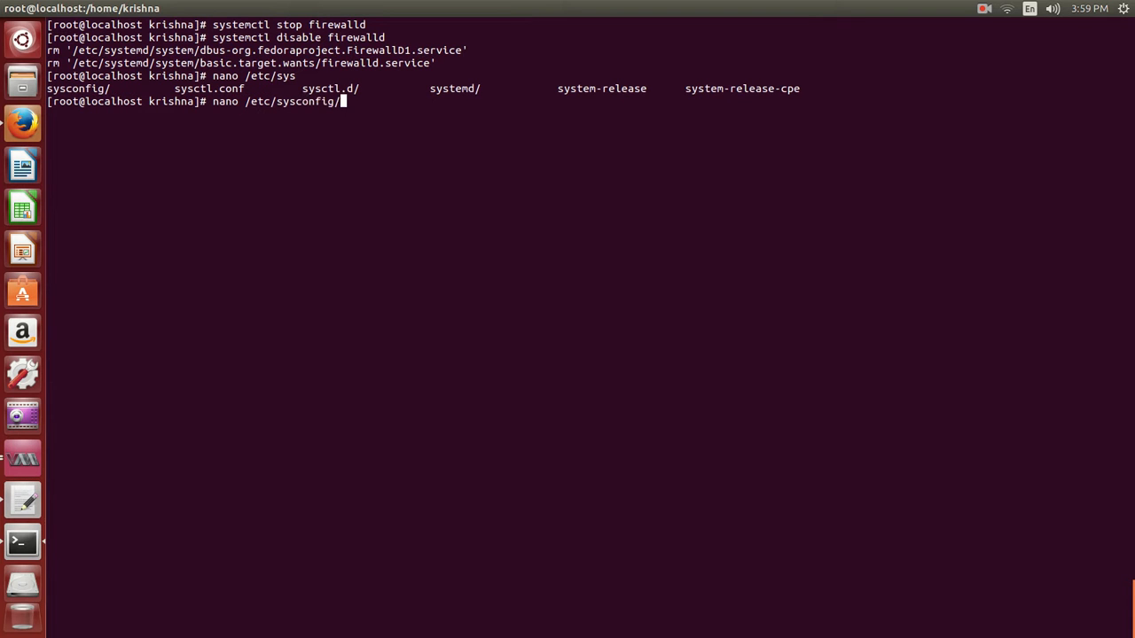
text(selinux)
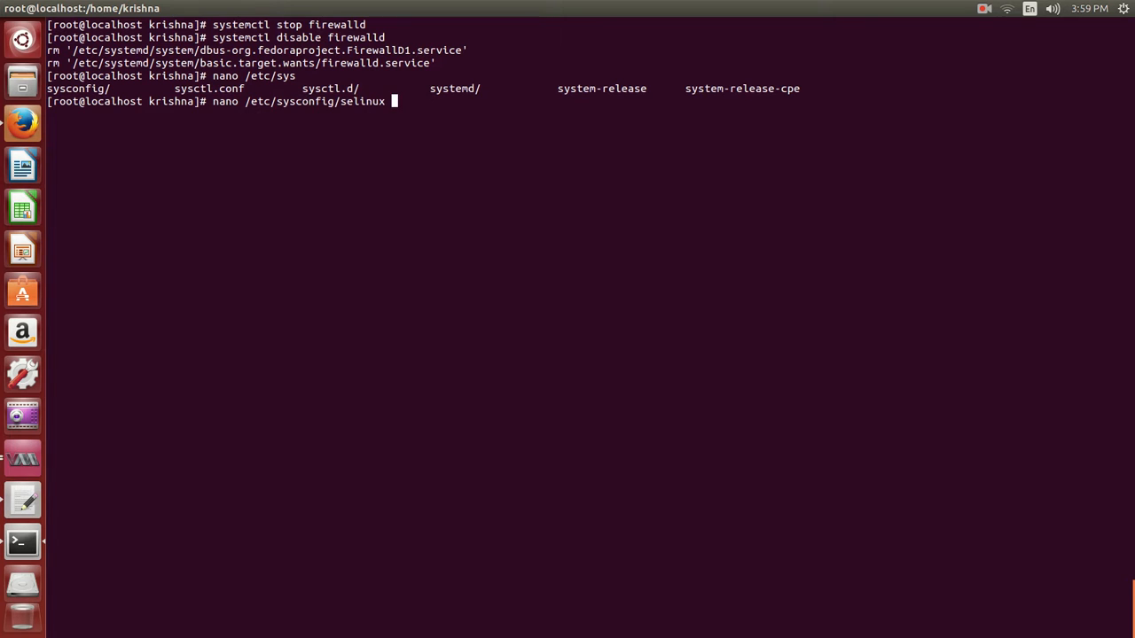
key(Return)
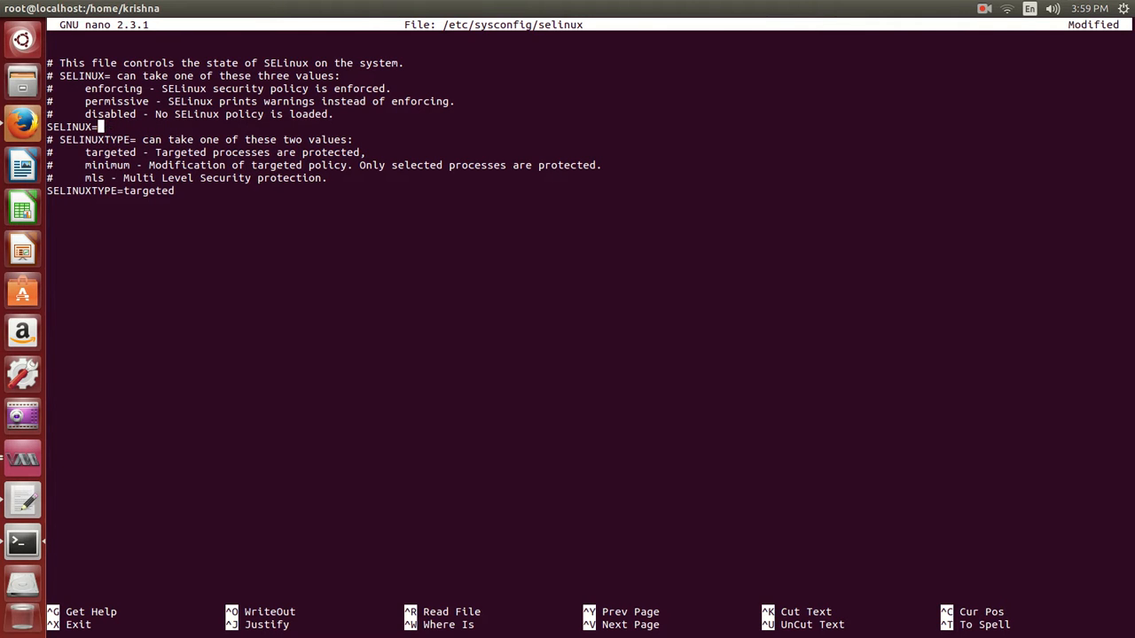
Set SELINUX=disabled and save the config file.
text(disab)
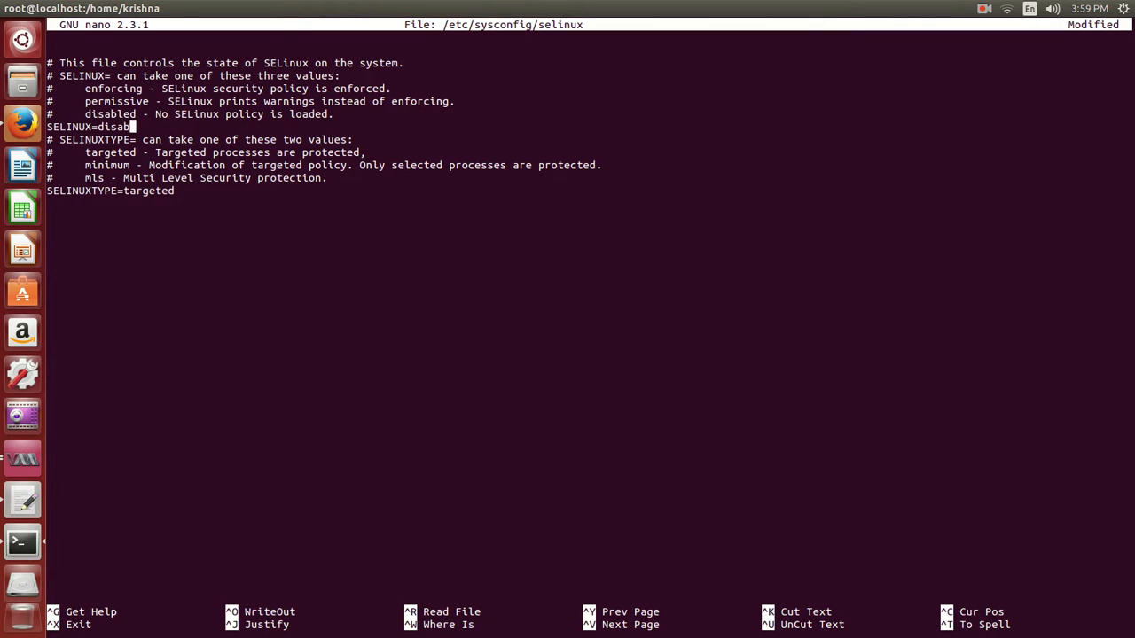
text(e)
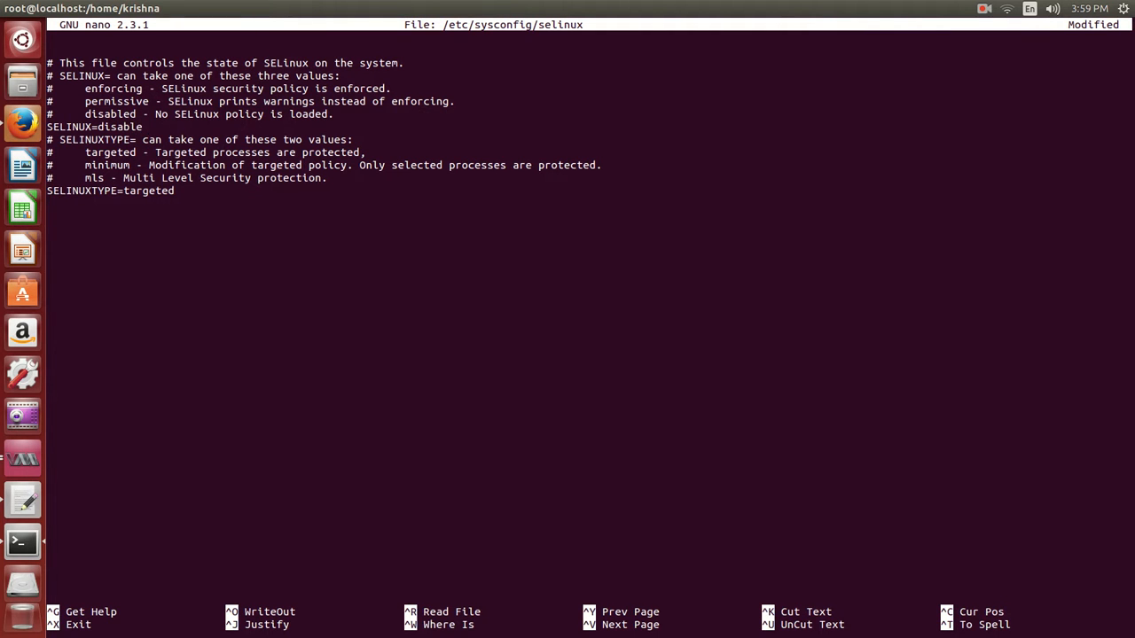
text(d)
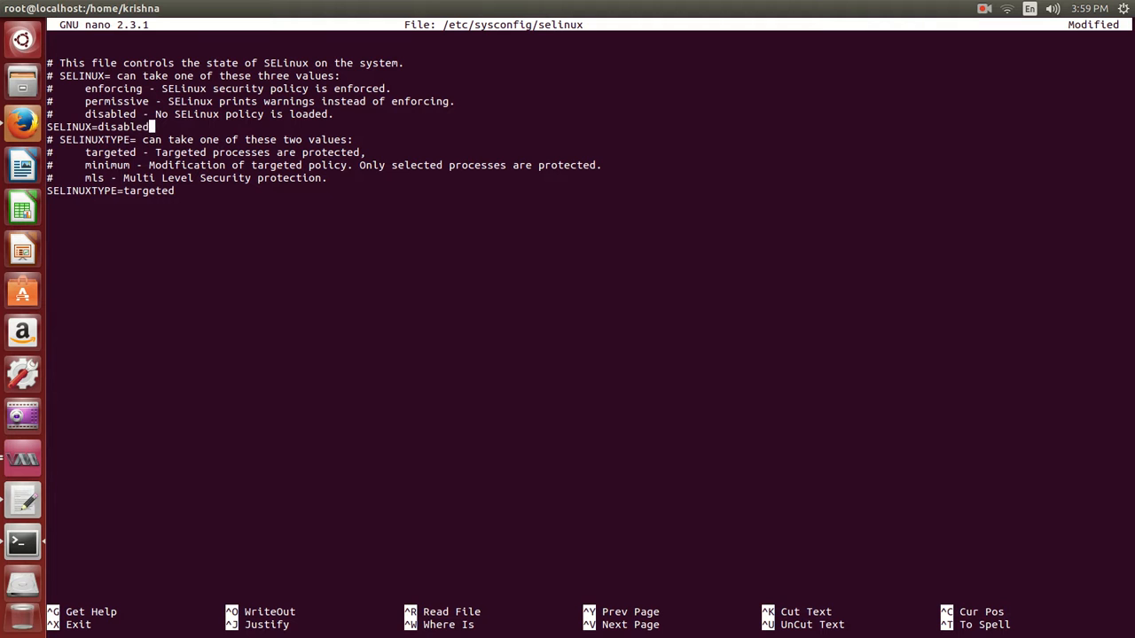
key(ctrl+o)
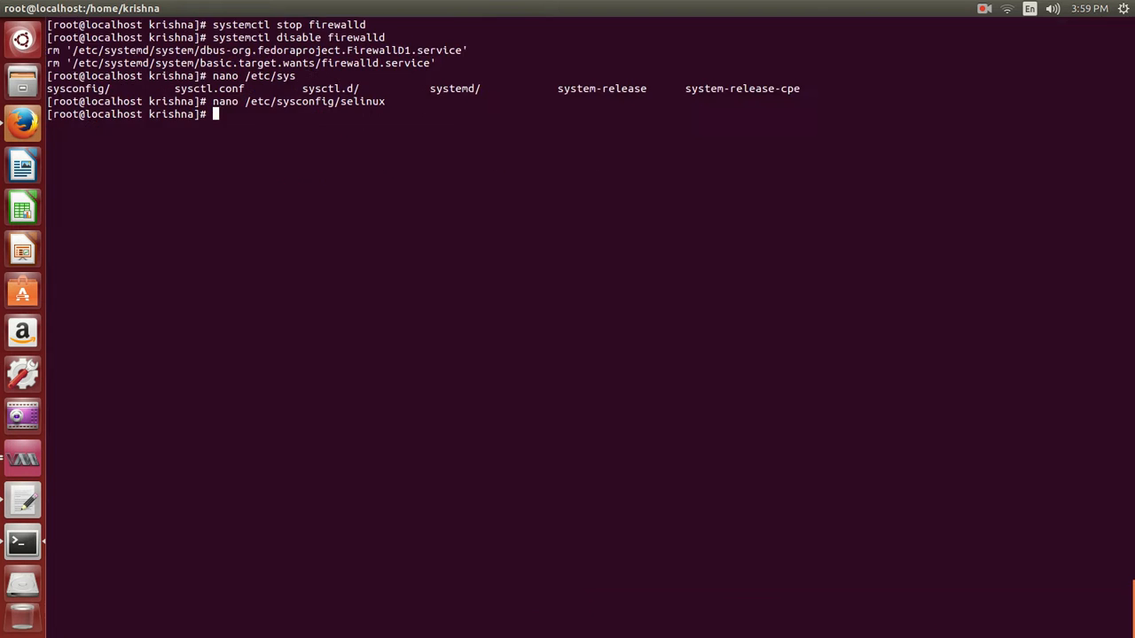
Run reboot at the root prompt to restart the RHEL 7 VM.
text(re)
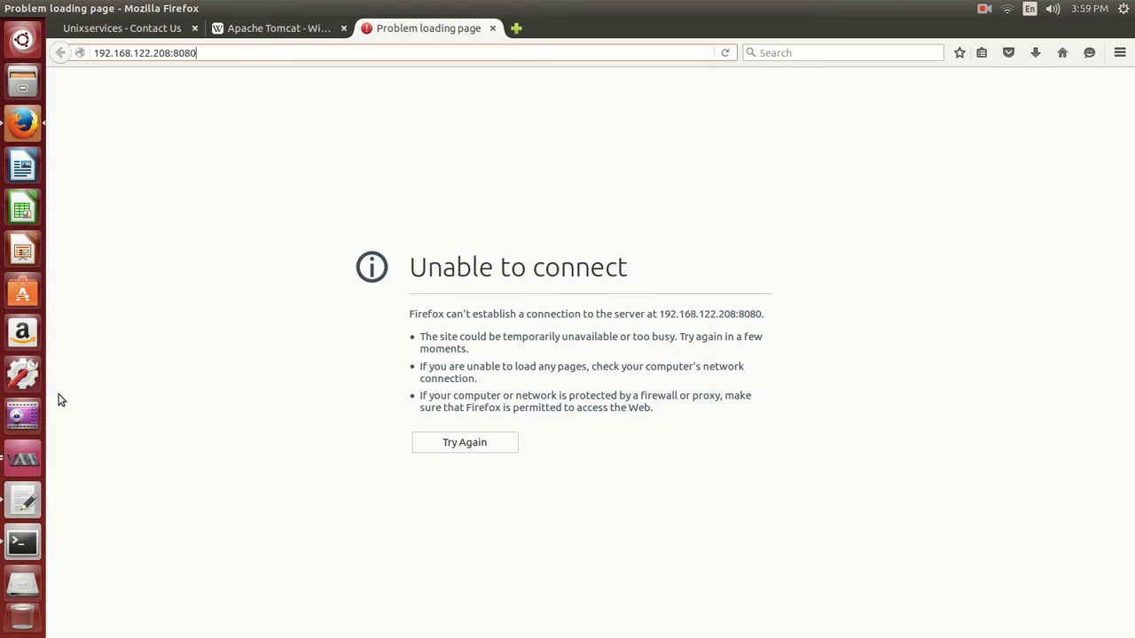
mouse_move(247, 91)
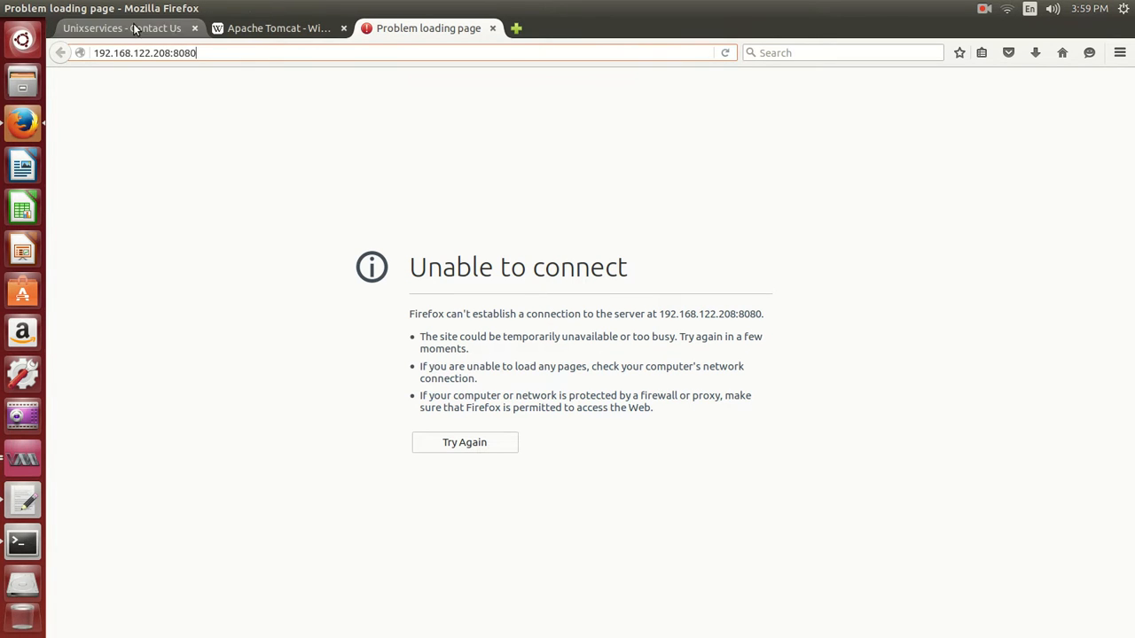
Browse the Unixservices site from the Contact page to Services, then Clients.
click(122, 28)
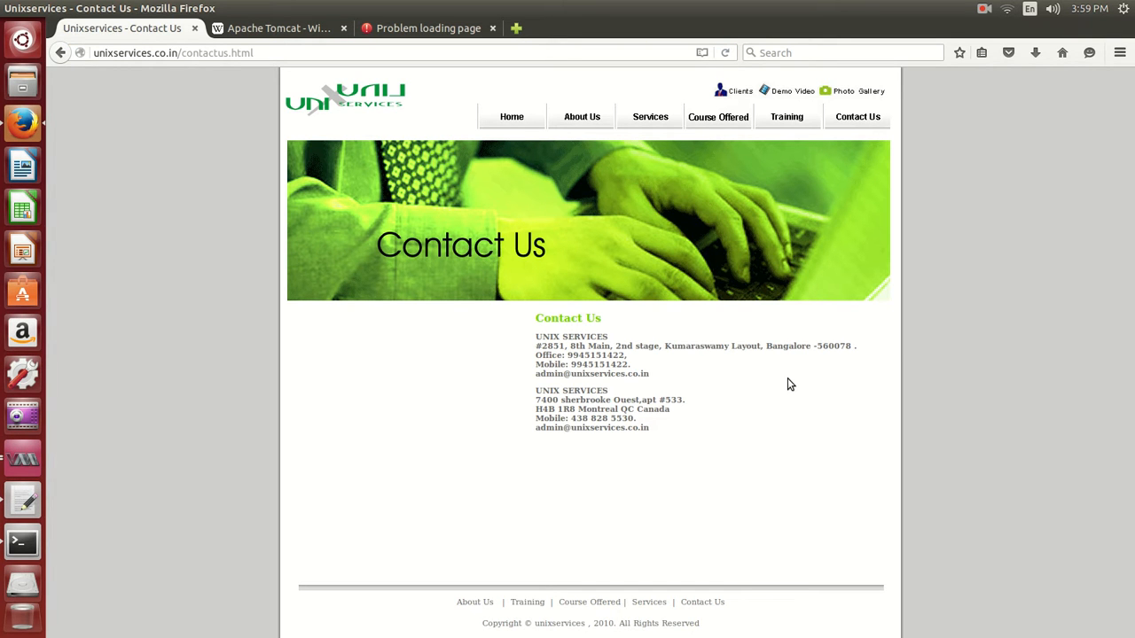
mouse_move(751, 396)
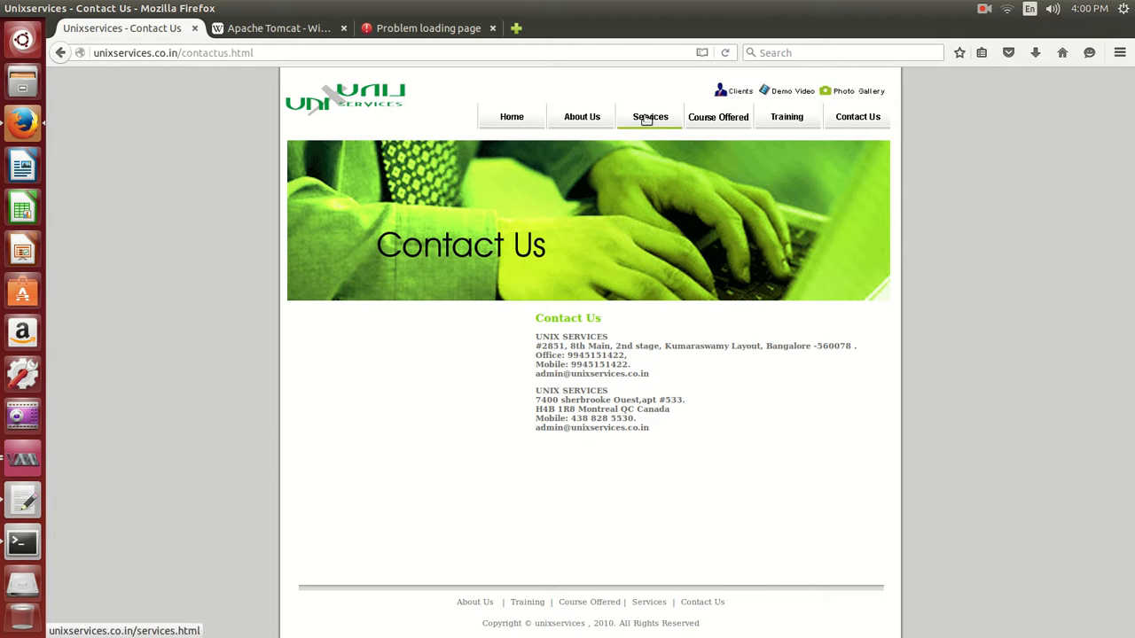
click(650, 116)
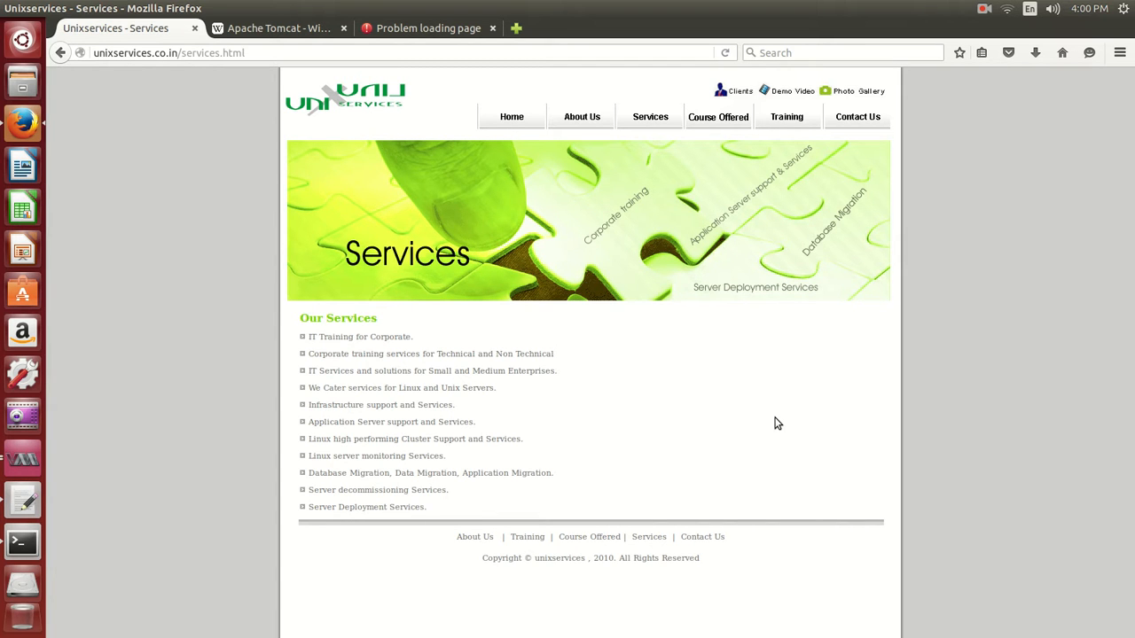
mouse_move(646, 405)
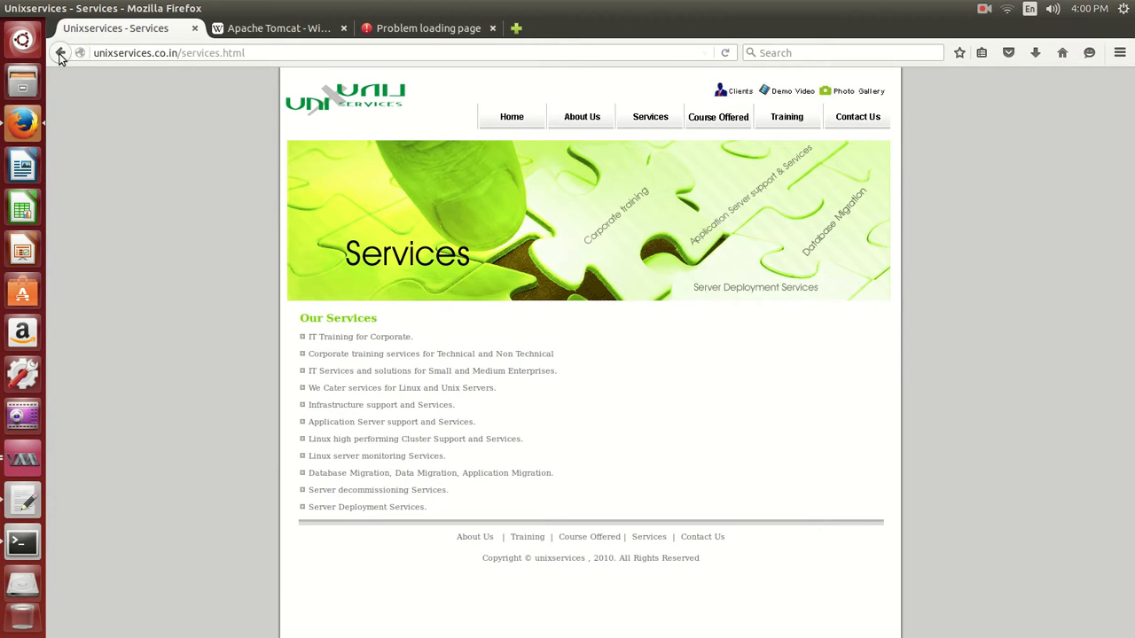
mouse_move(585, 442)
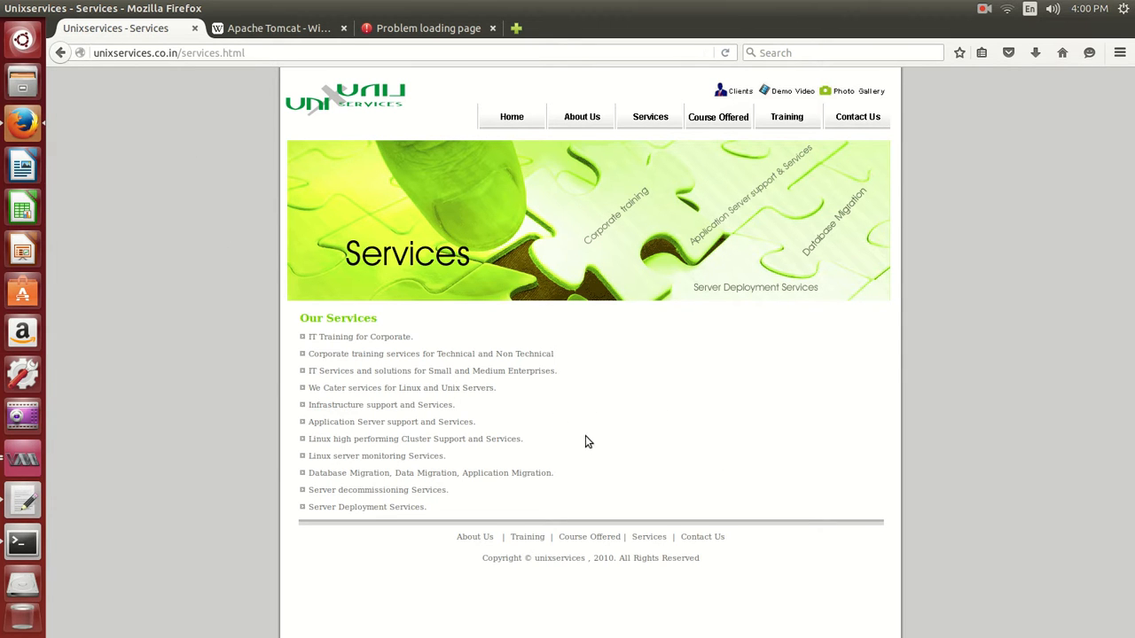
mouse_move(177, 229)
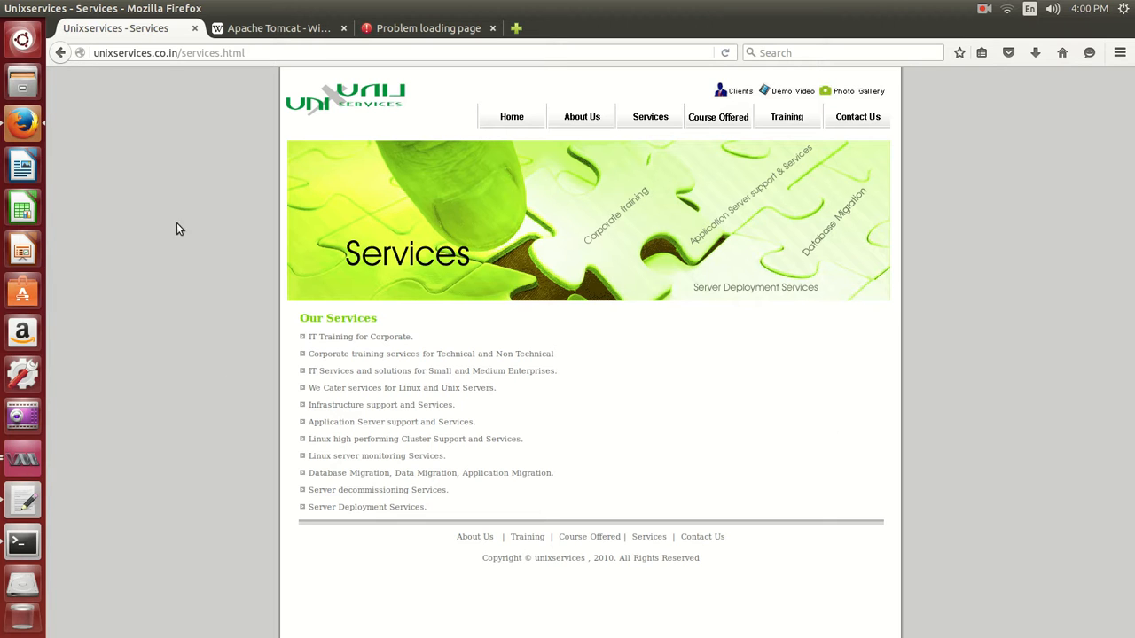
mouse_move(168, 297)
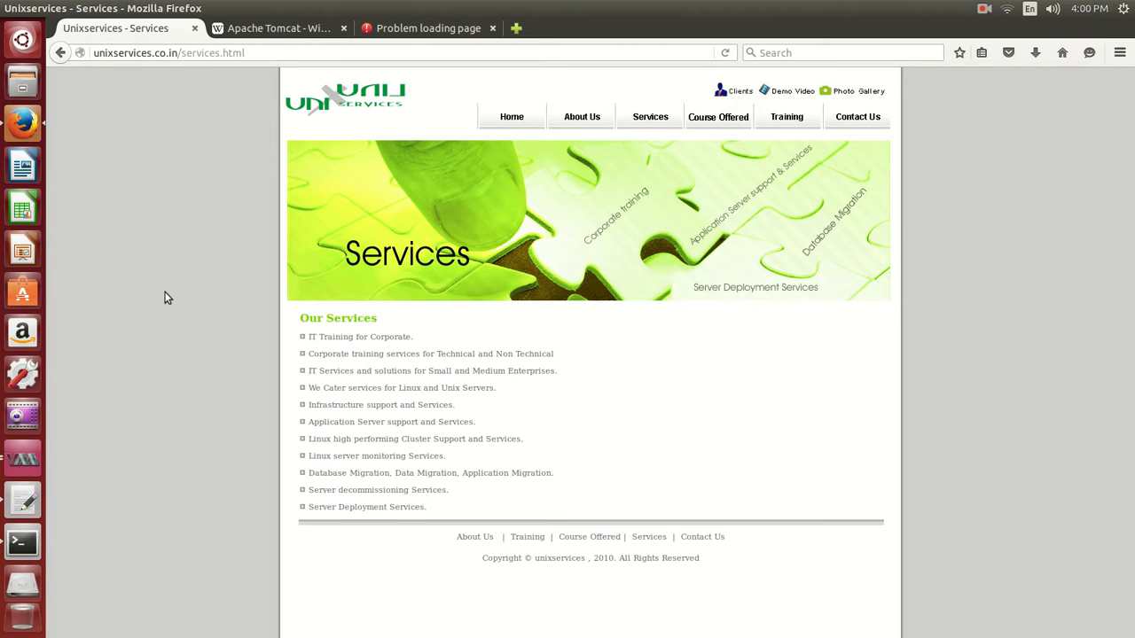
mouse_move(220, 345)
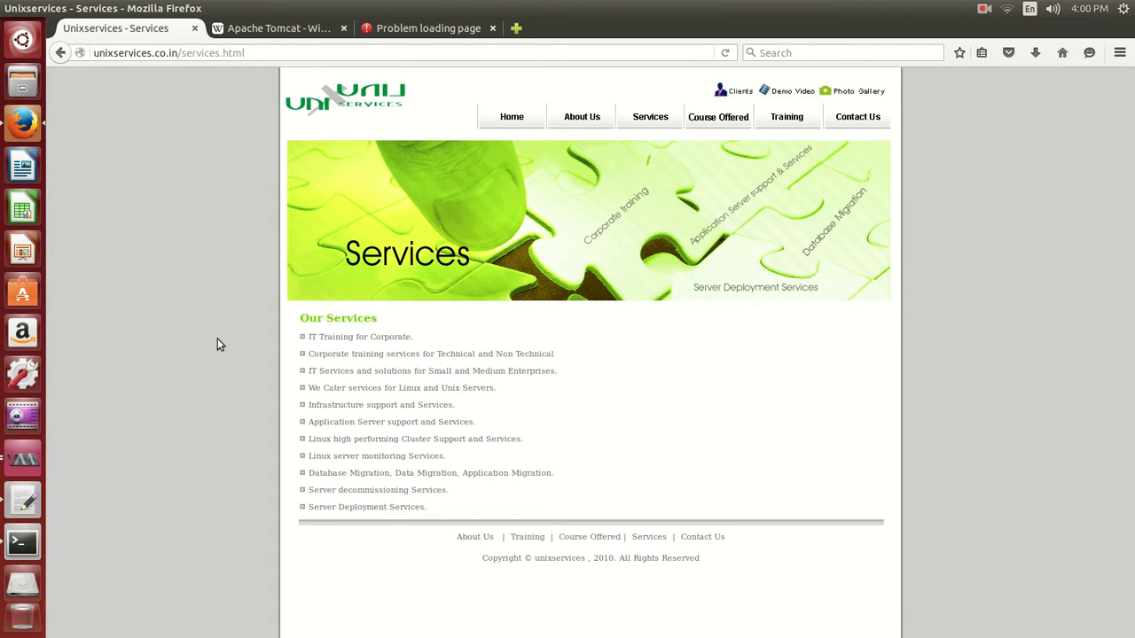
click(740, 91)
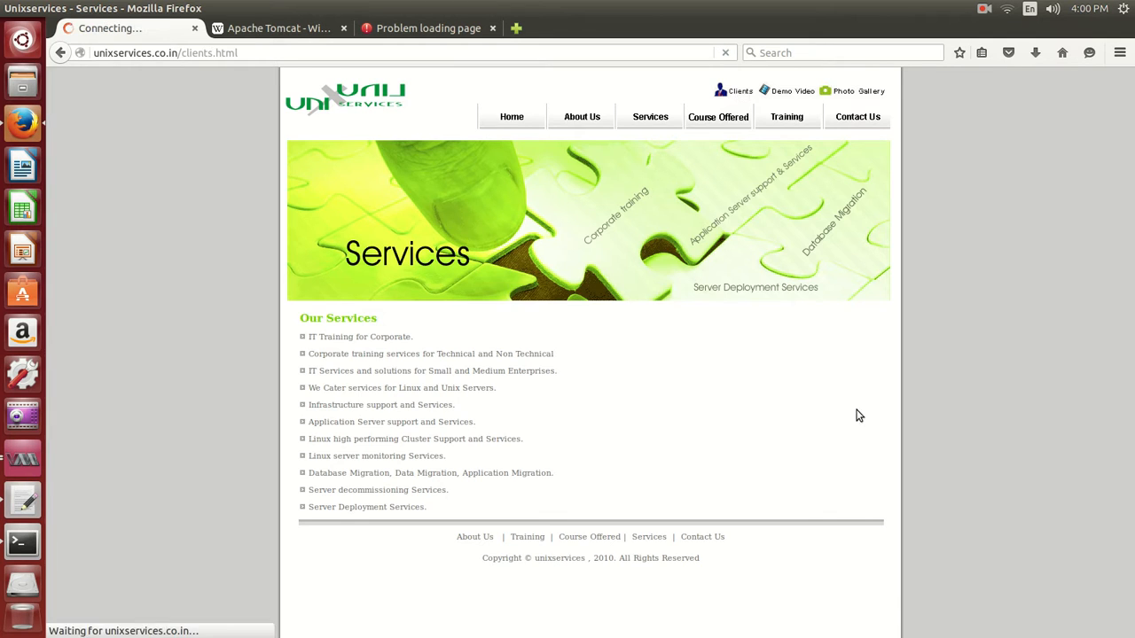
click(852, 91)
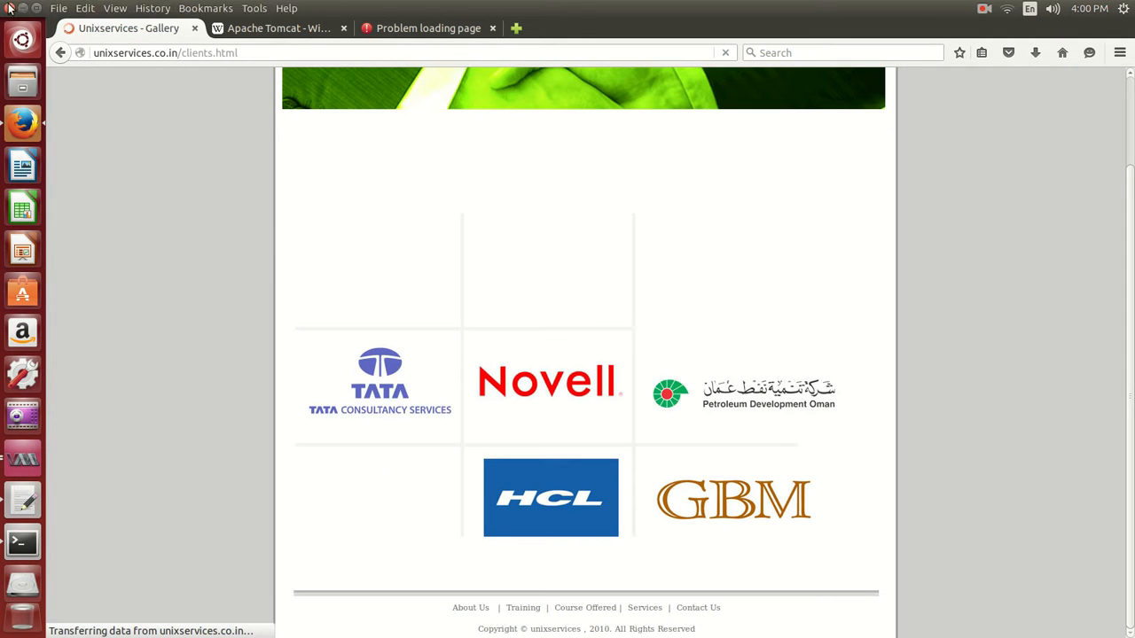
mouse_move(23, 10)
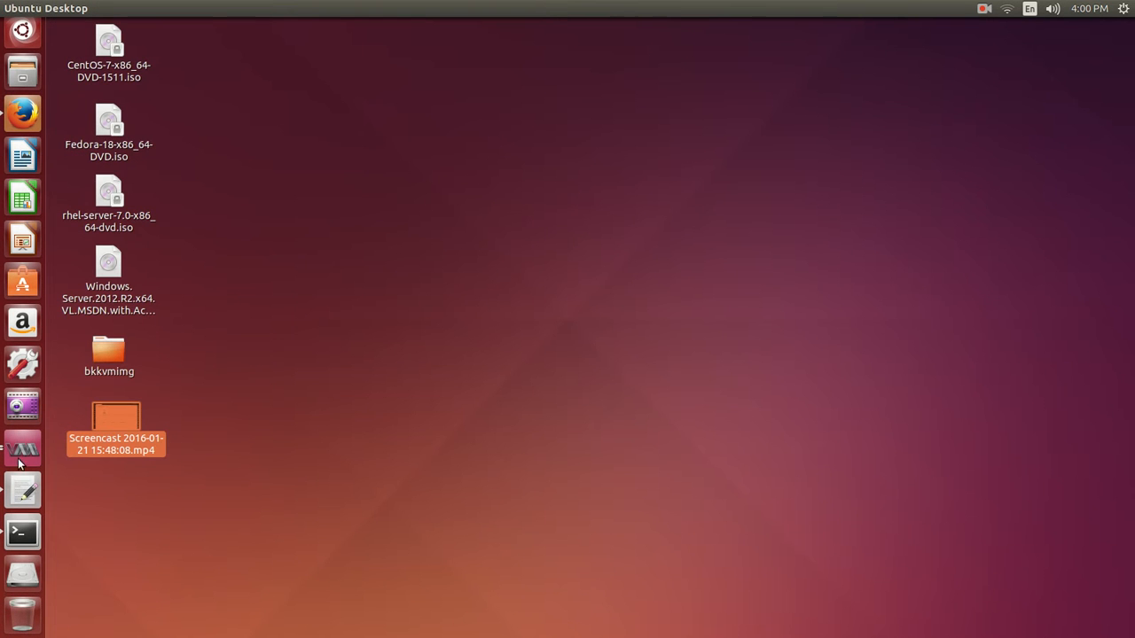
click(22, 532)
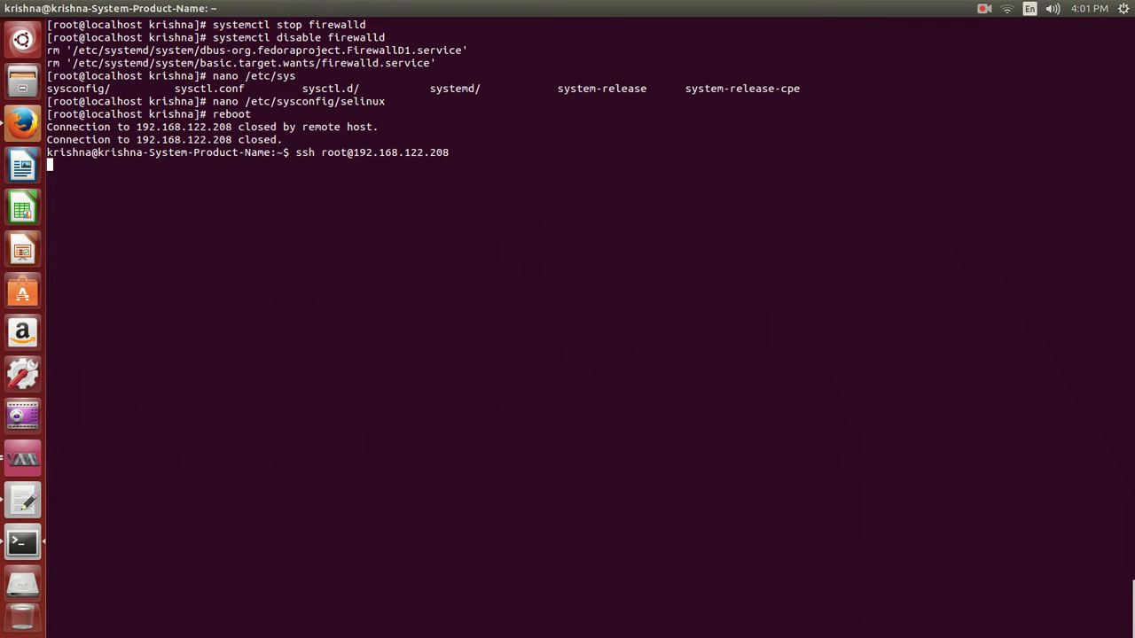
key(Return)
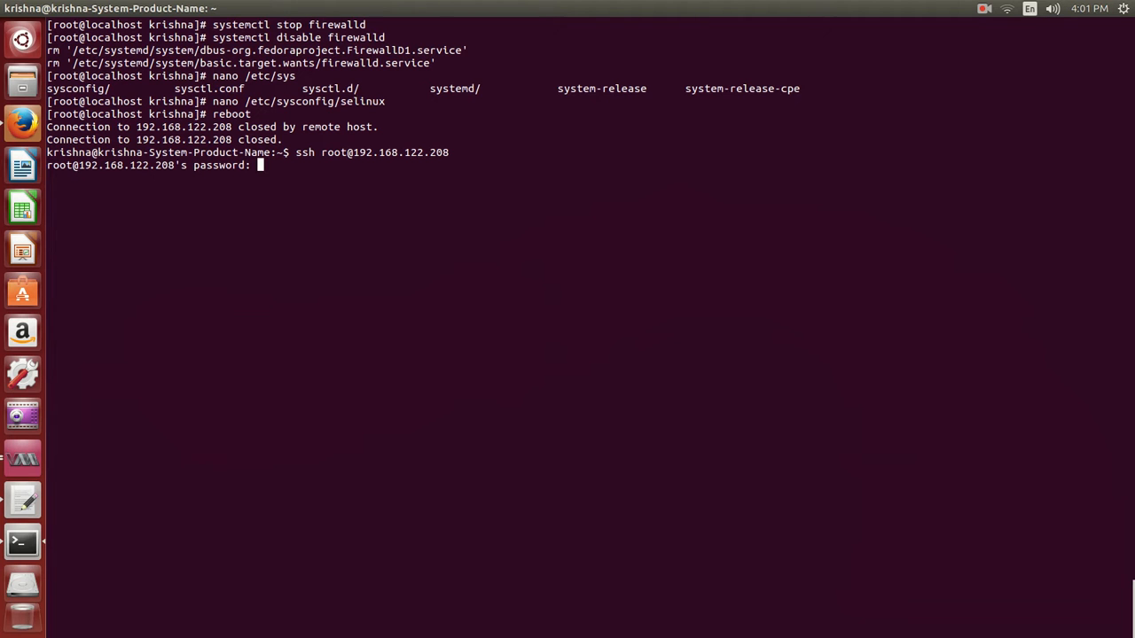
key(Return)
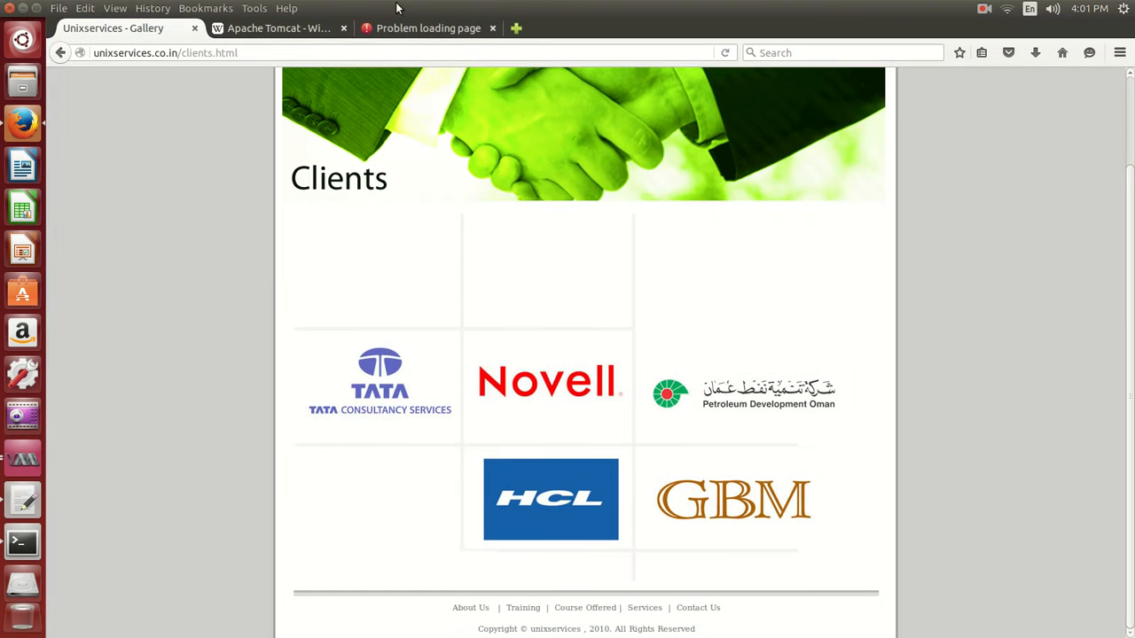
Retry 192.168.122.208:8080 in the failed tab to reach the Apache Tomcat 8.0.30 page.
click(428, 27)
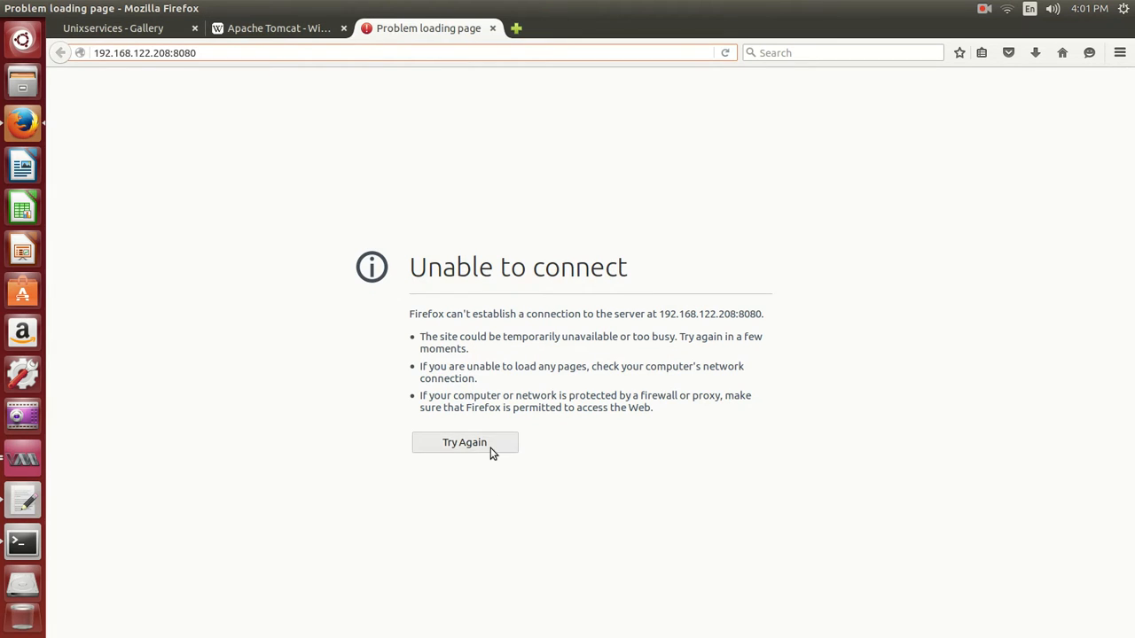
click(465, 443)
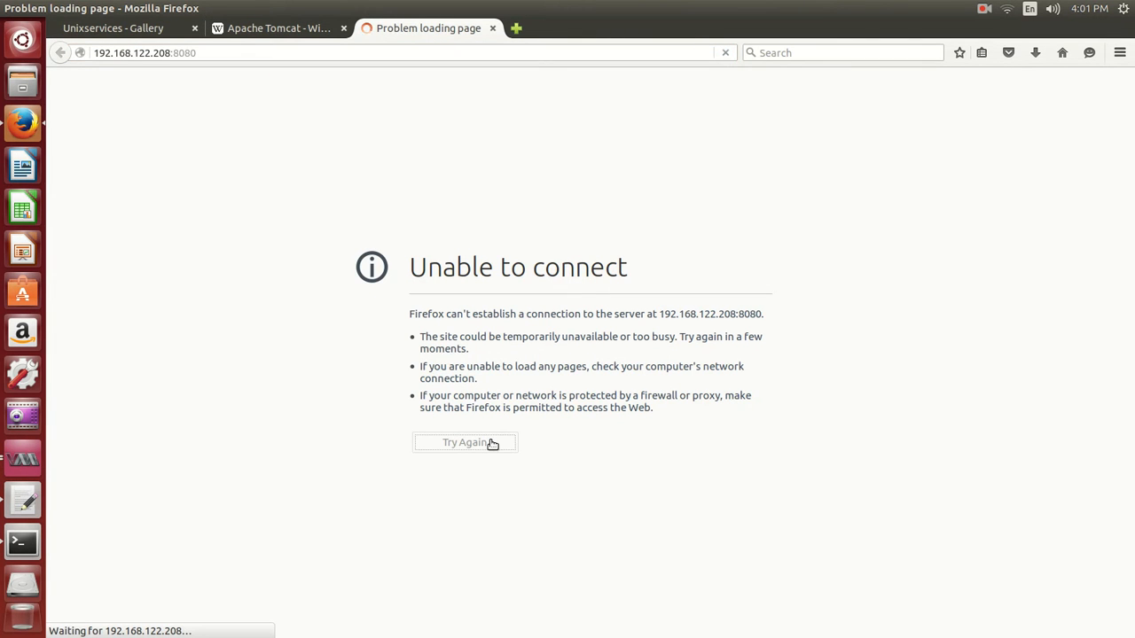
click(465, 442)
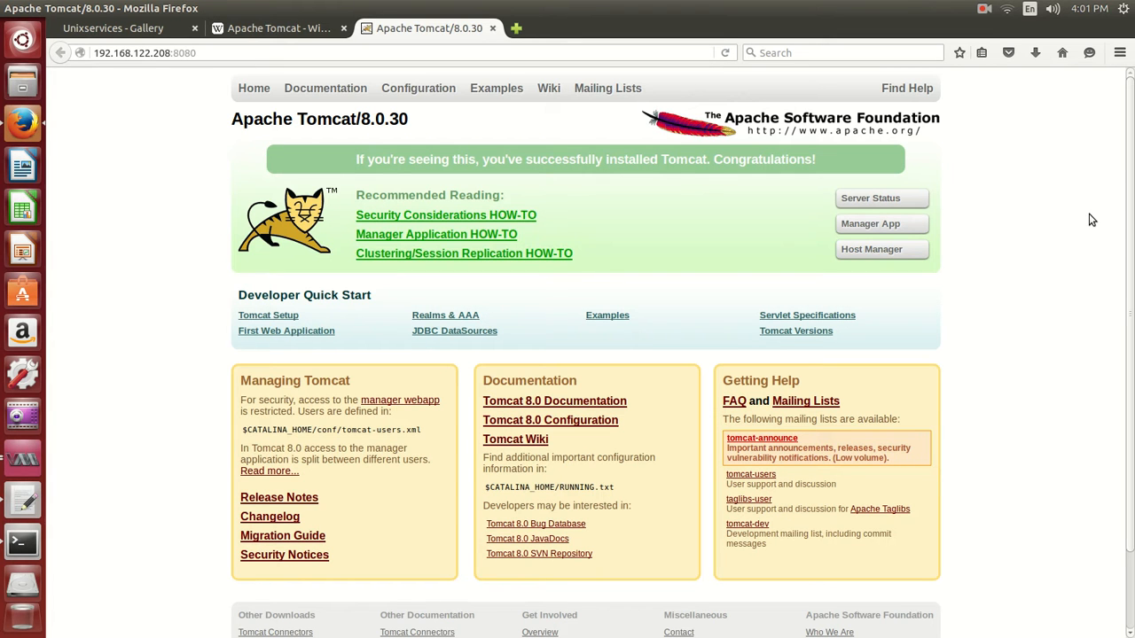
mouse_move(1089, 220)
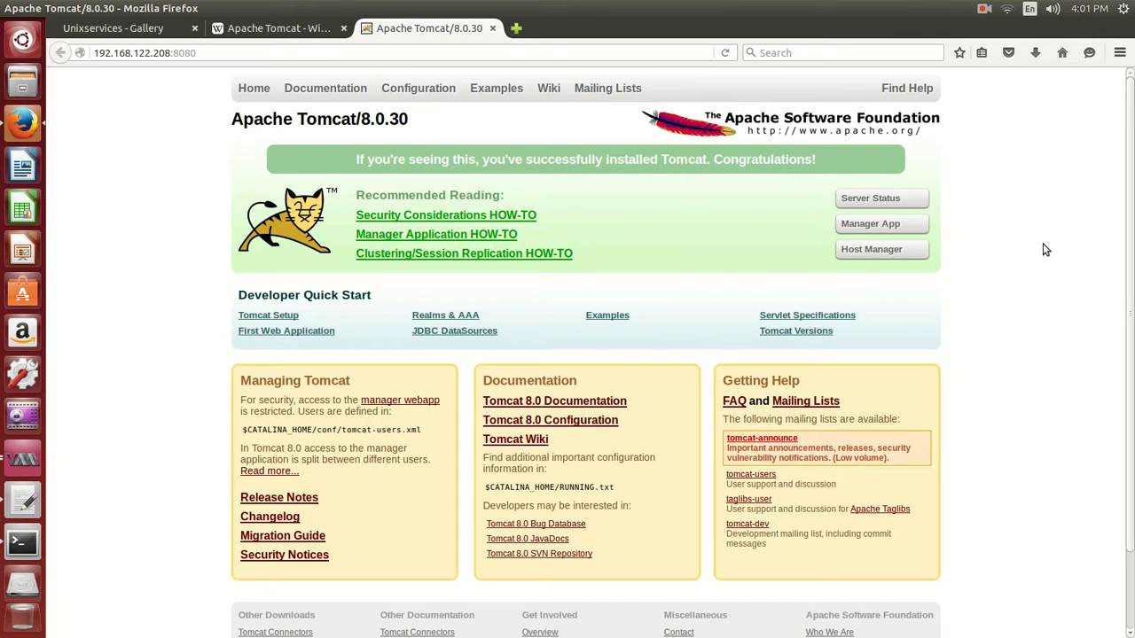
mouse_move(1122, 282)
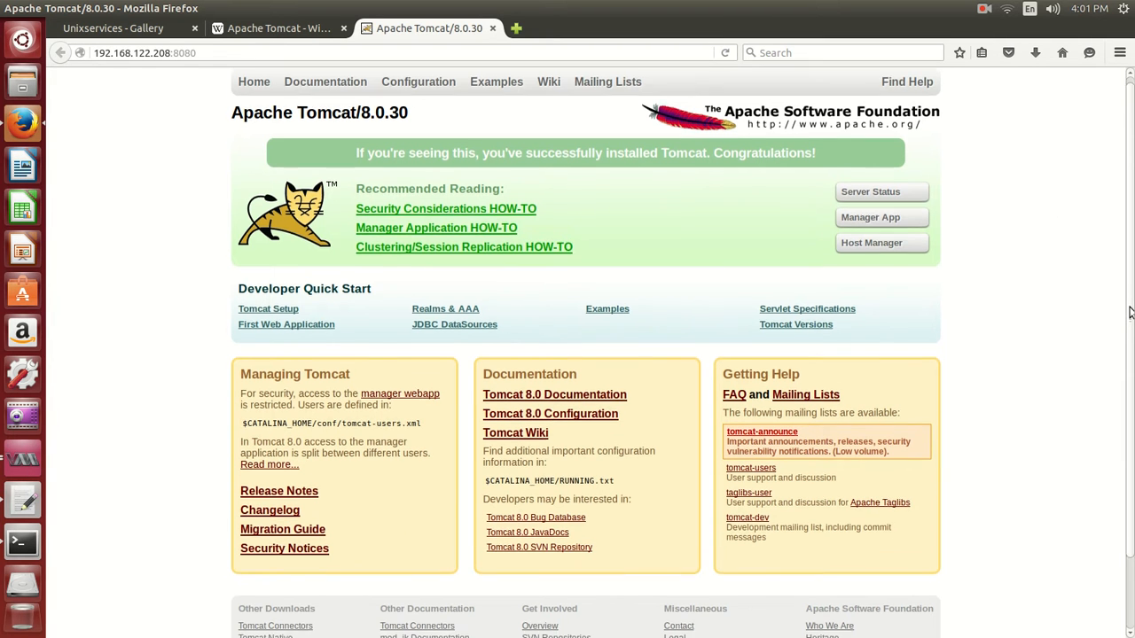
scroll(up, 3)
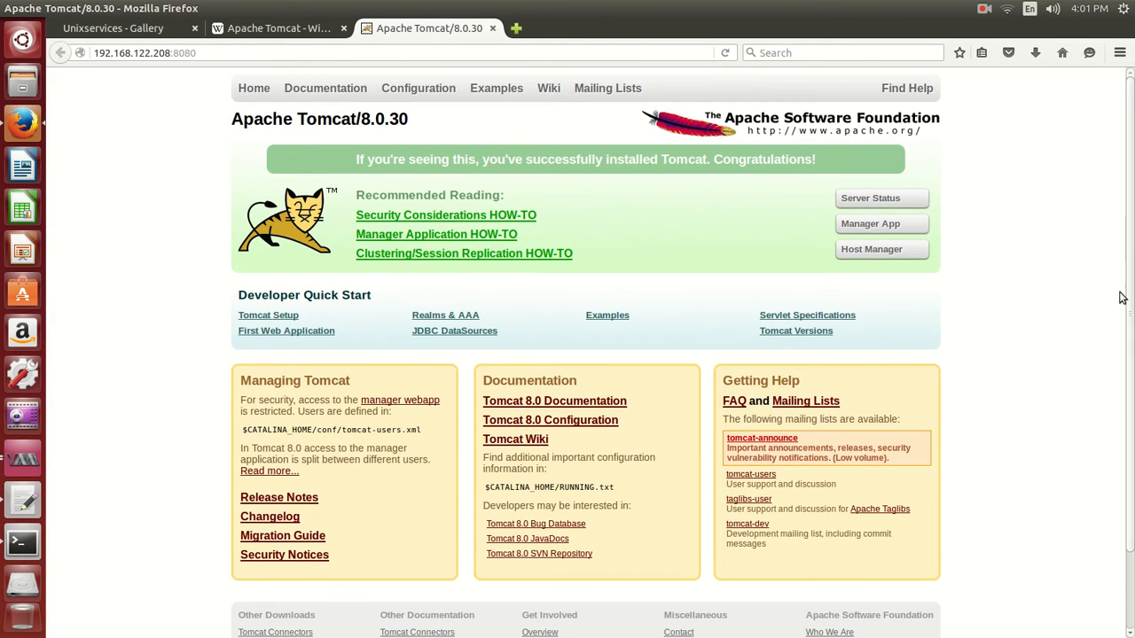
mouse_move(1068, 203)
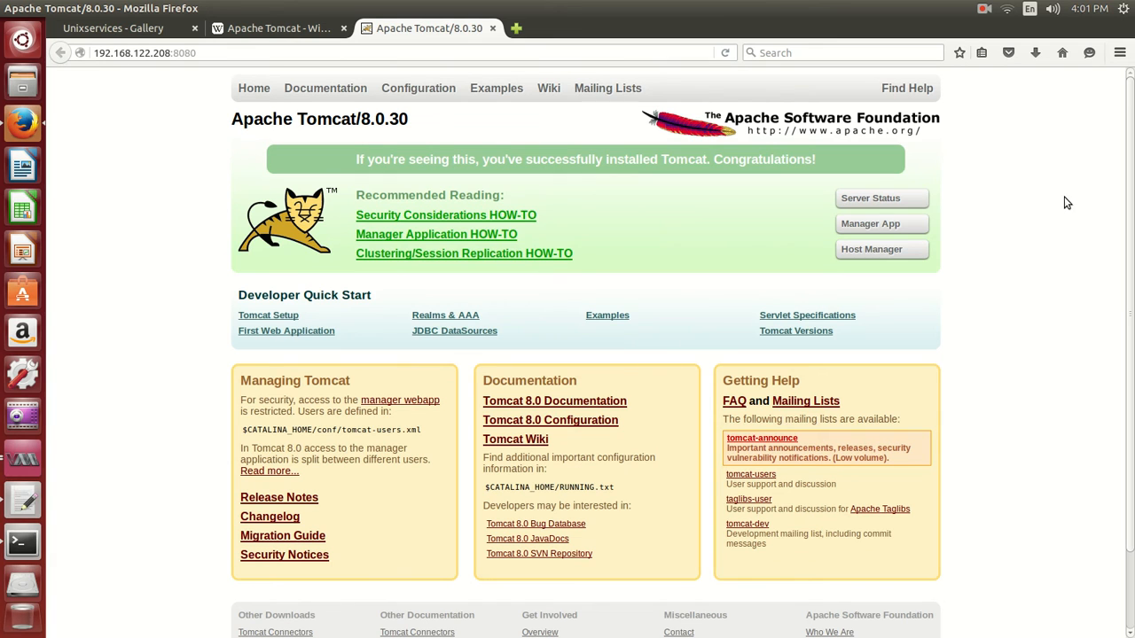
mouse_move(1020, 197)
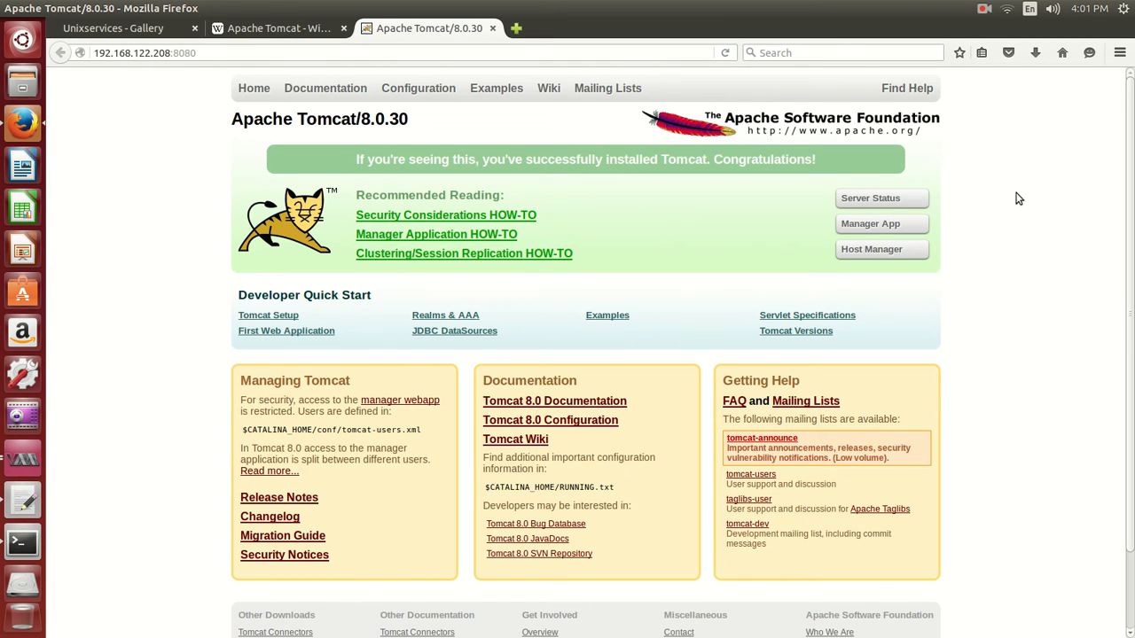
click(983, 8)
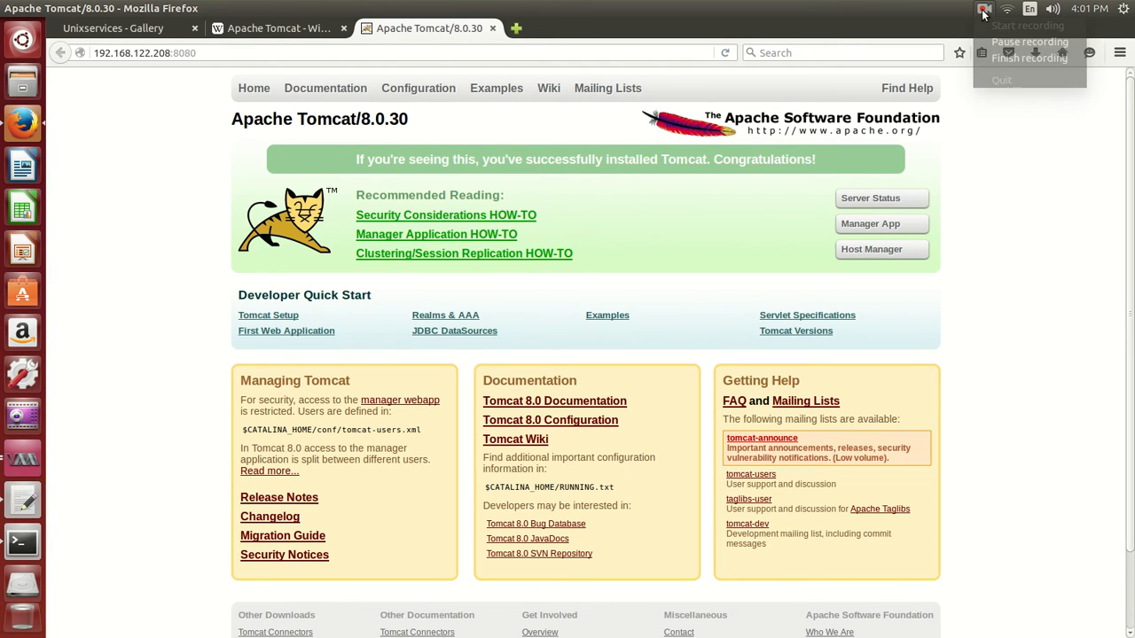